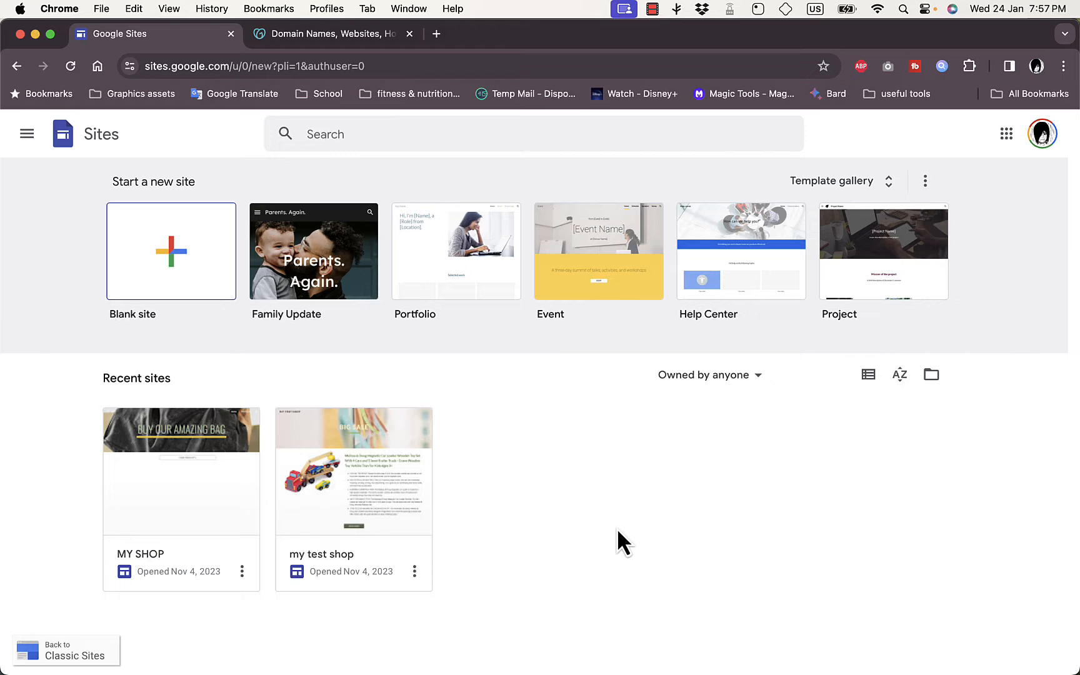
pyautogui.moveTo(613, 527)
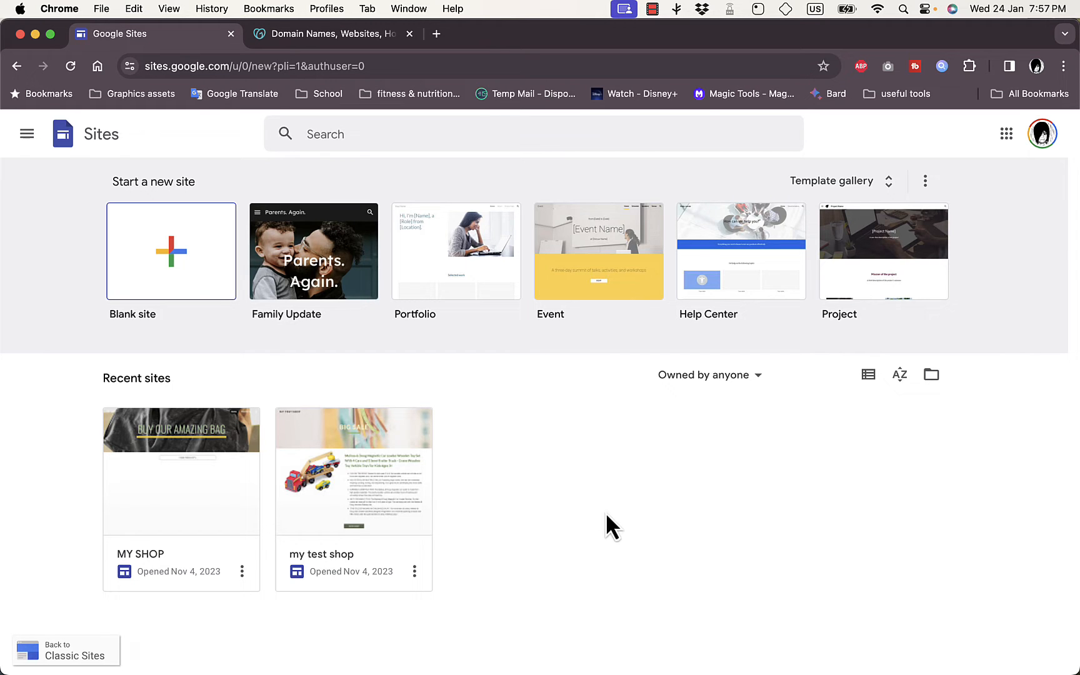
pyautogui.moveTo(600, 507)
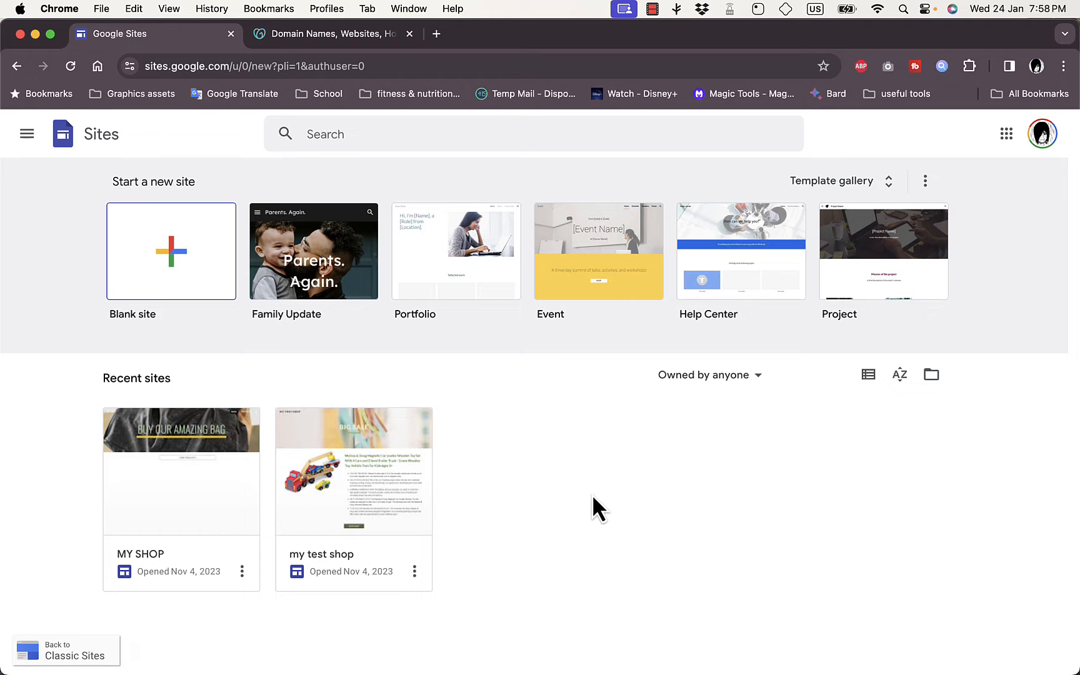
pyautogui.moveTo(570, 457)
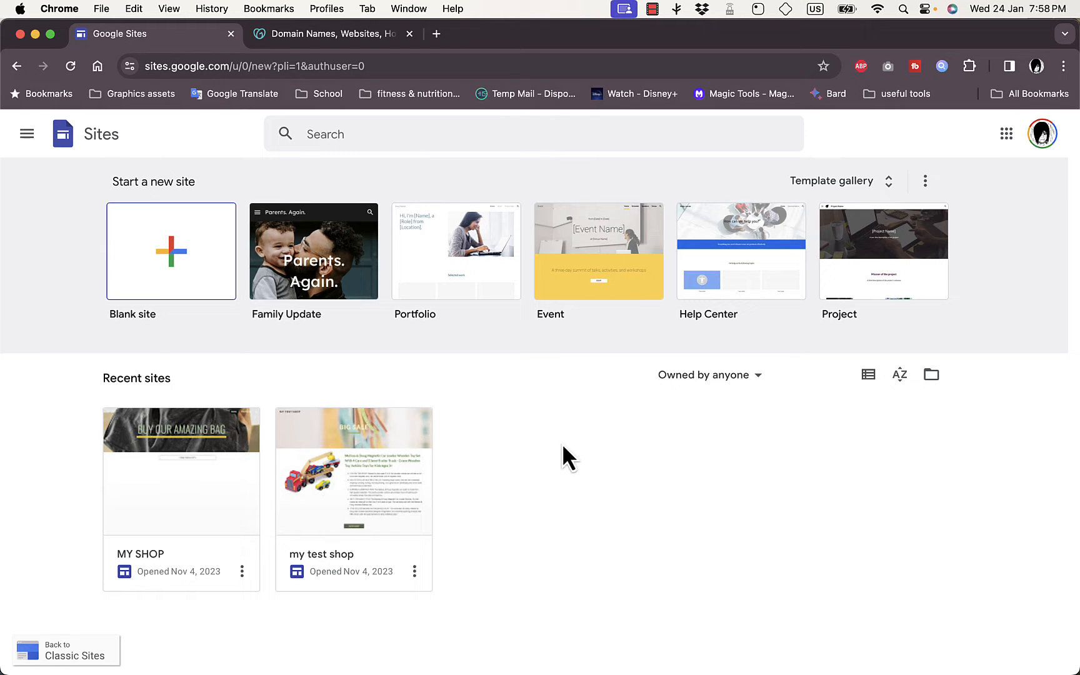
pyautogui.moveTo(440, 372)
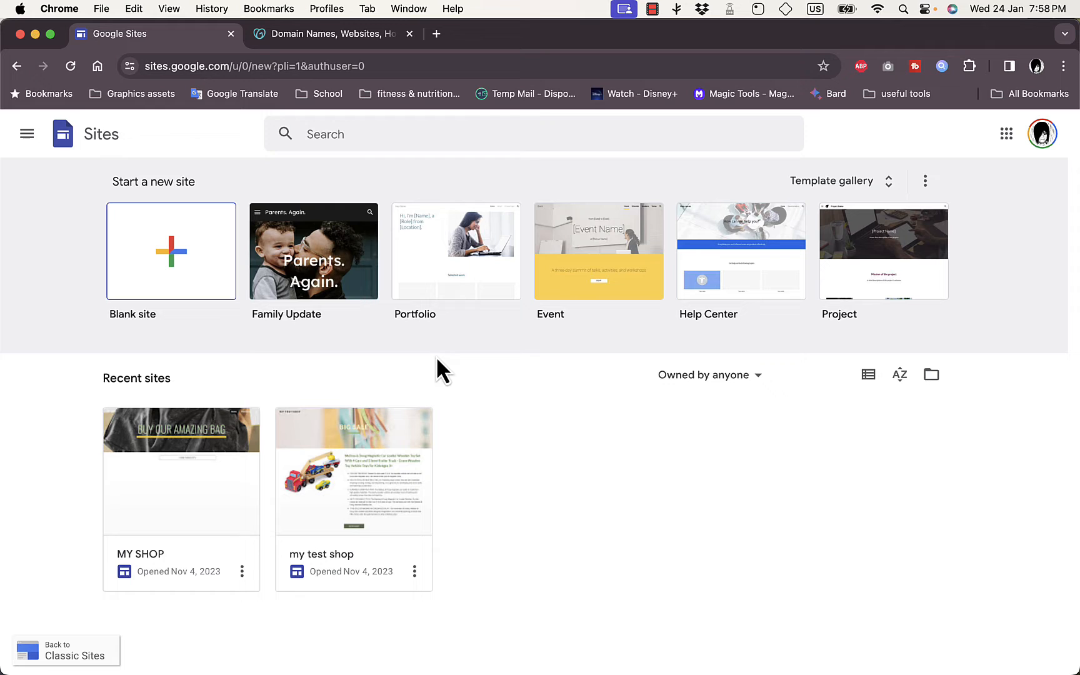
pyautogui.moveTo(256, 462)
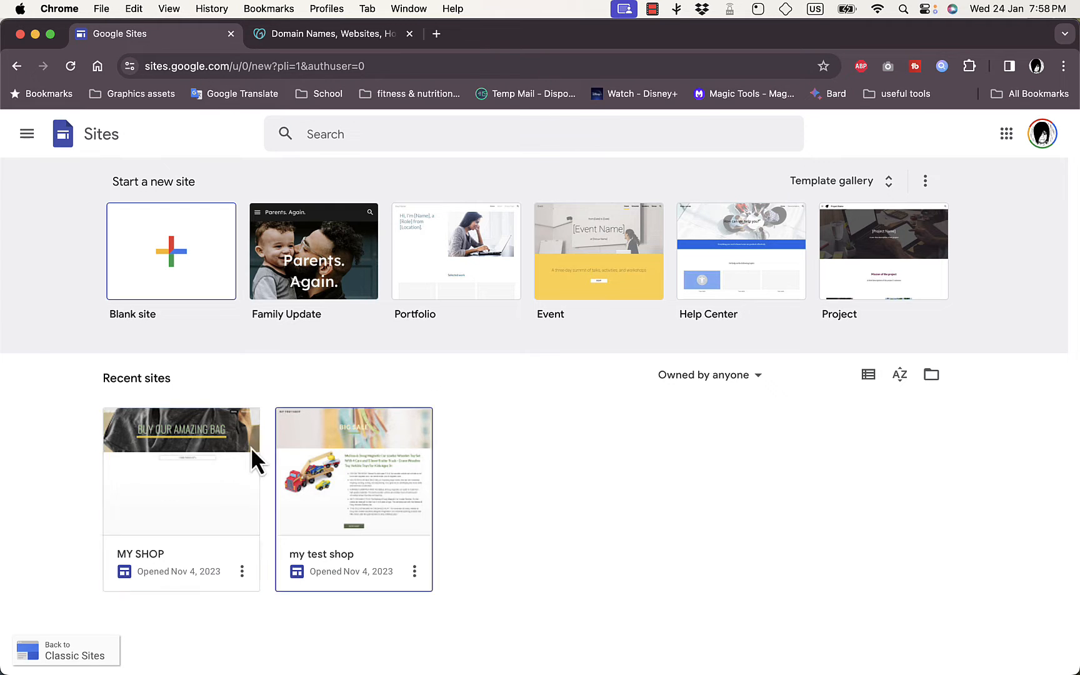
pyautogui.moveTo(281, 496)
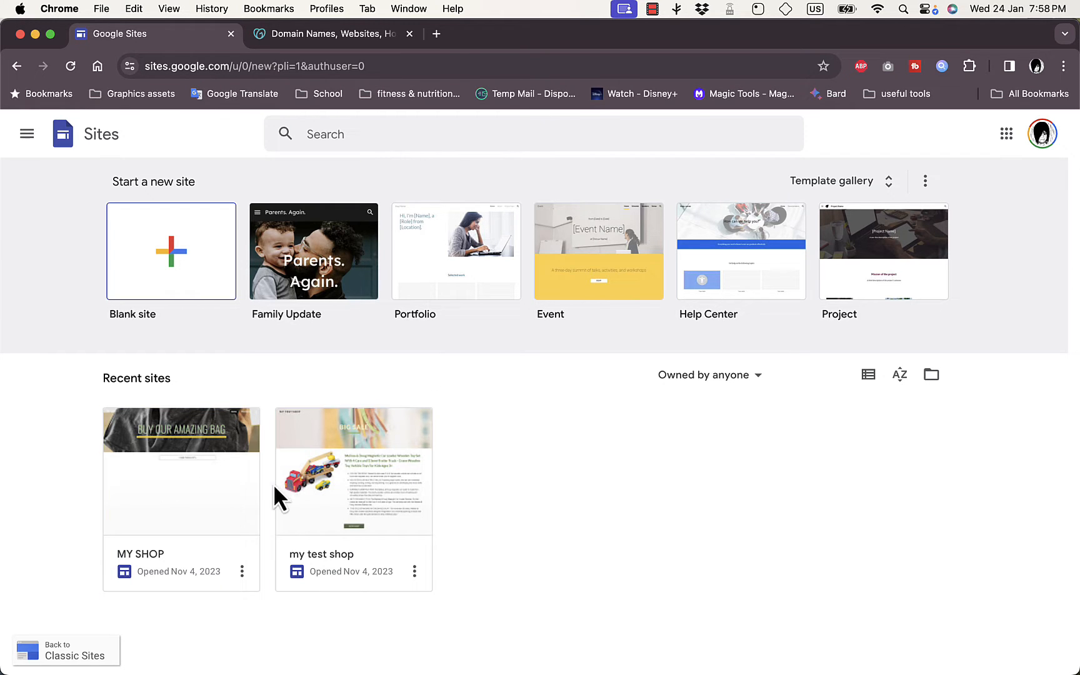
pyautogui.moveTo(313, 511)
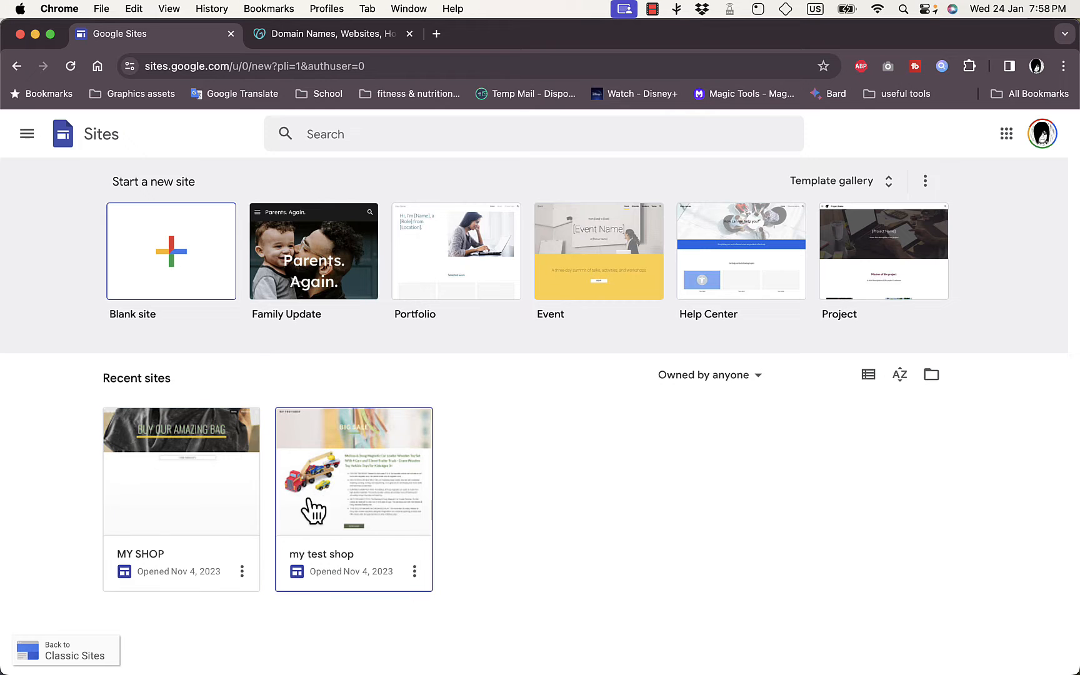
pyautogui.moveTo(313, 271)
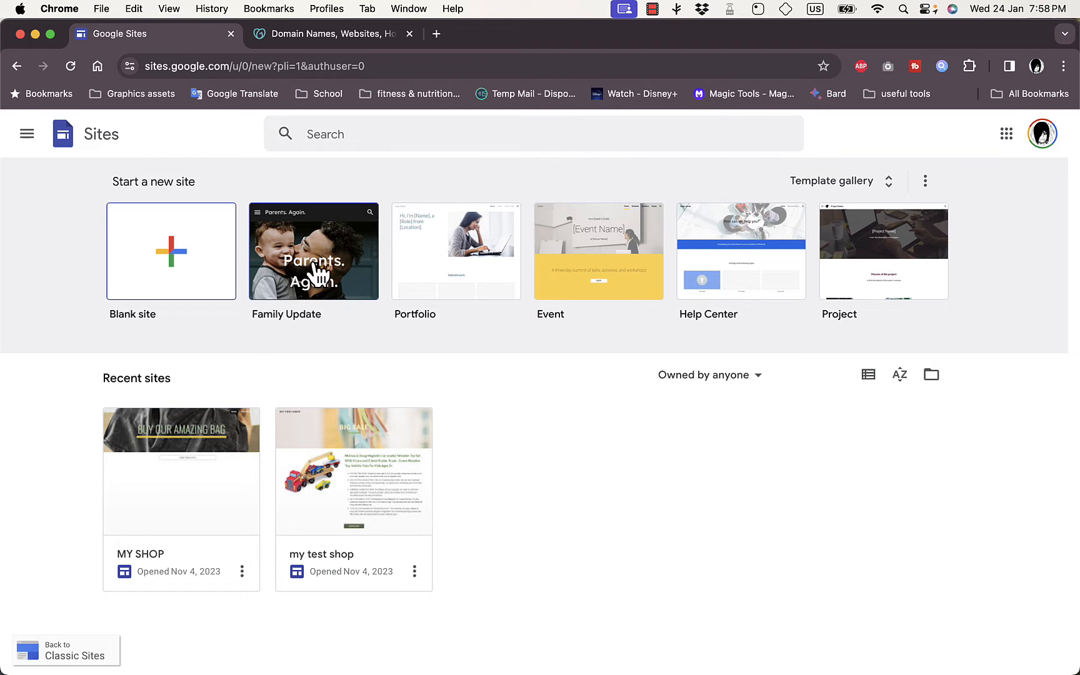
pyautogui.moveTo(198, 286)
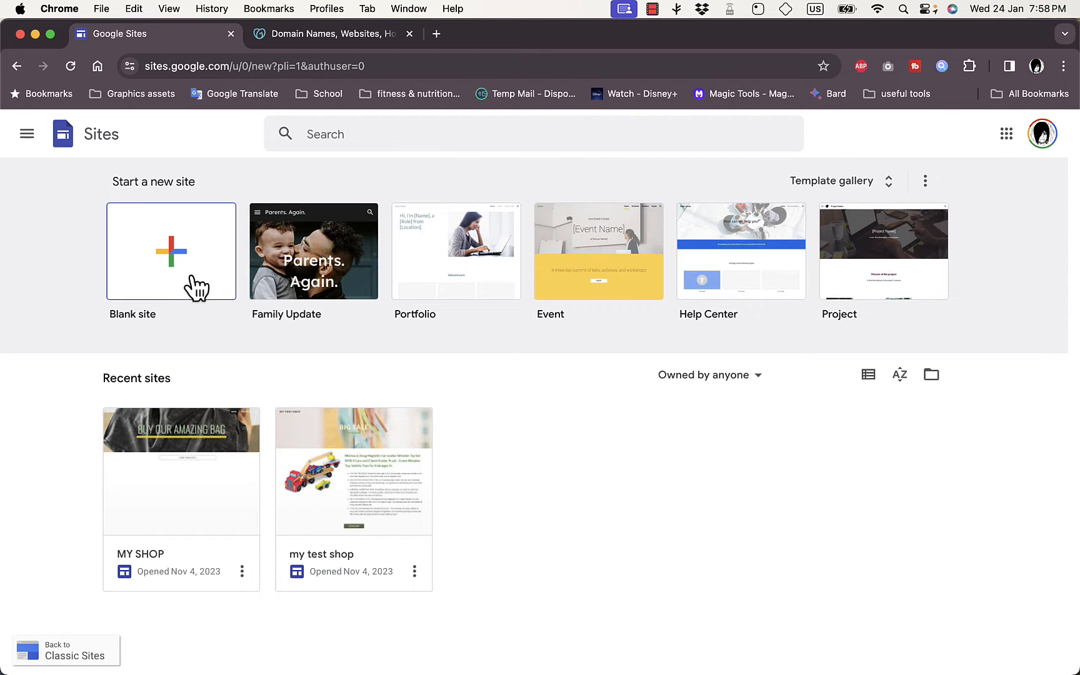
pyautogui.moveTo(199, 278)
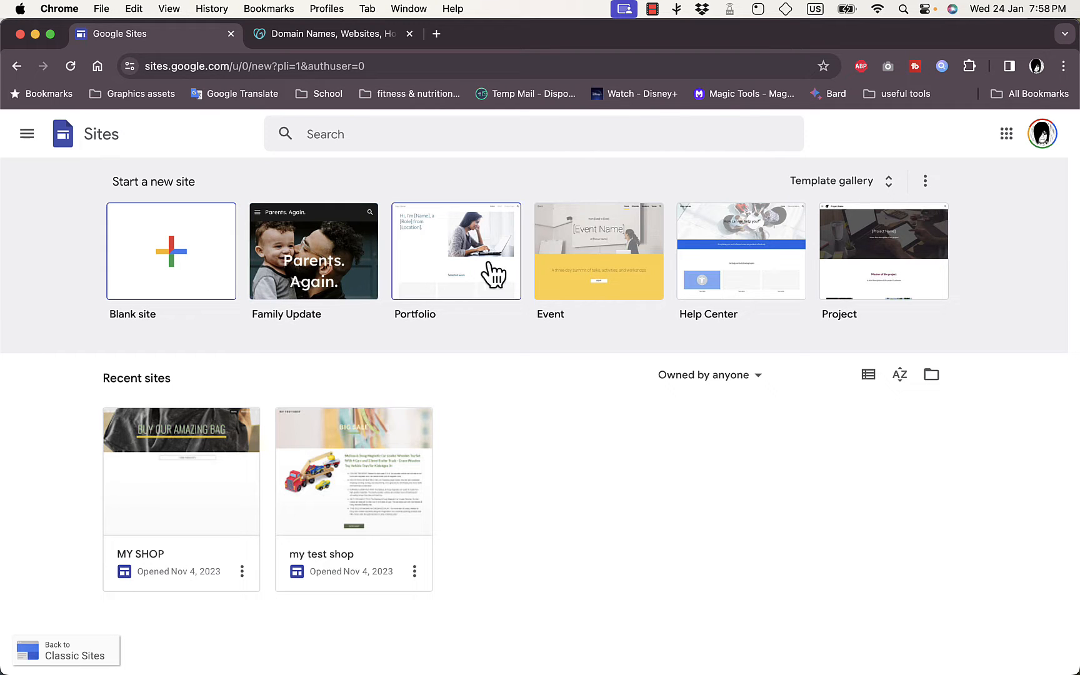
pyautogui.moveTo(777, 272)
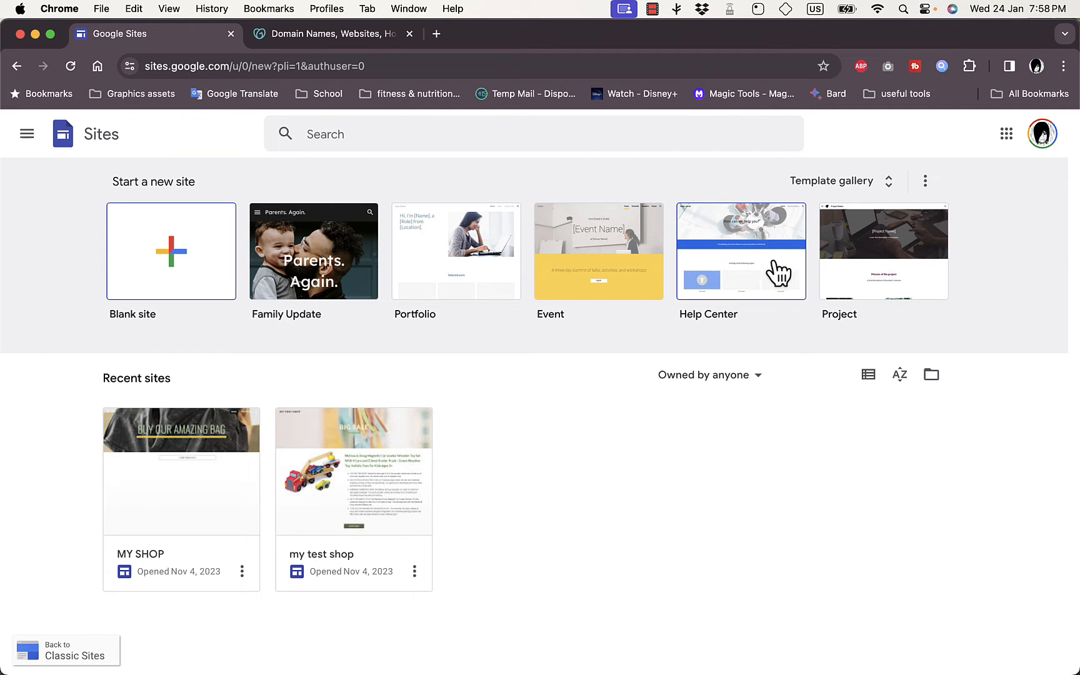
# Browse the full template gallery through Personal, Work, Small business and Education templates.
pyautogui.click(831, 181)
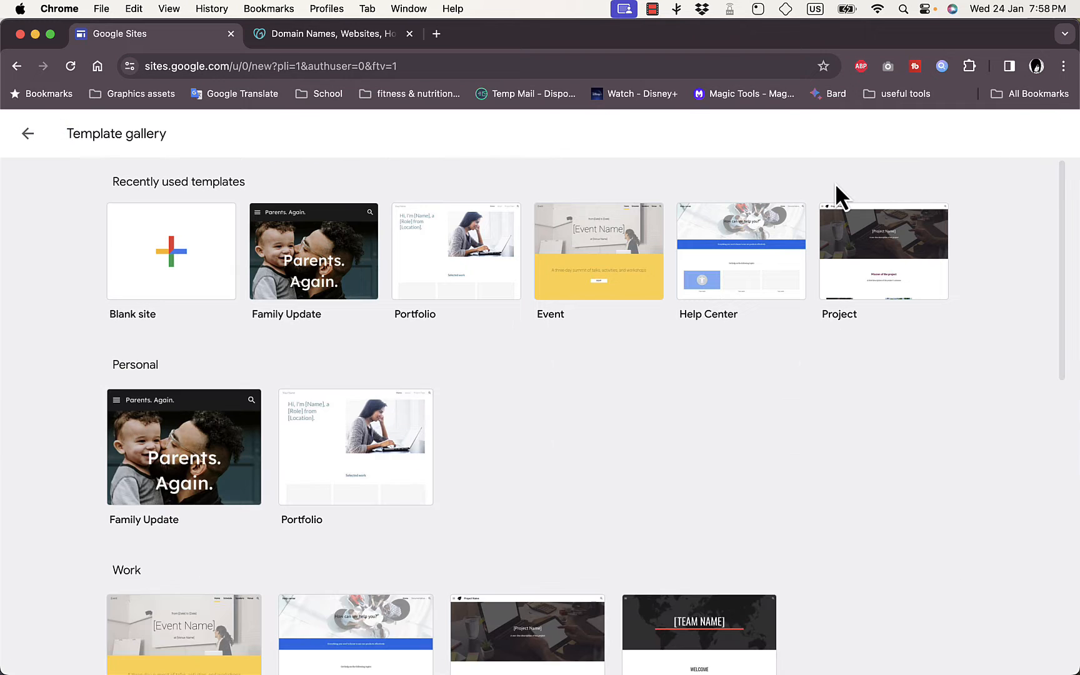
pyautogui.scroll(-3)
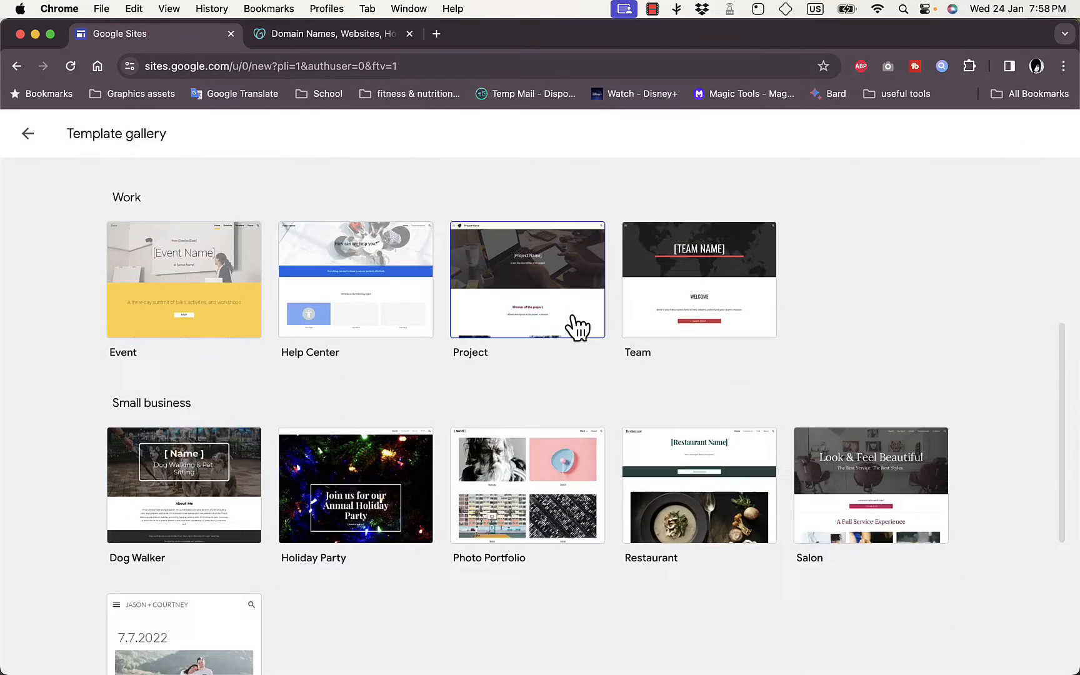
pyautogui.scroll(-3)
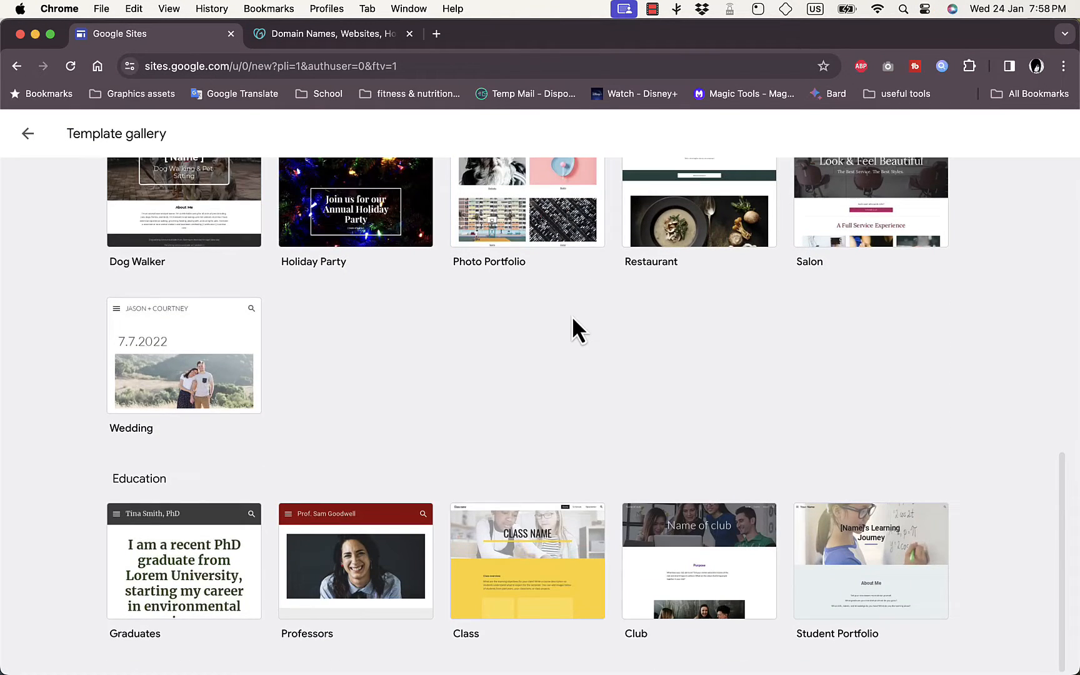
pyautogui.scroll(3)
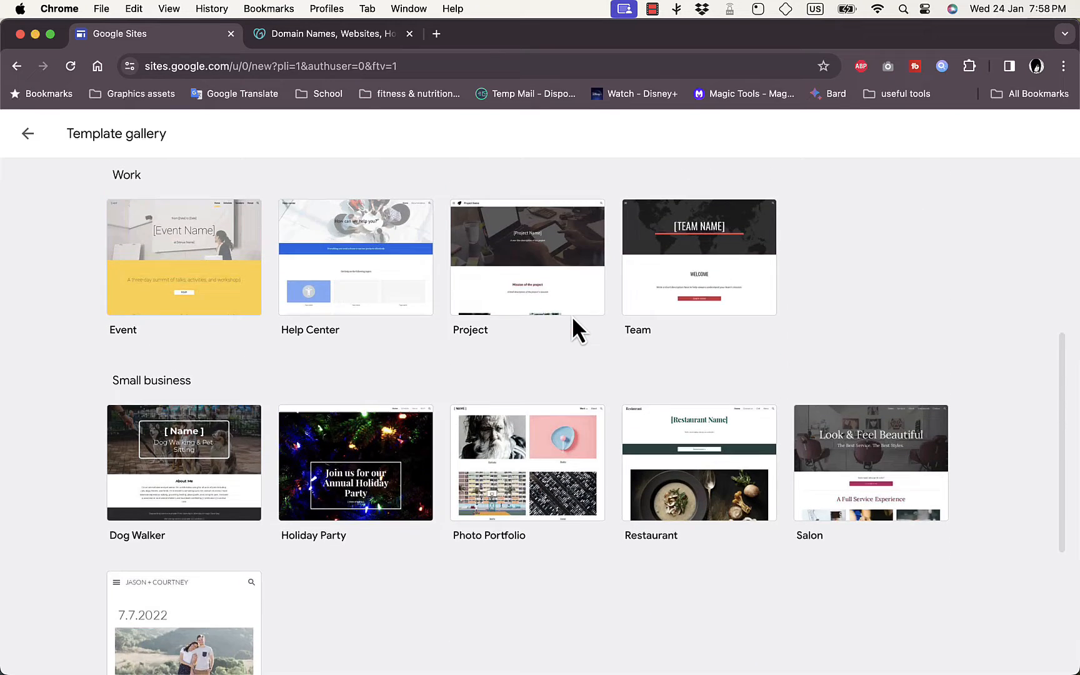
pyautogui.scroll(3)
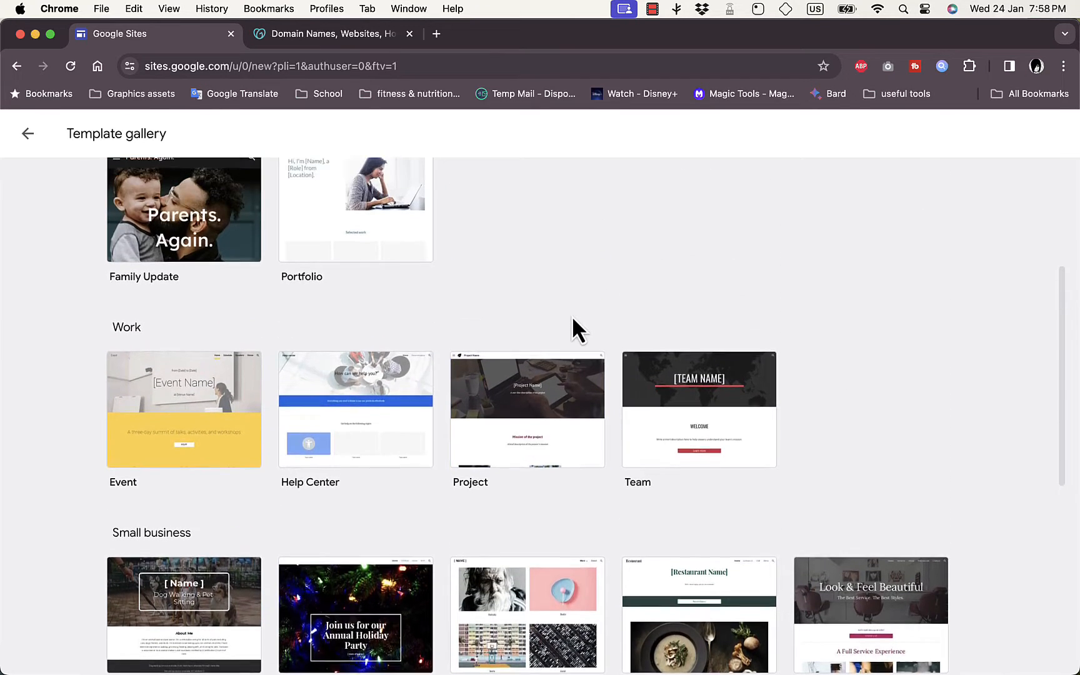
pyautogui.scroll(3)
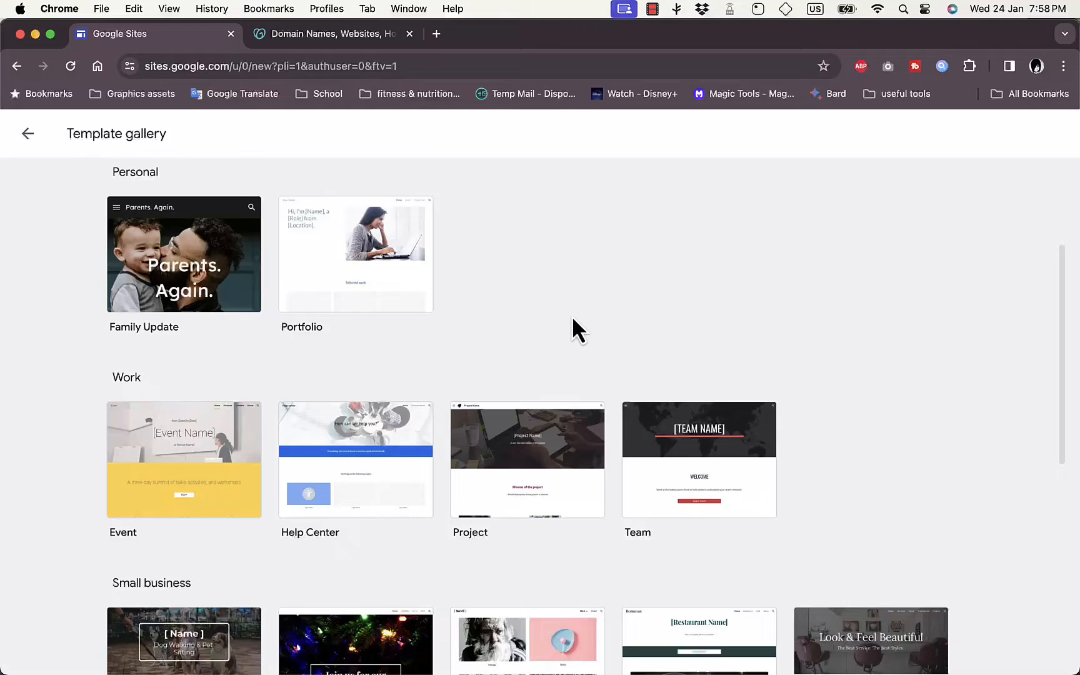
pyautogui.scroll(-3)
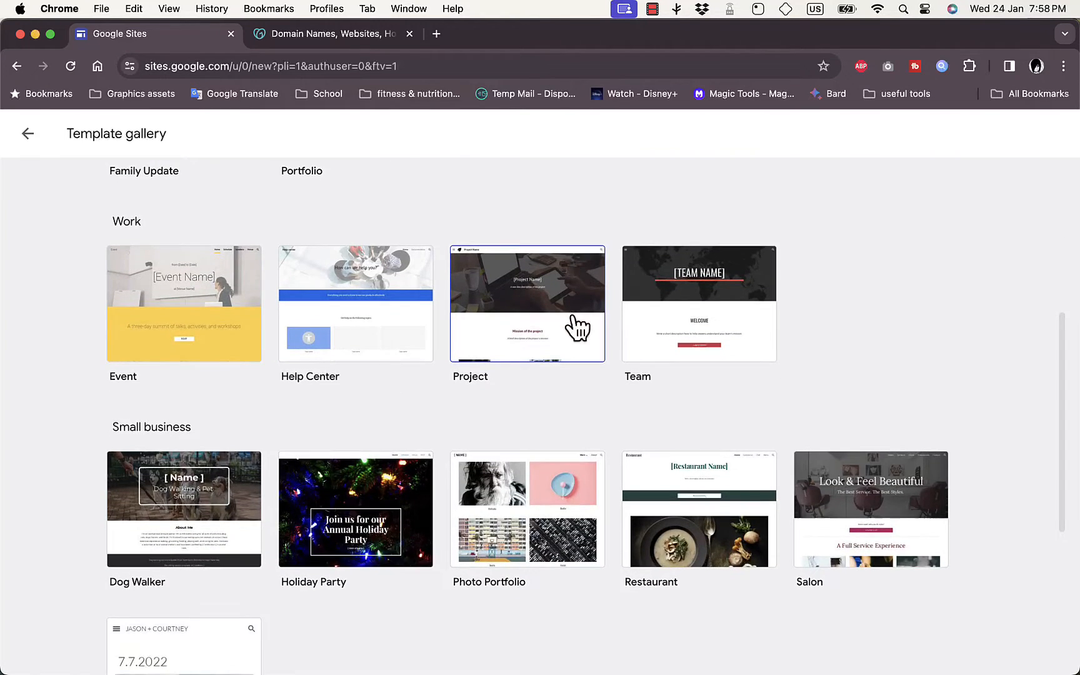
pyautogui.scroll(-3)
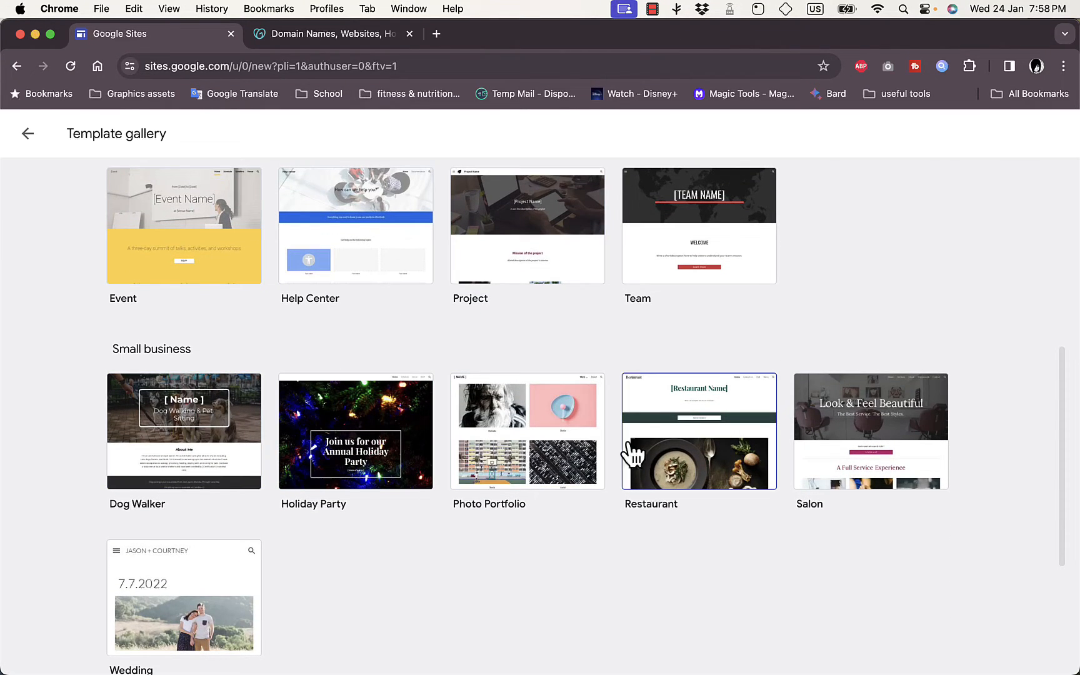
pyautogui.moveTo(710, 467)
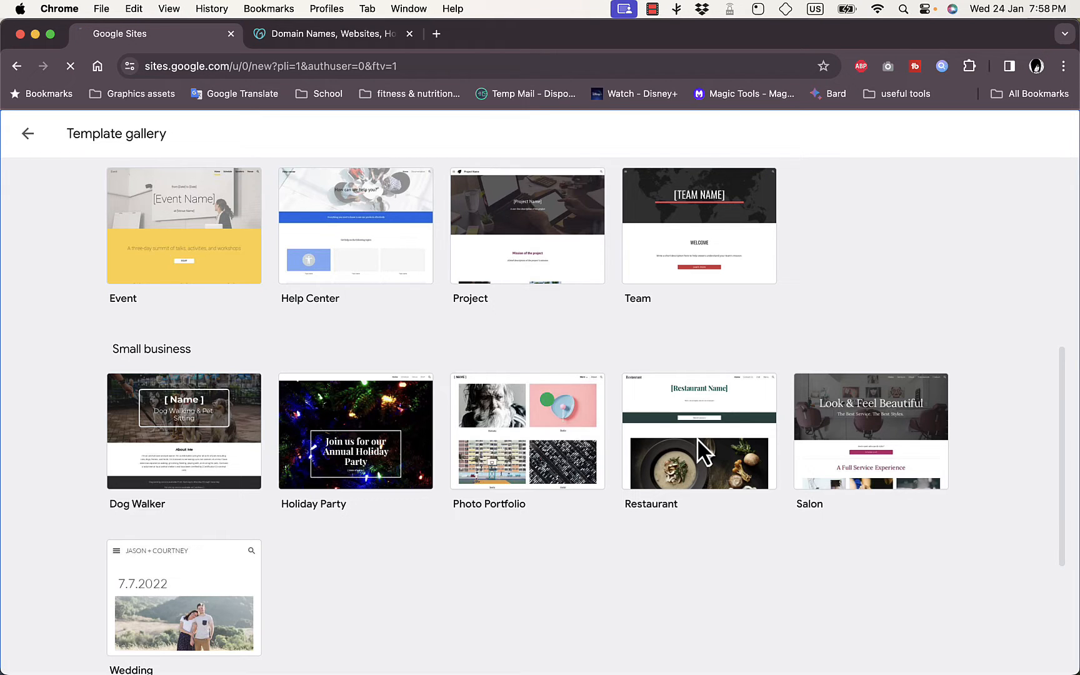
# Create a site from the Restaurant template and replace [Restaurant Name] with HOWTOSIMPLE.
pyautogui.click(698, 431)
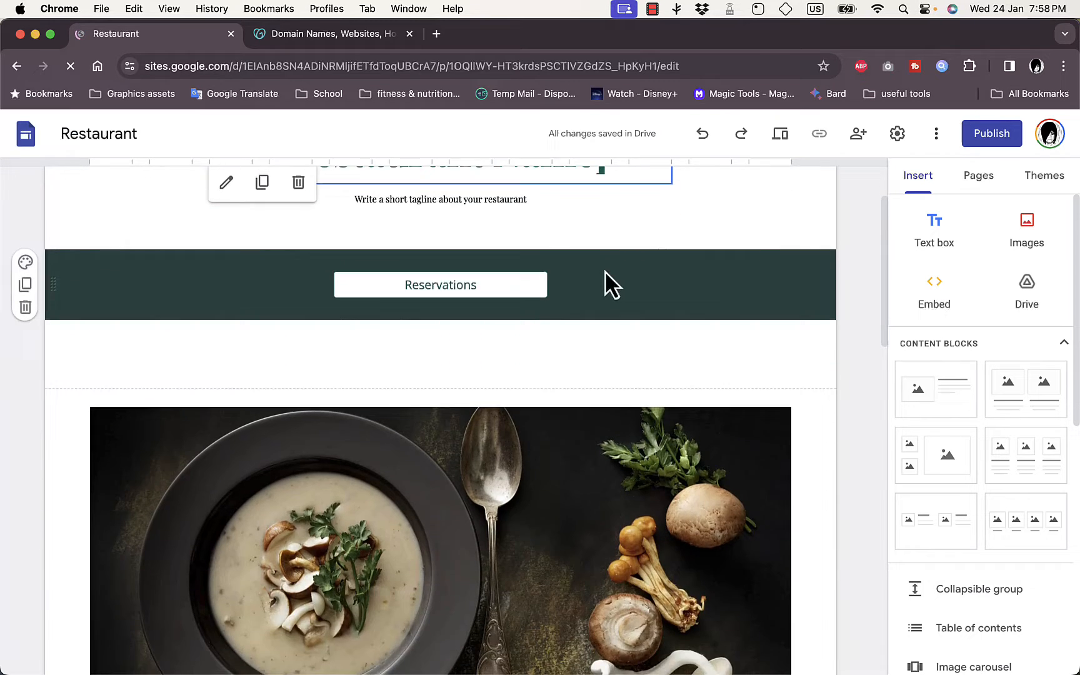
pyautogui.scroll(3)
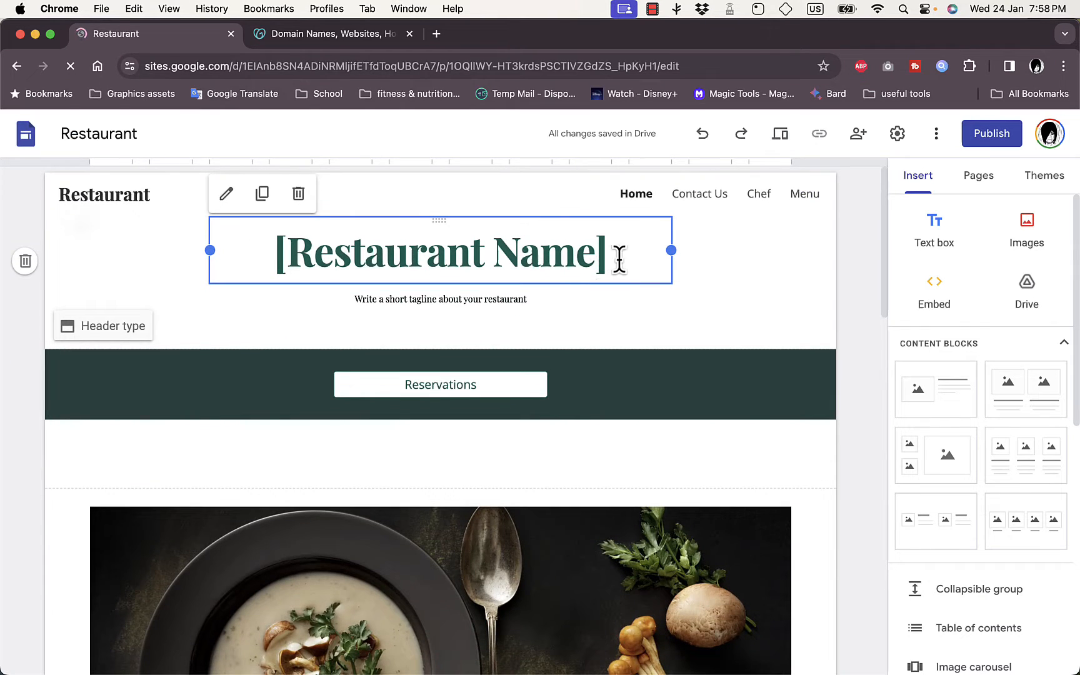
pyautogui.tripleClick(440, 250)
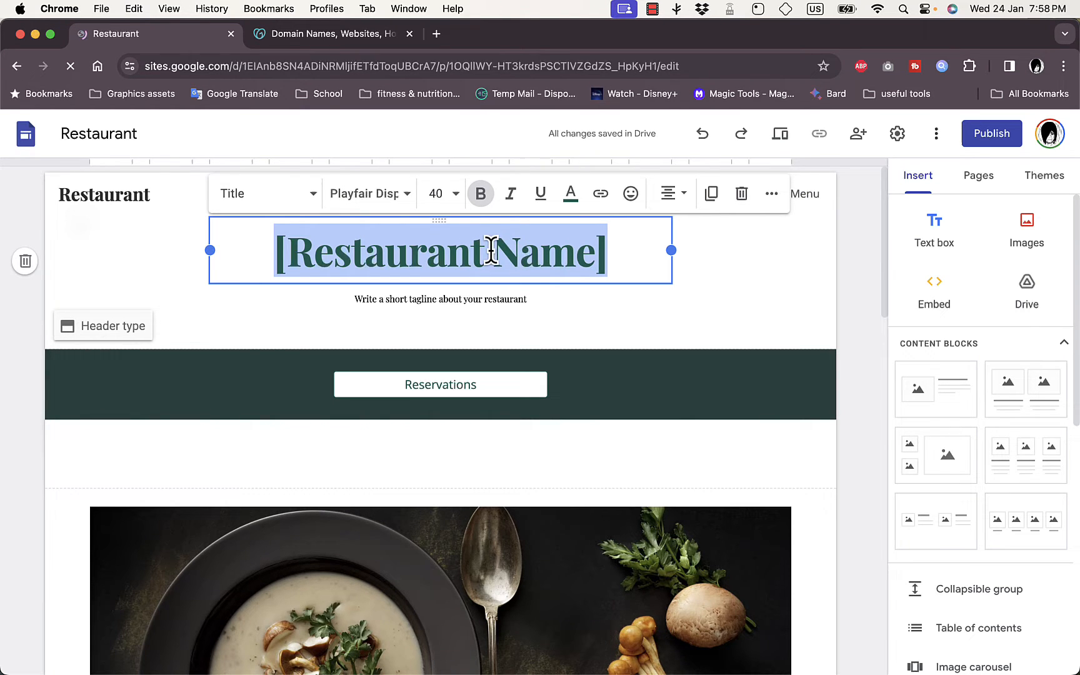
pyautogui.write('HOWTO')
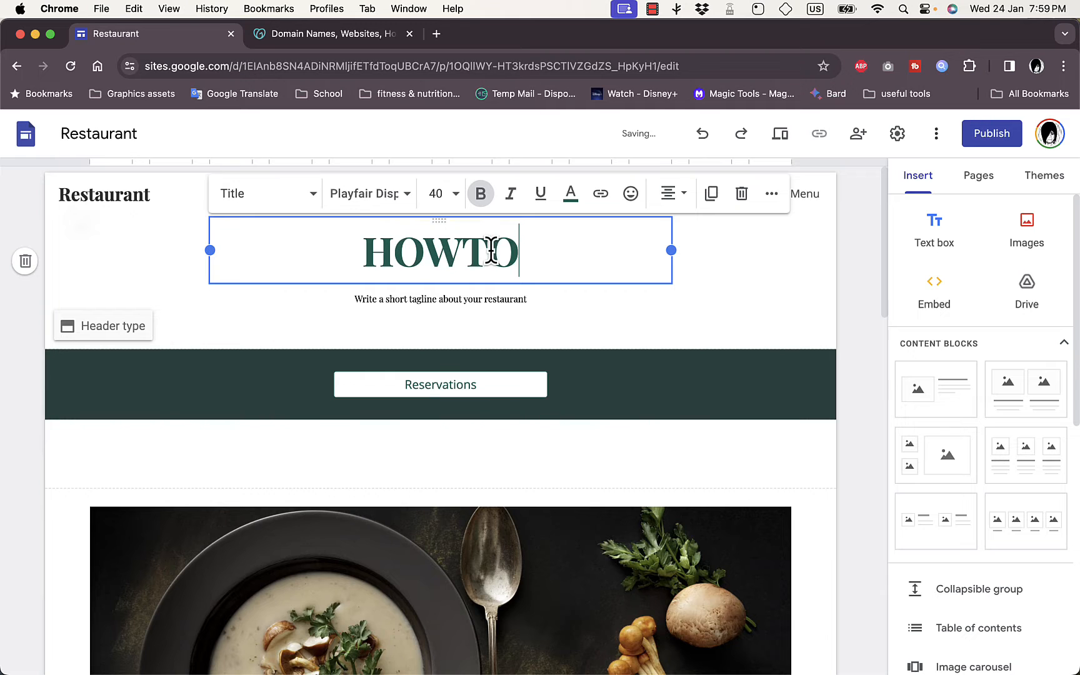
pyautogui.write('SIMPLE')
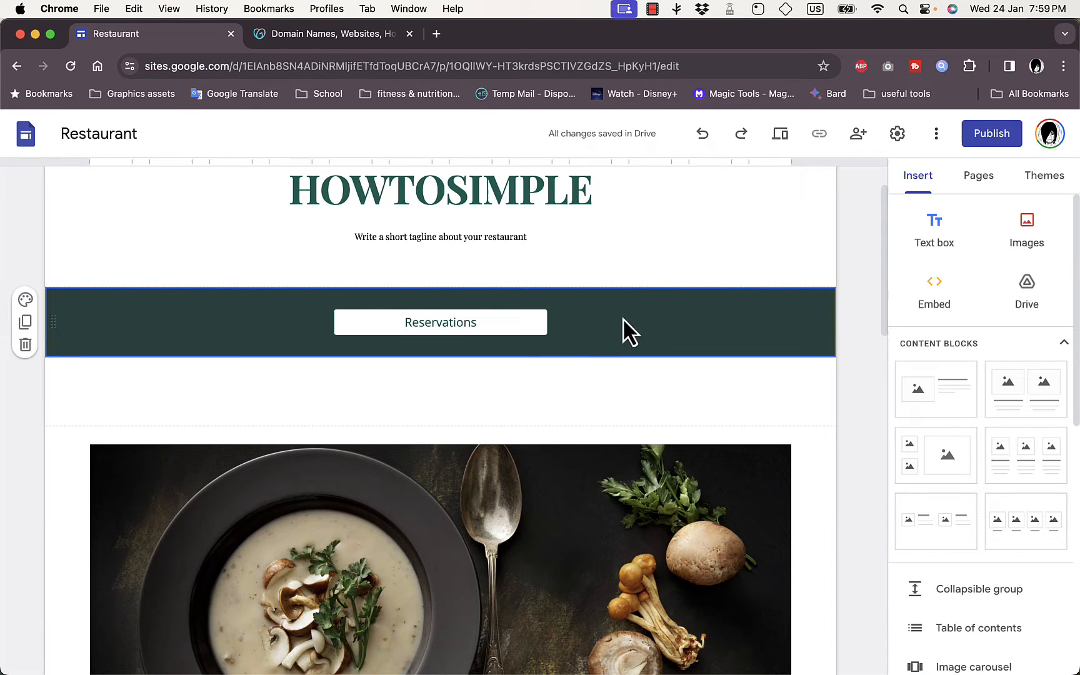
pyautogui.moveTo(130, 329)
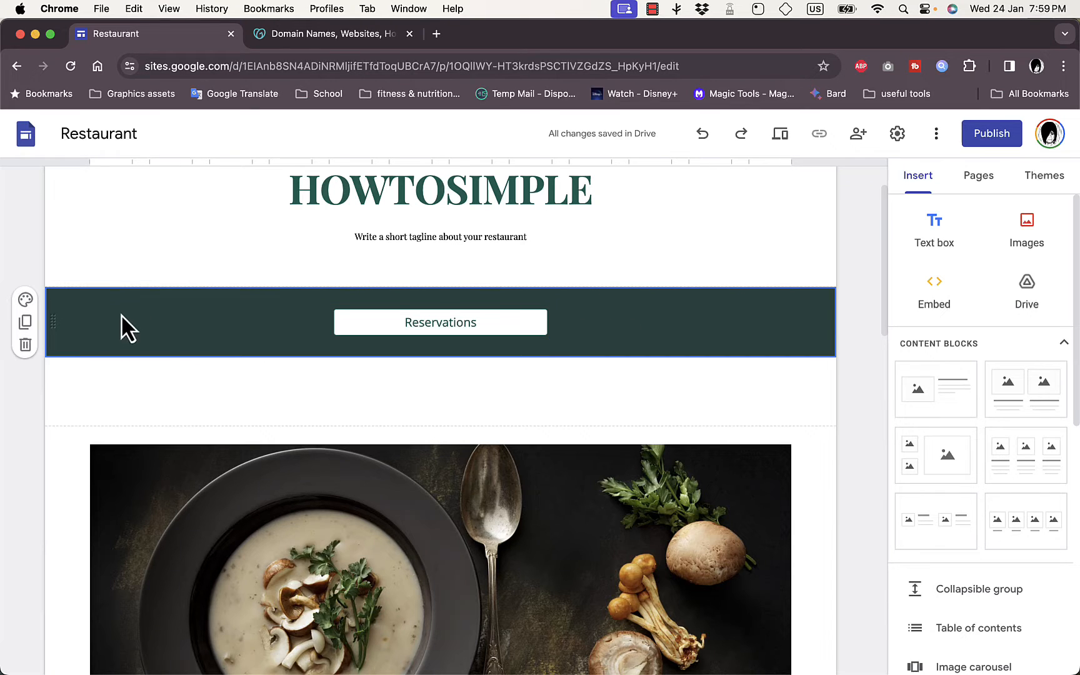
pyautogui.moveTo(69, 338)
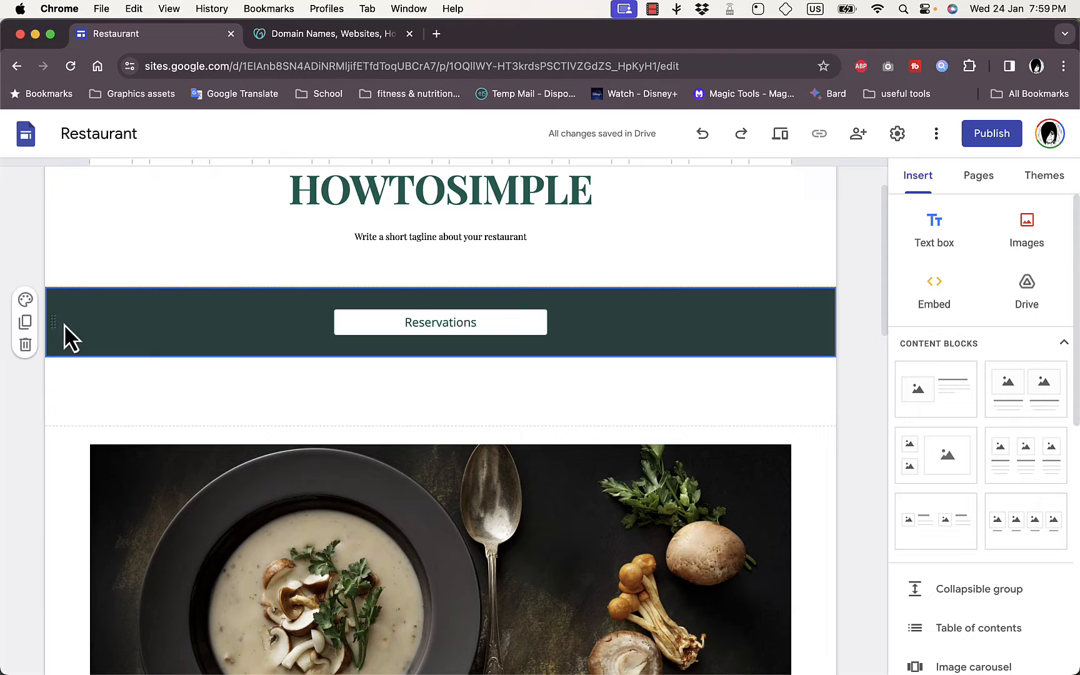
pyautogui.click(25, 299)
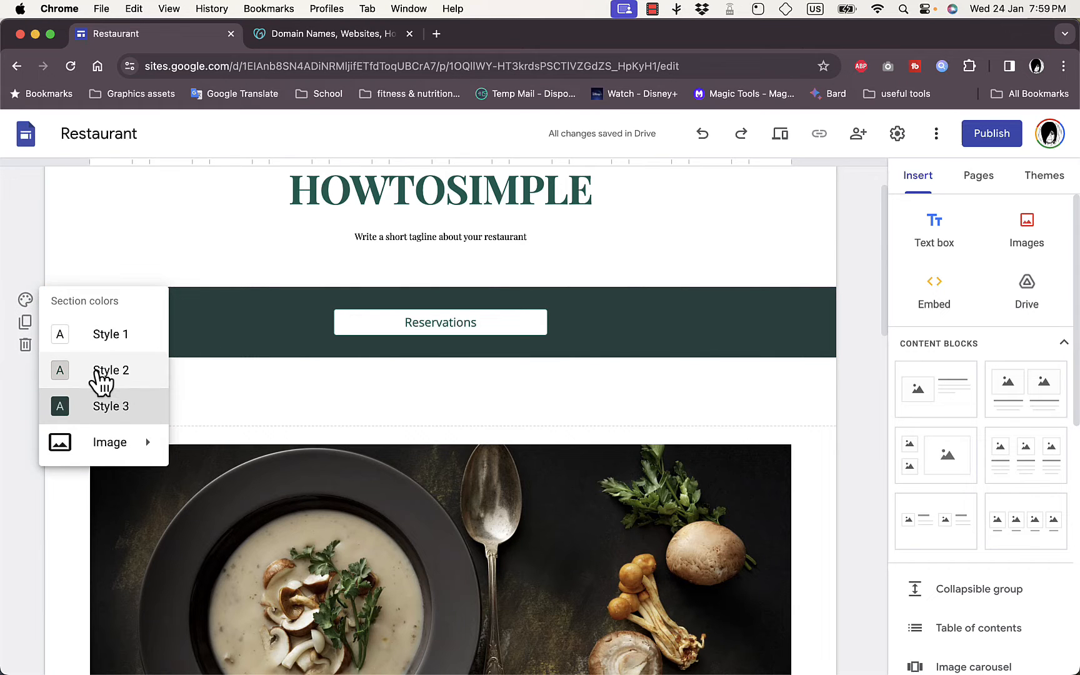
pyautogui.click(109, 334)
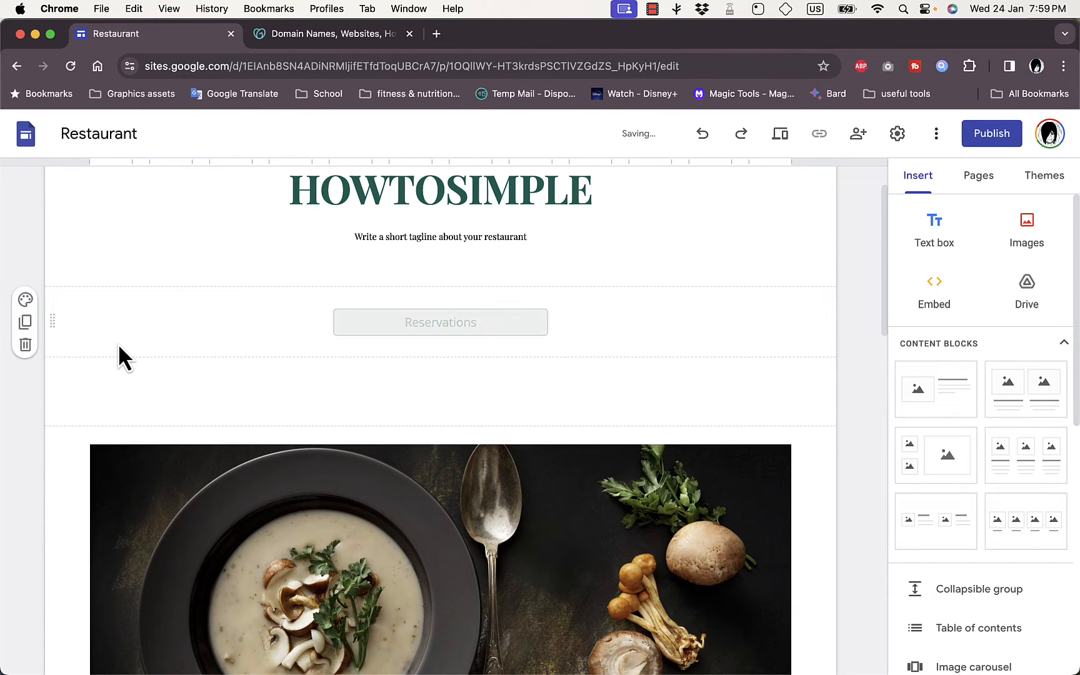
pyautogui.click(25, 300)
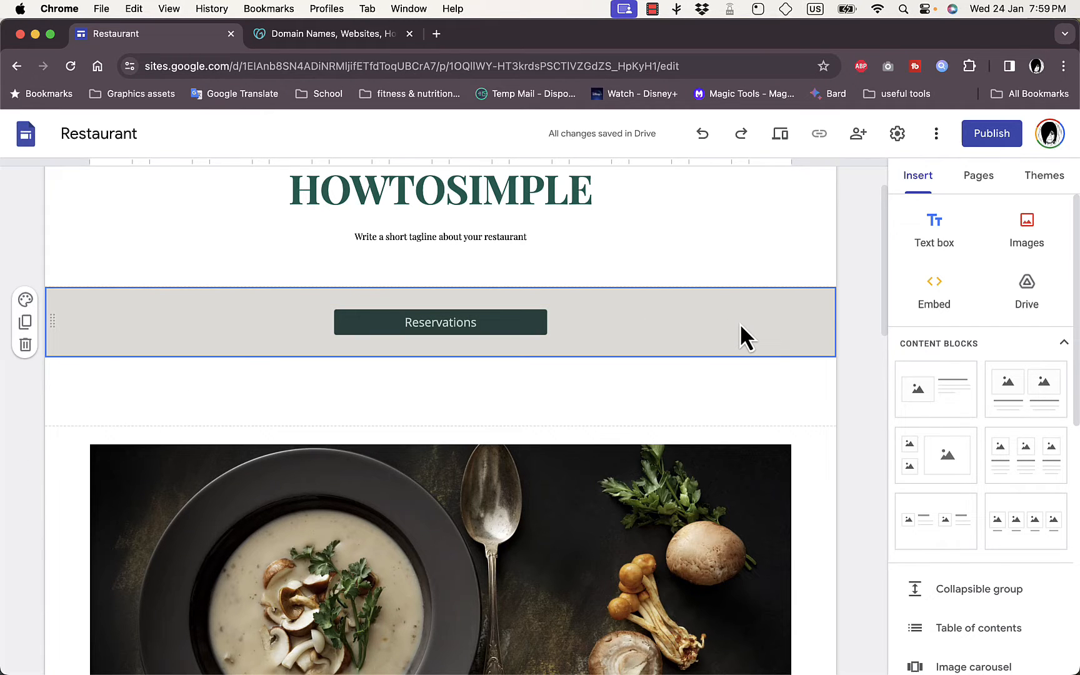
pyautogui.scroll(-3)
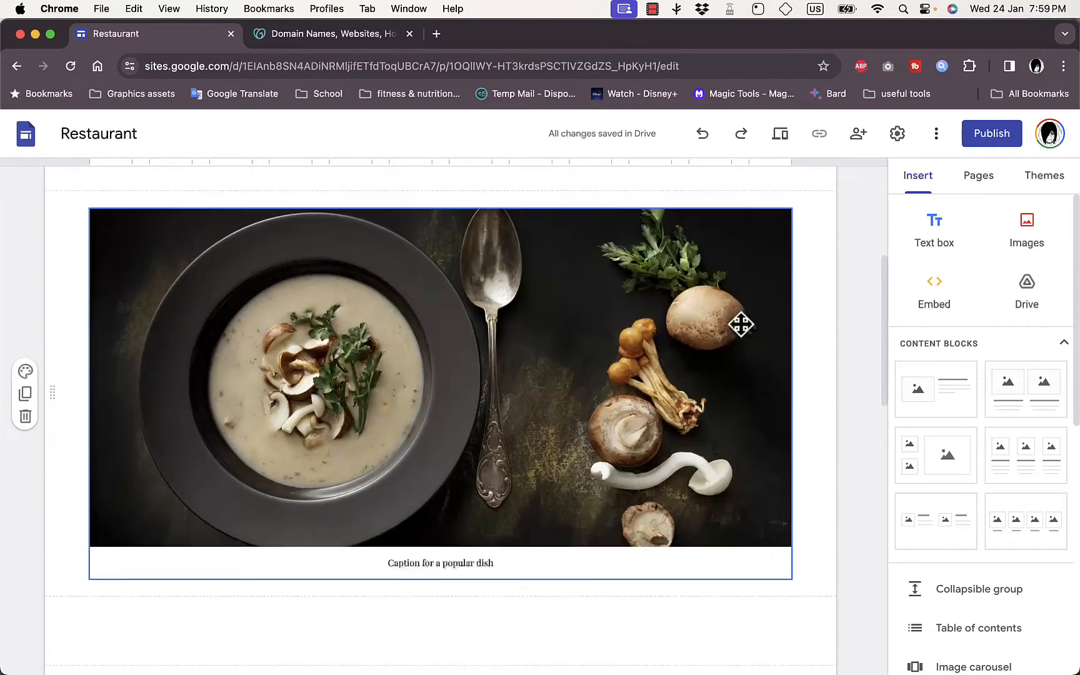
pyautogui.scroll(3)
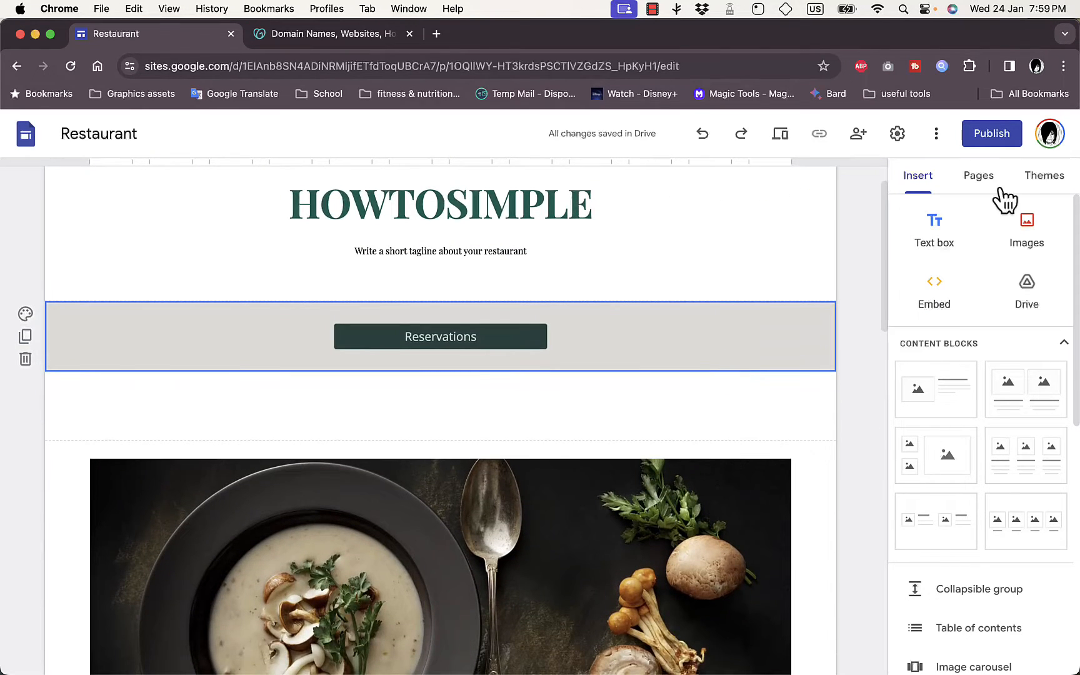
# Apply the Impression theme, giving the title and Reservations button red accents.
pyautogui.click(1045, 175)
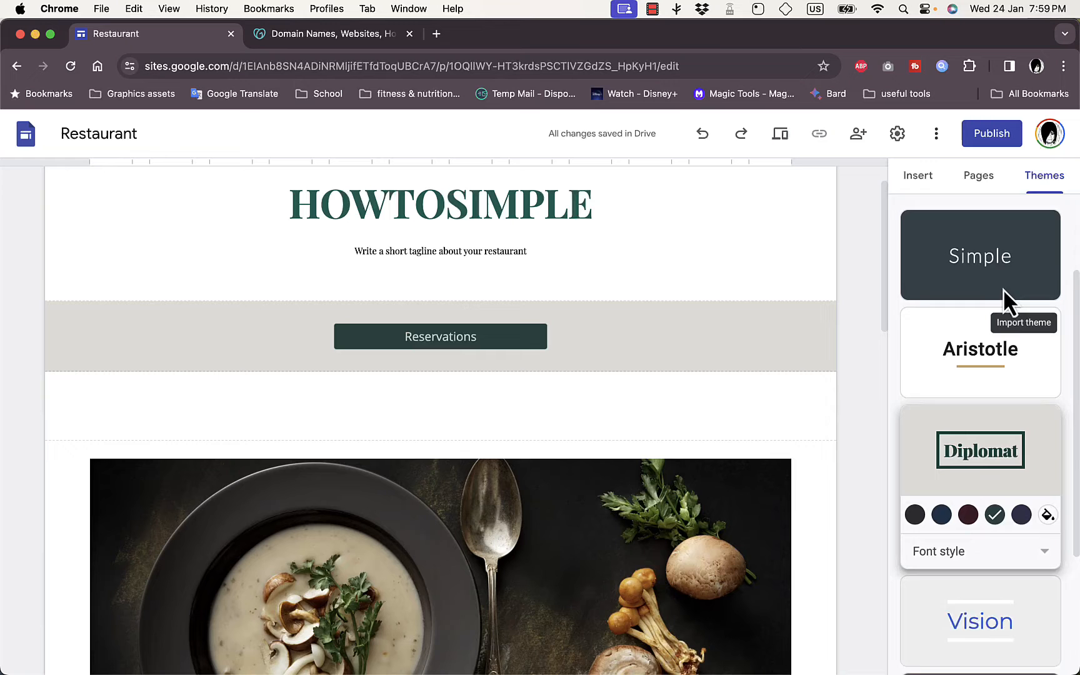
pyautogui.scroll(-3)
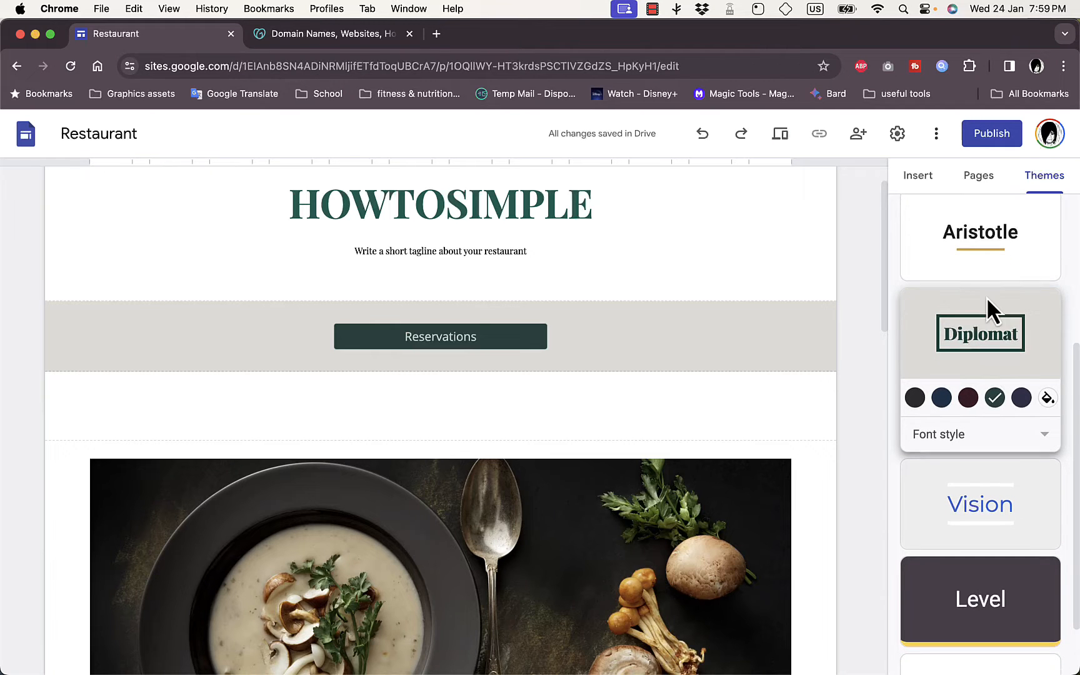
pyautogui.scroll(-3)
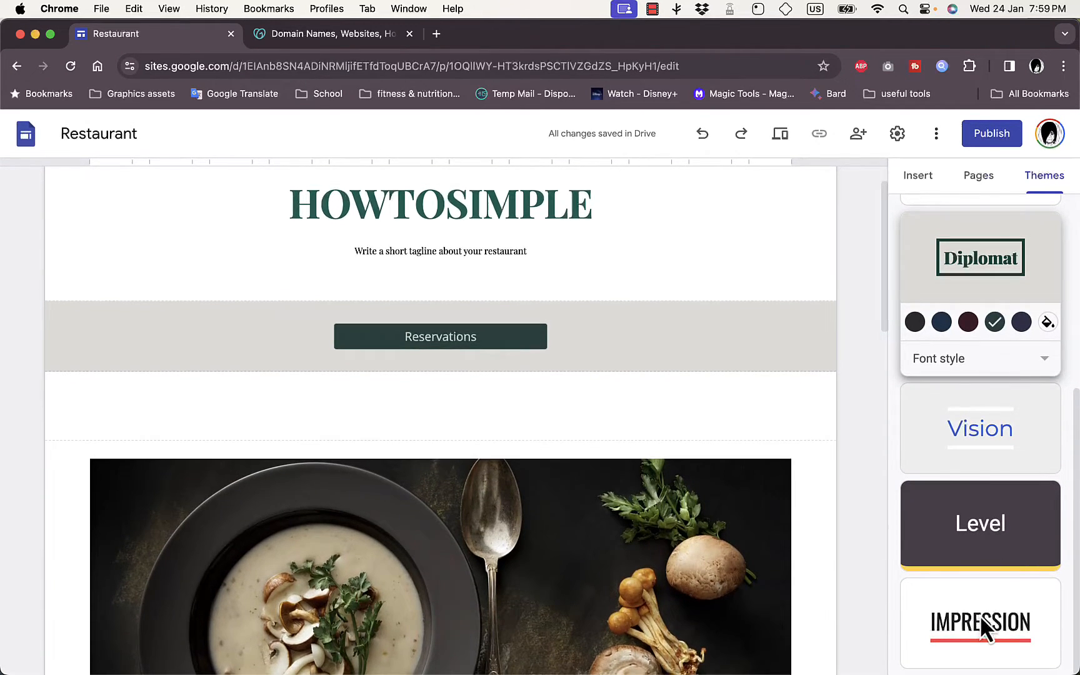
pyautogui.click(979, 623)
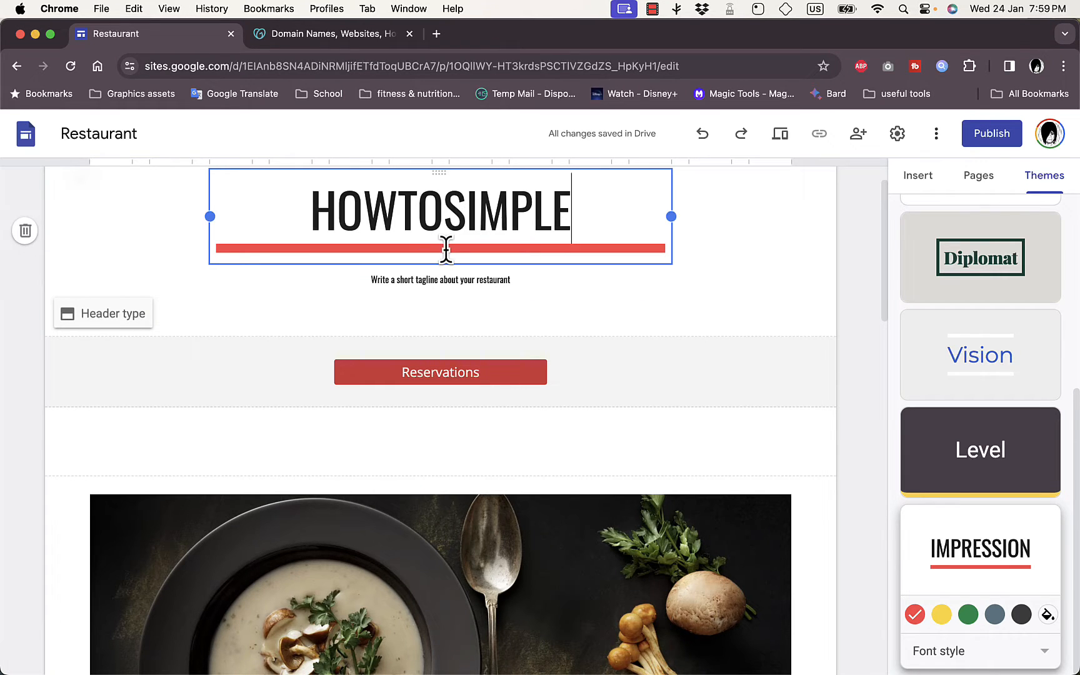
pyautogui.click(440, 207)
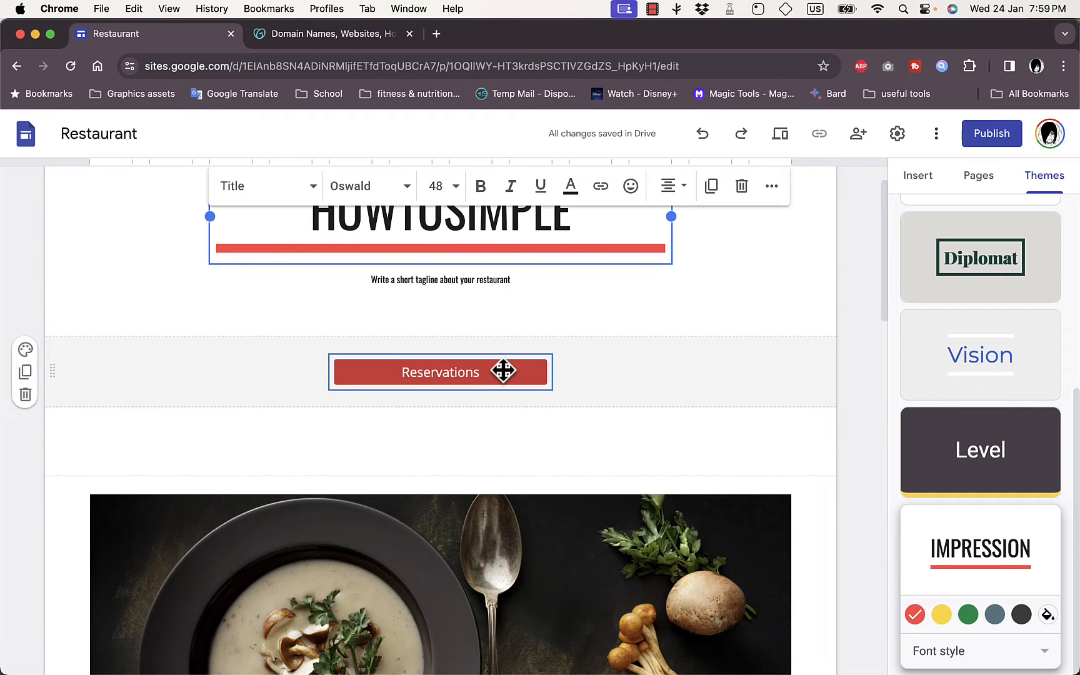
pyautogui.click(439, 372)
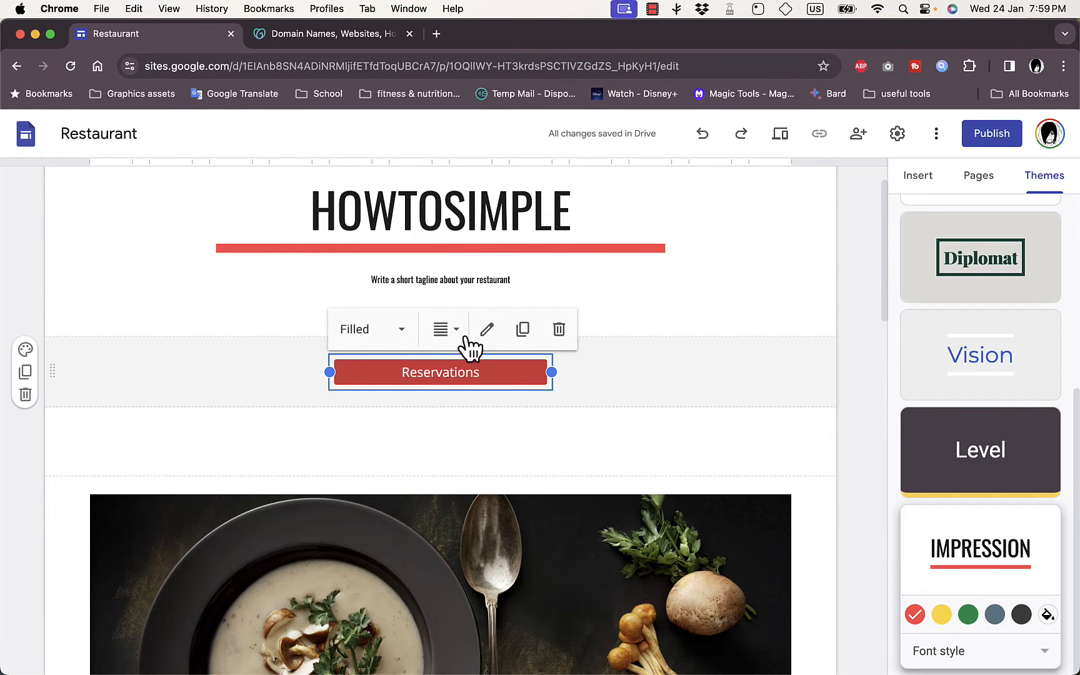
pyautogui.click(485, 329)
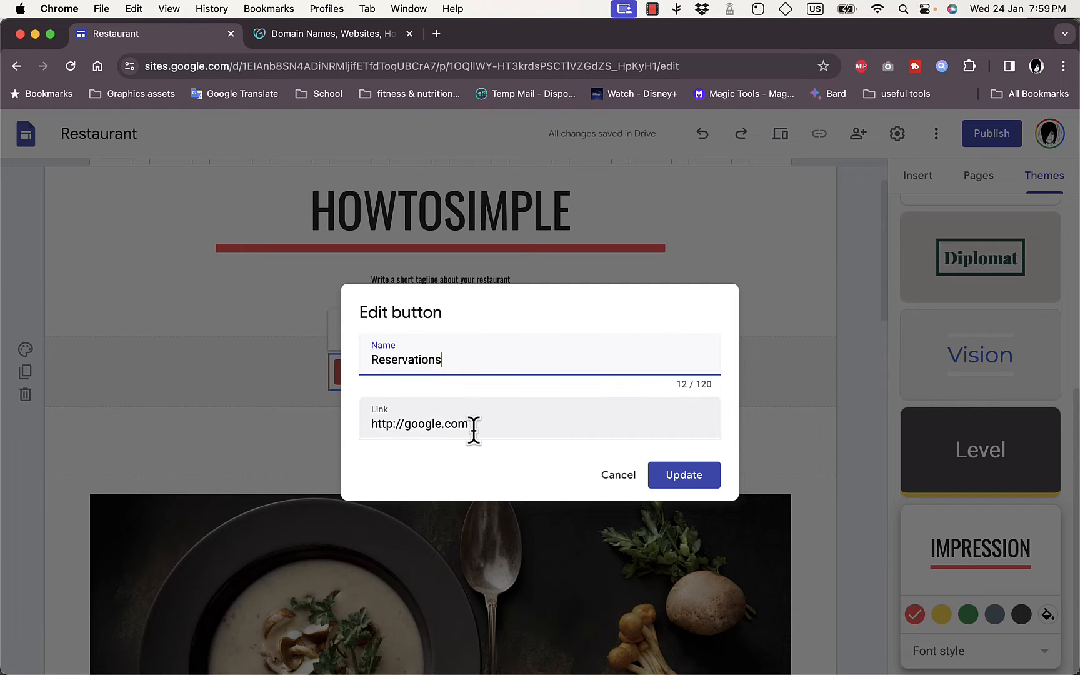
pyautogui.click(684, 474)
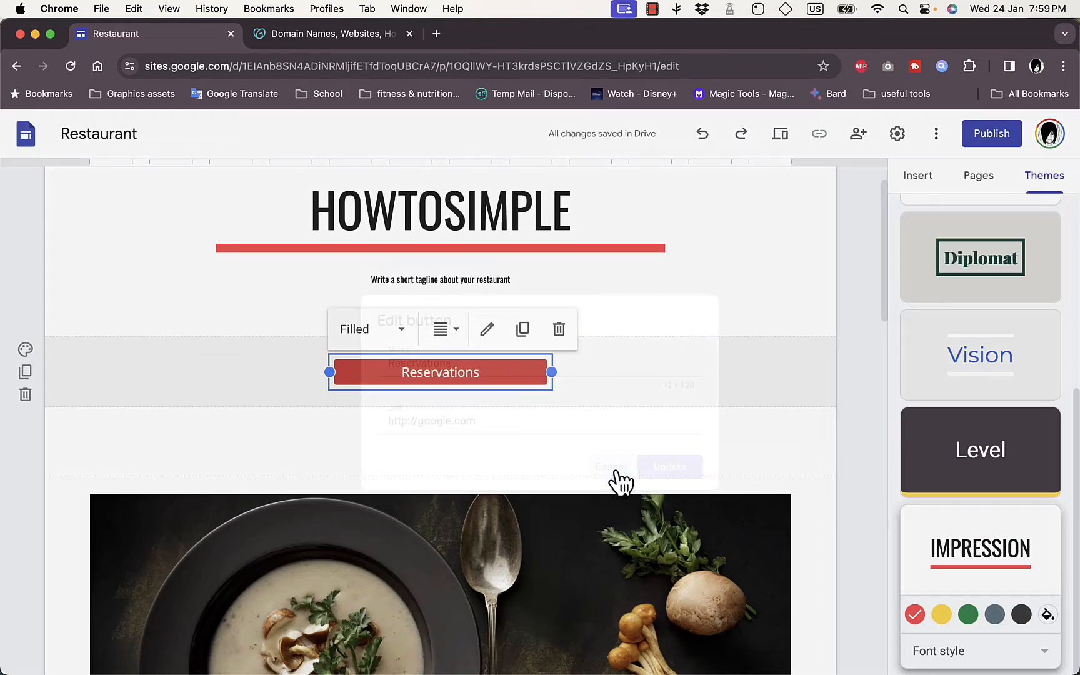
pyautogui.click(372, 329)
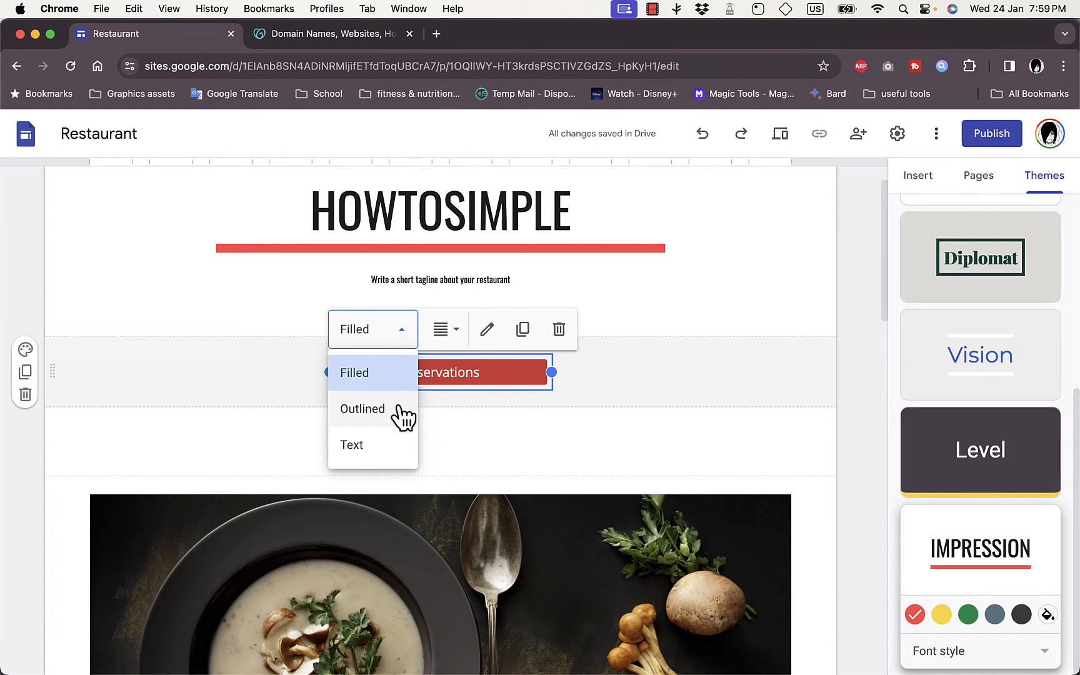
pyautogui.click(363, 409)
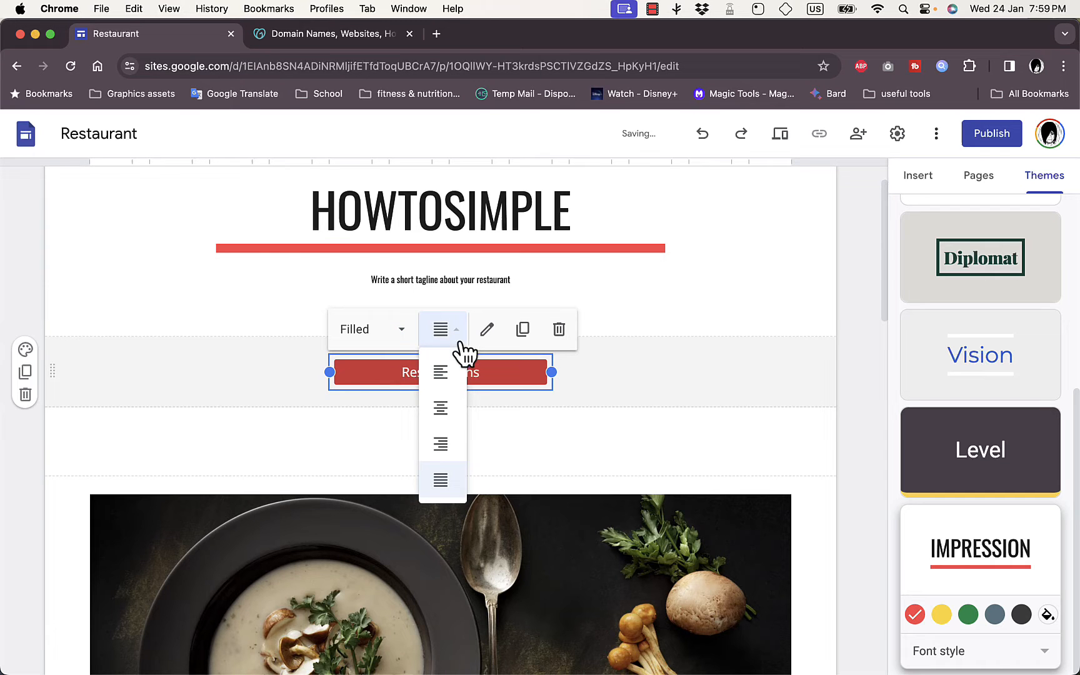
pyautogui.moveTo(660, 405)
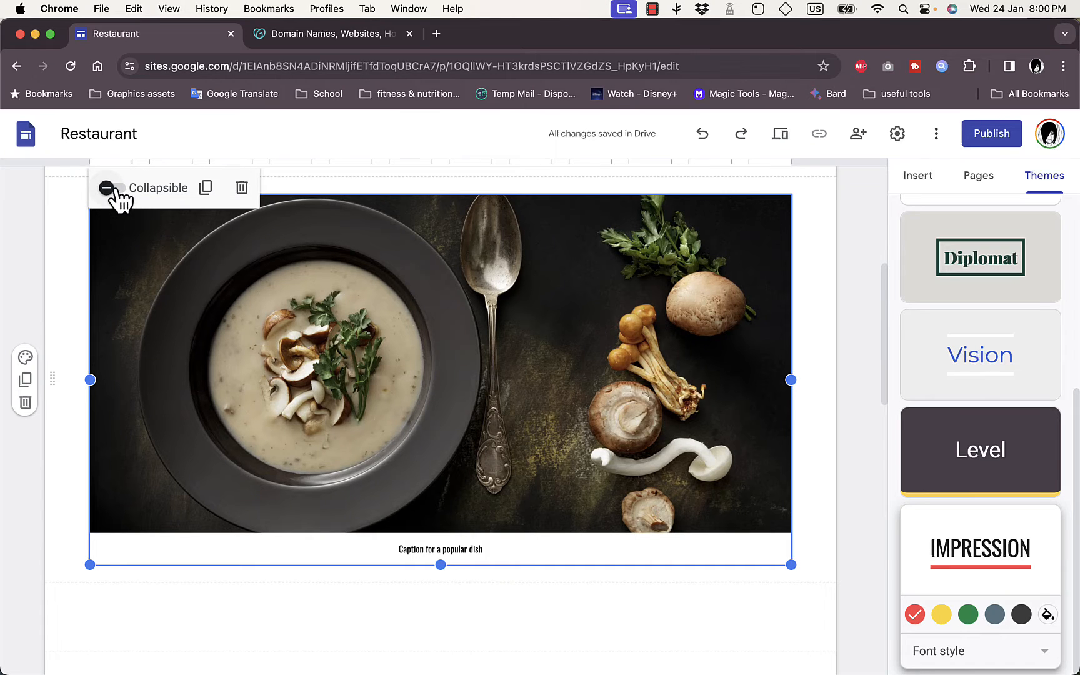
# Toggle the dish-photo section's Collapsible option, check Pages, and return to the Insert panel.
pyautogui.click(107, 188)
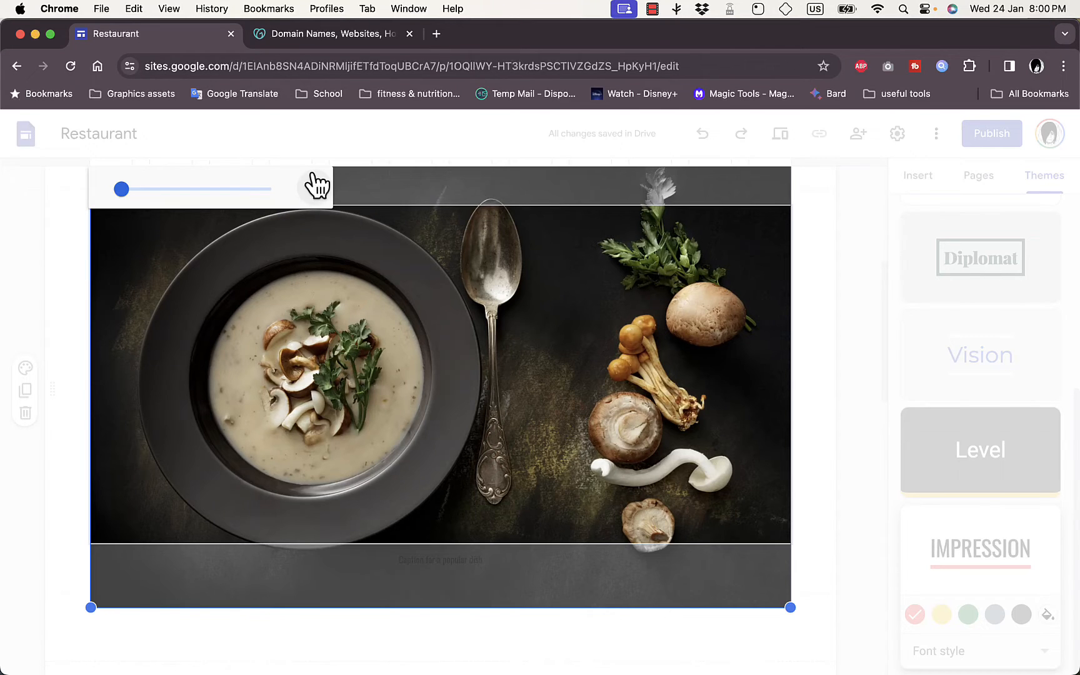
pyautogui.click(978, 175)
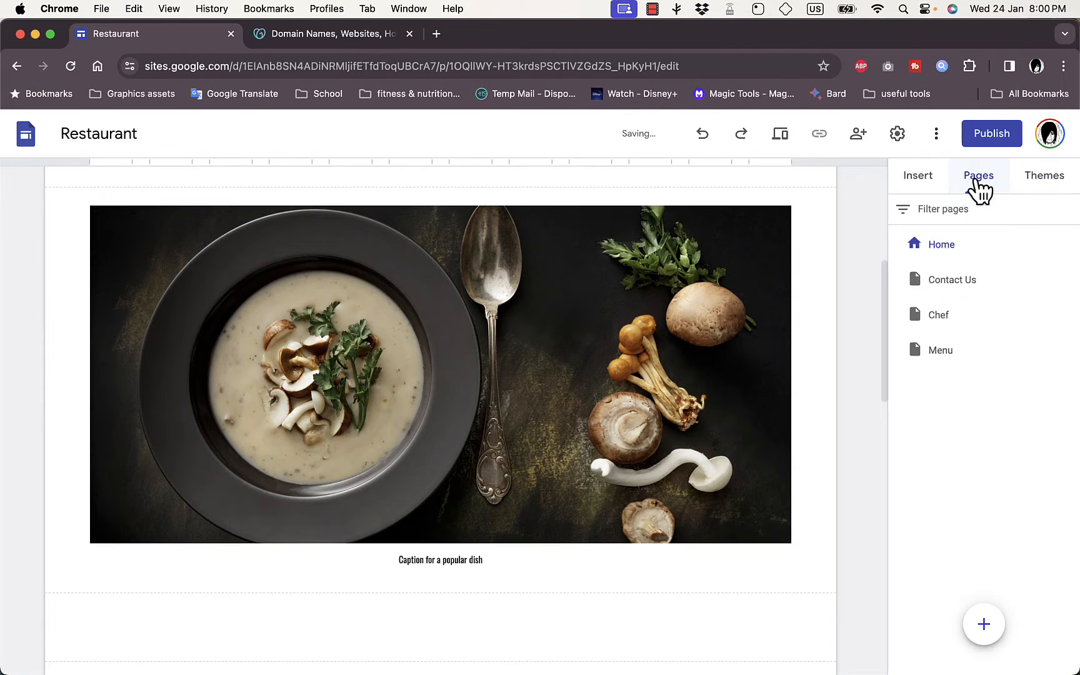
pyautogui.moveTo(918, 175)
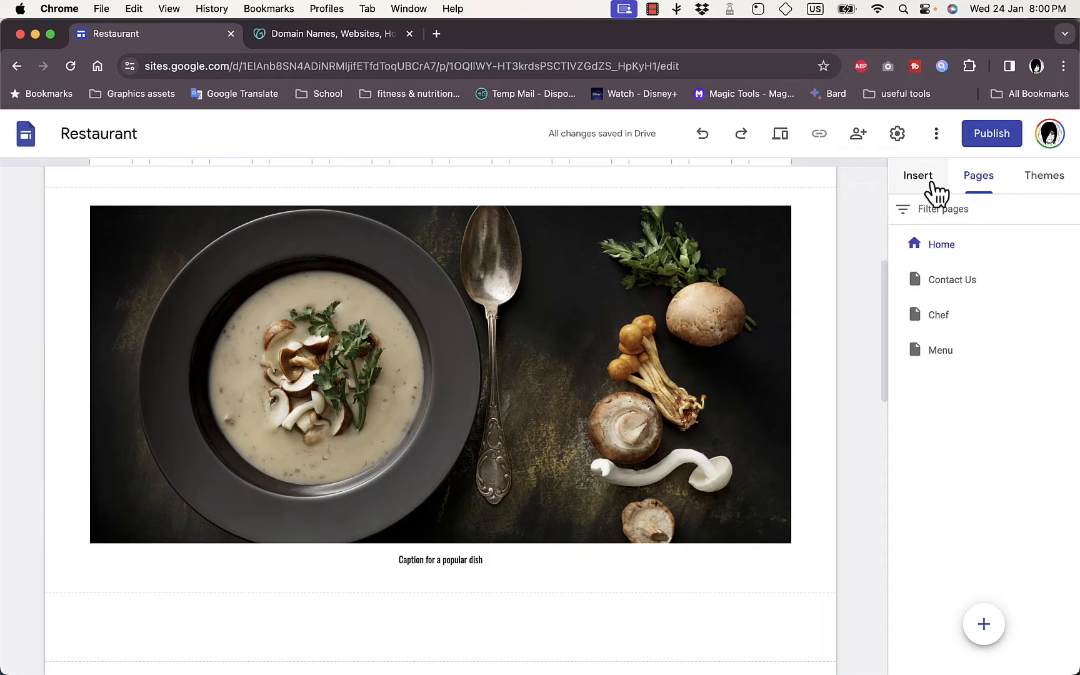
pyautogui.click(918, 175)
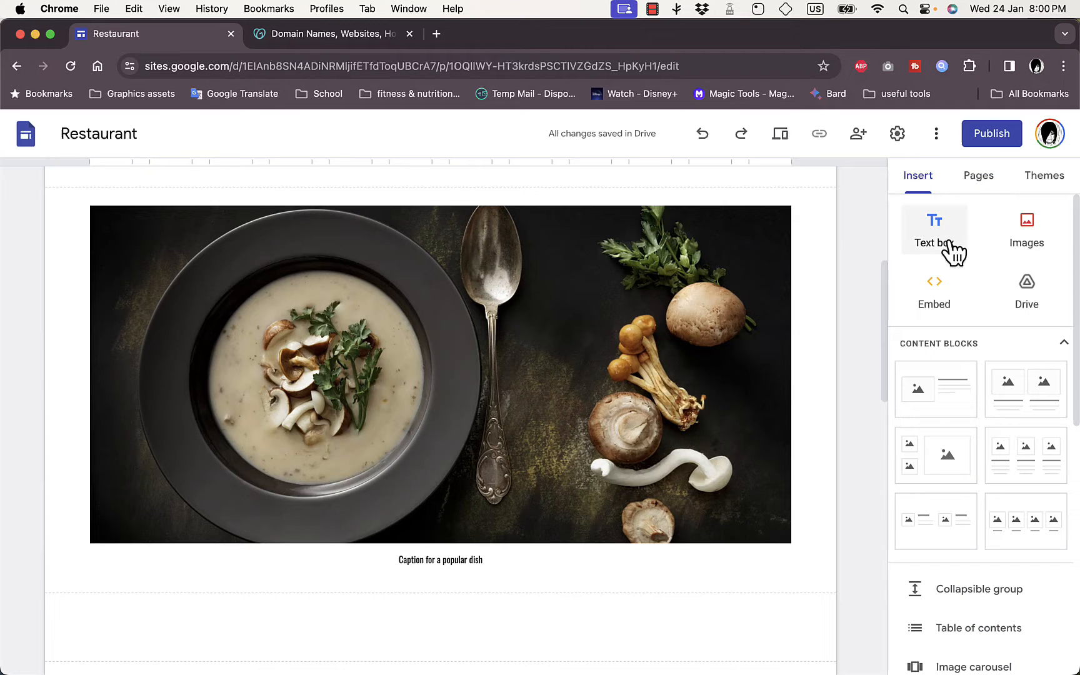
pyautogui.scroll(-3)
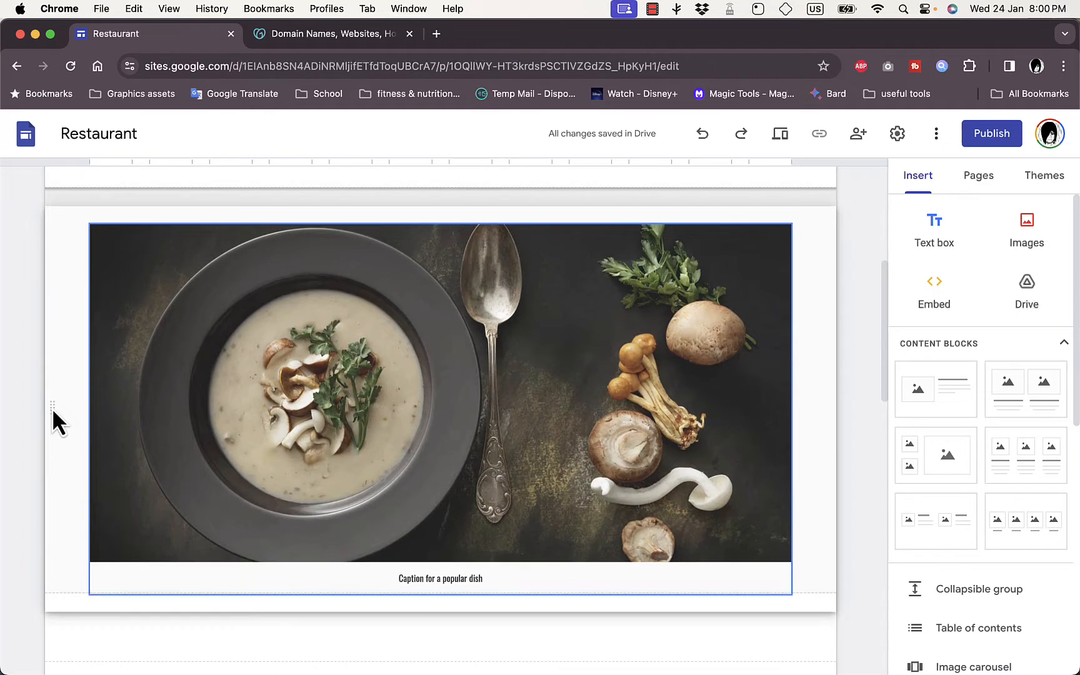
pyautogui.scroll(3)
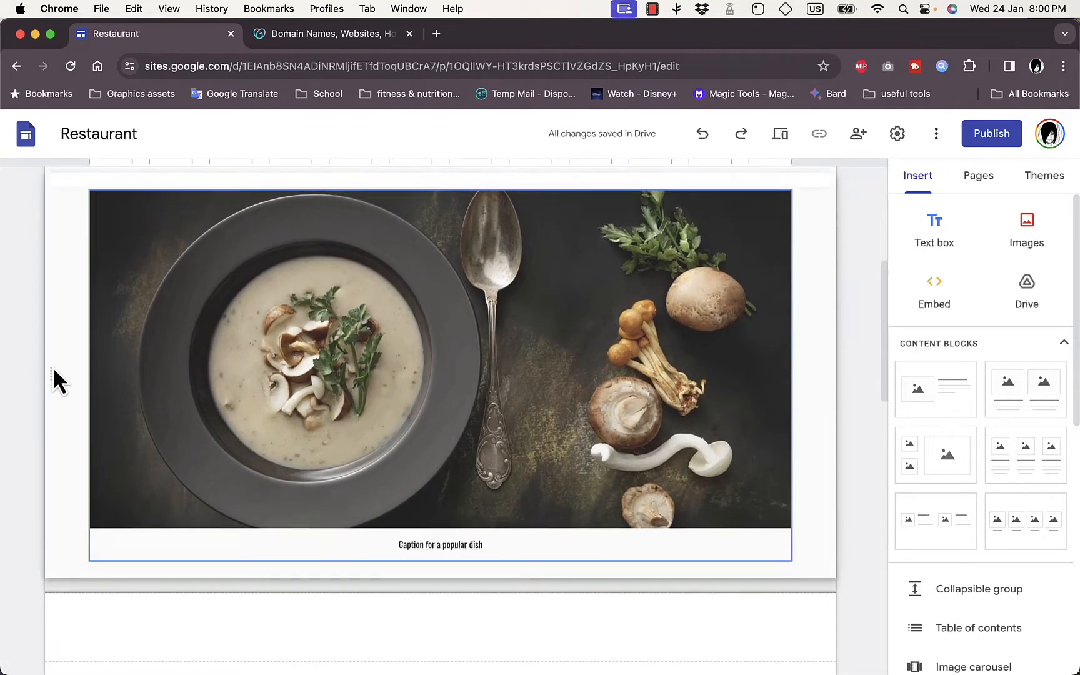
pyautogui.scroll(-3)
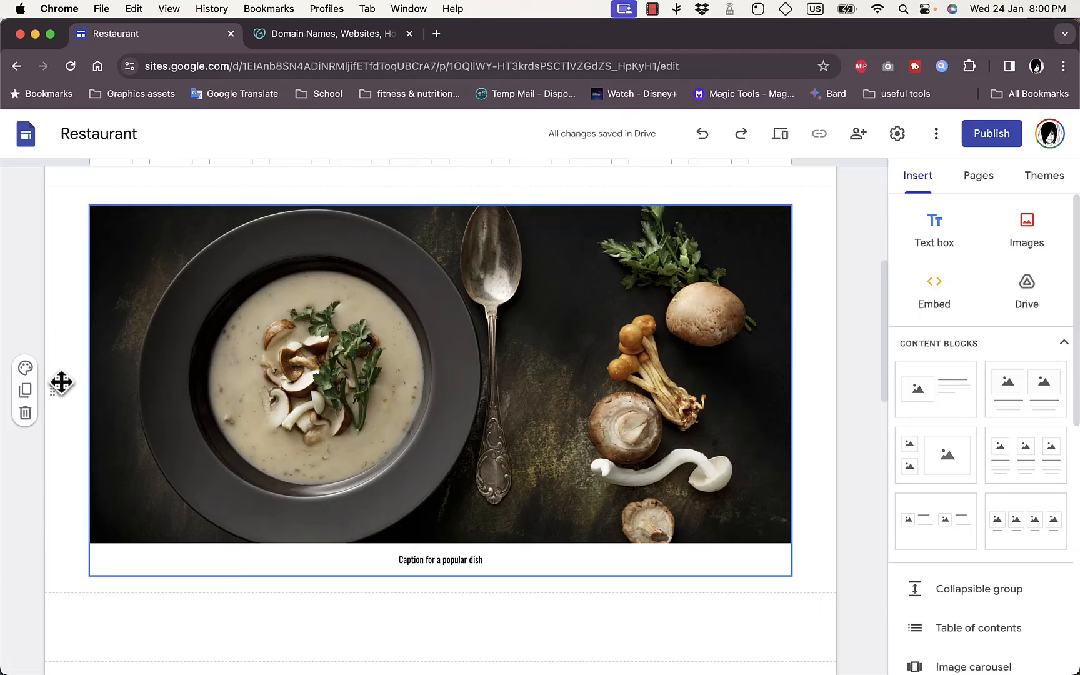
pyautogui.moveTo(25, 367)
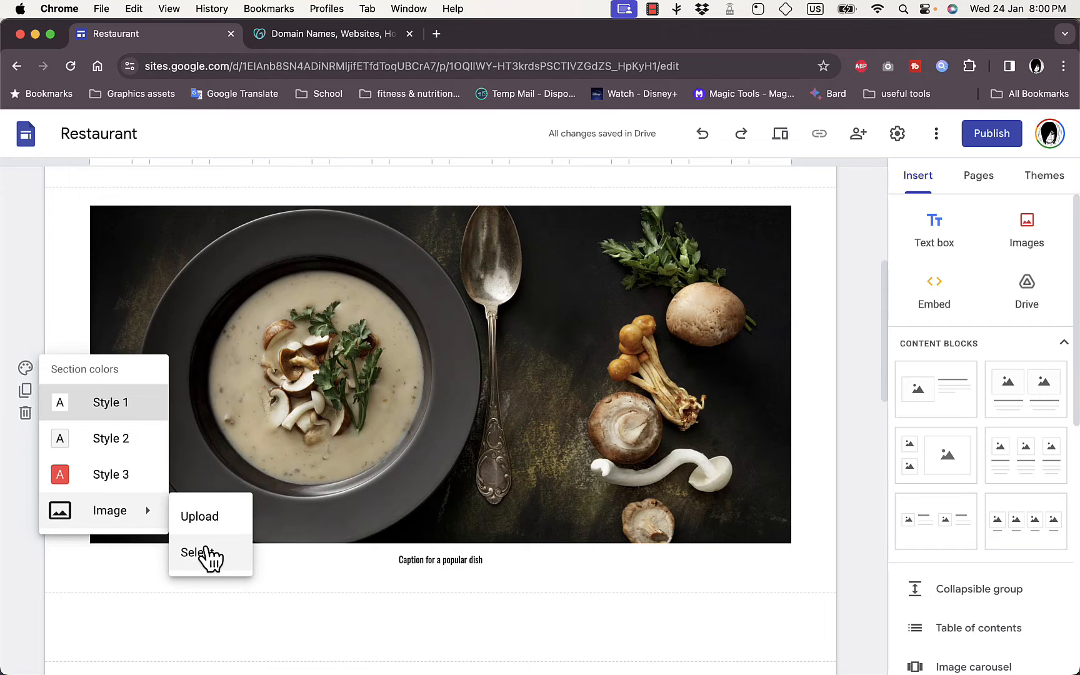
# Set the dish-photo section background to the laptop-and-coffee gallery photo.
pyautogui.click(199, 553)
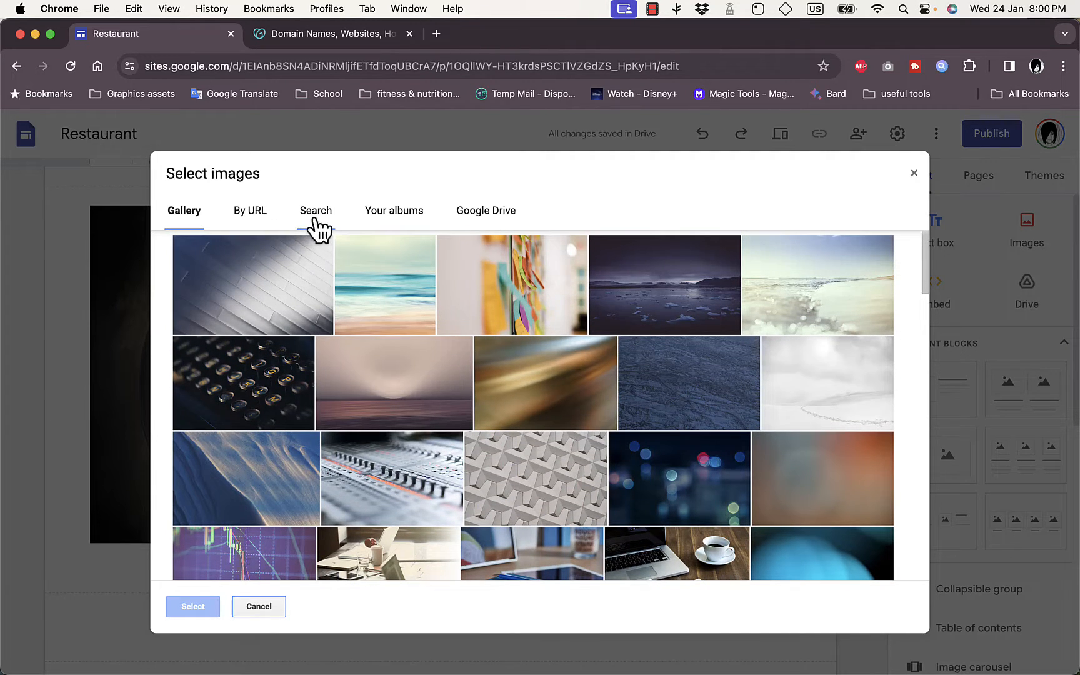
pyautogui.scroll(-3)
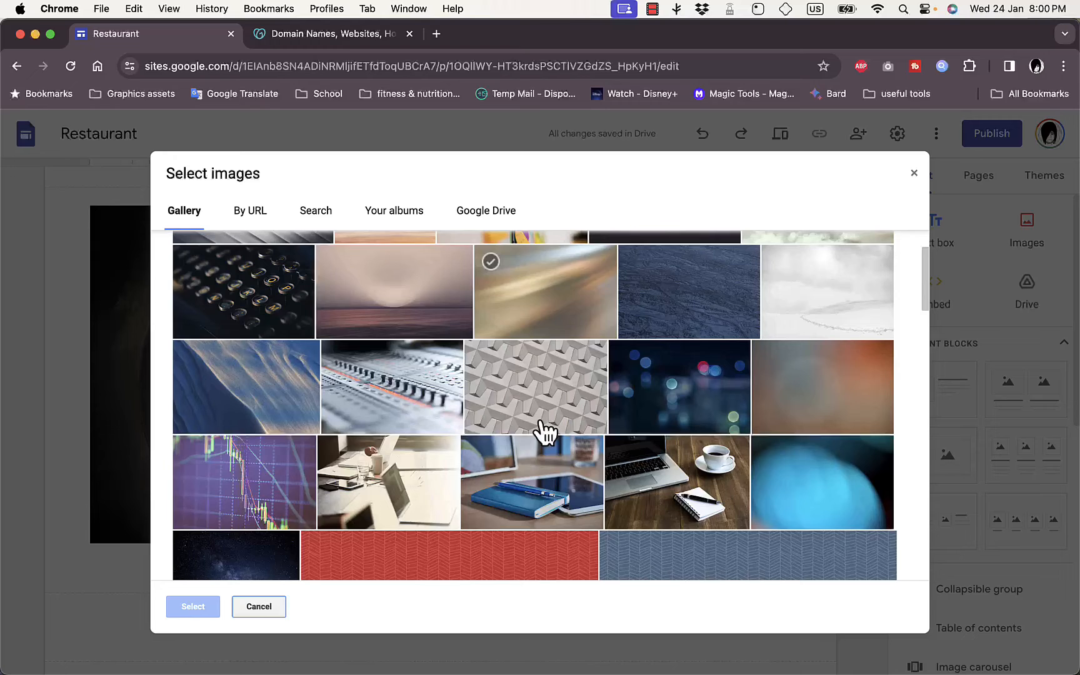
pyautogui.click(677, 480)
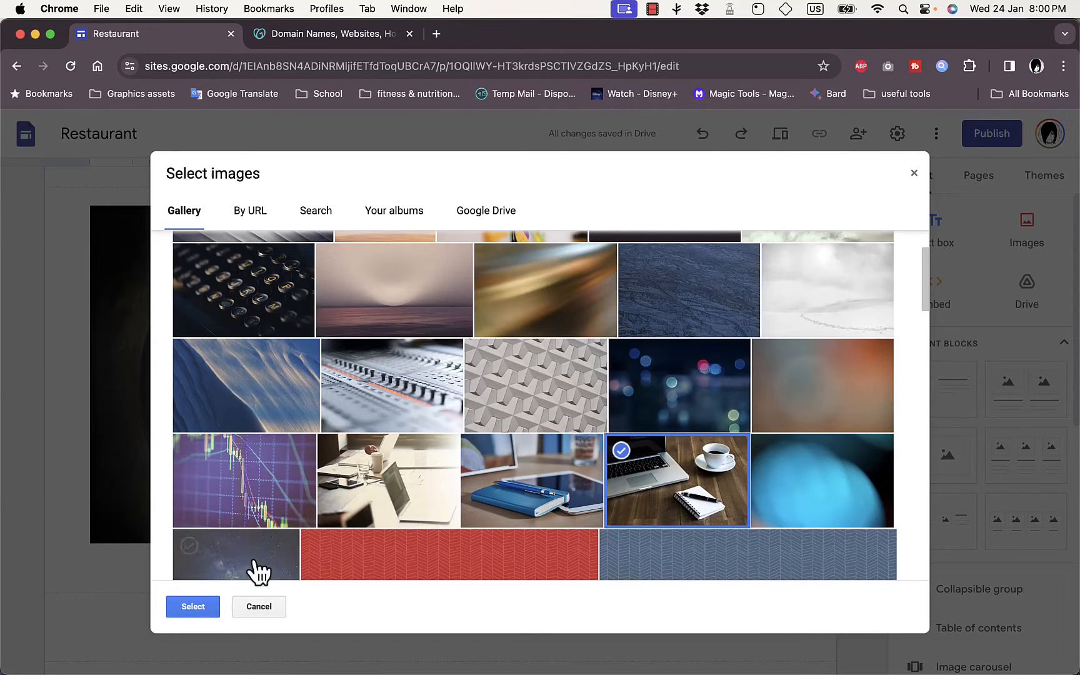
pyautogui.click(194, 606)
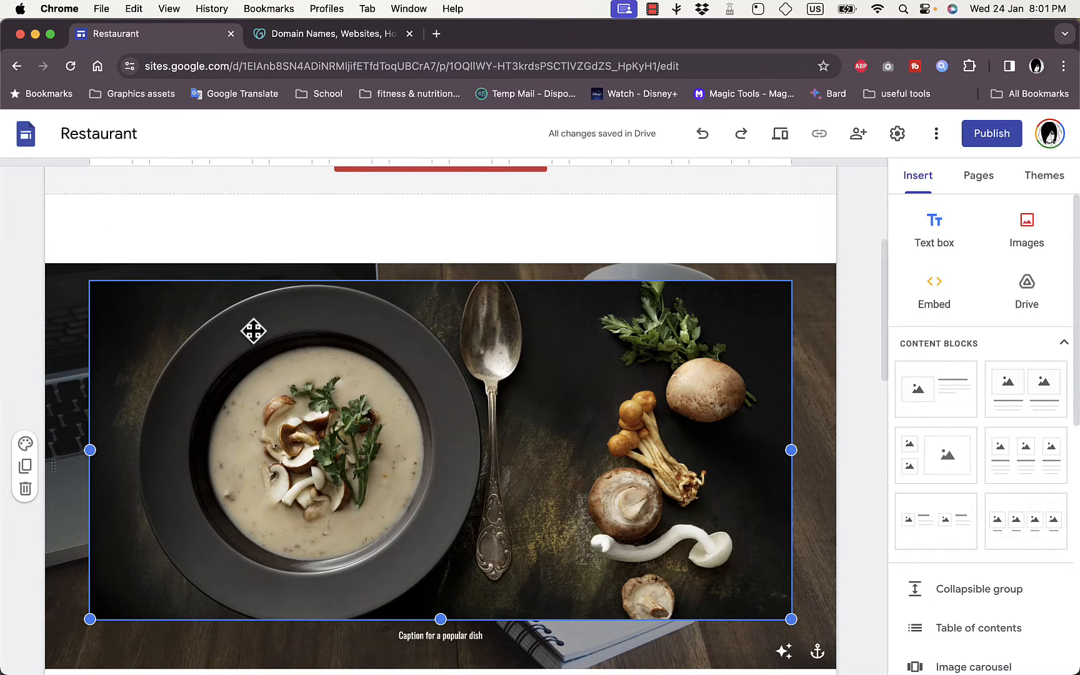
pyautogui.click(287, 256)
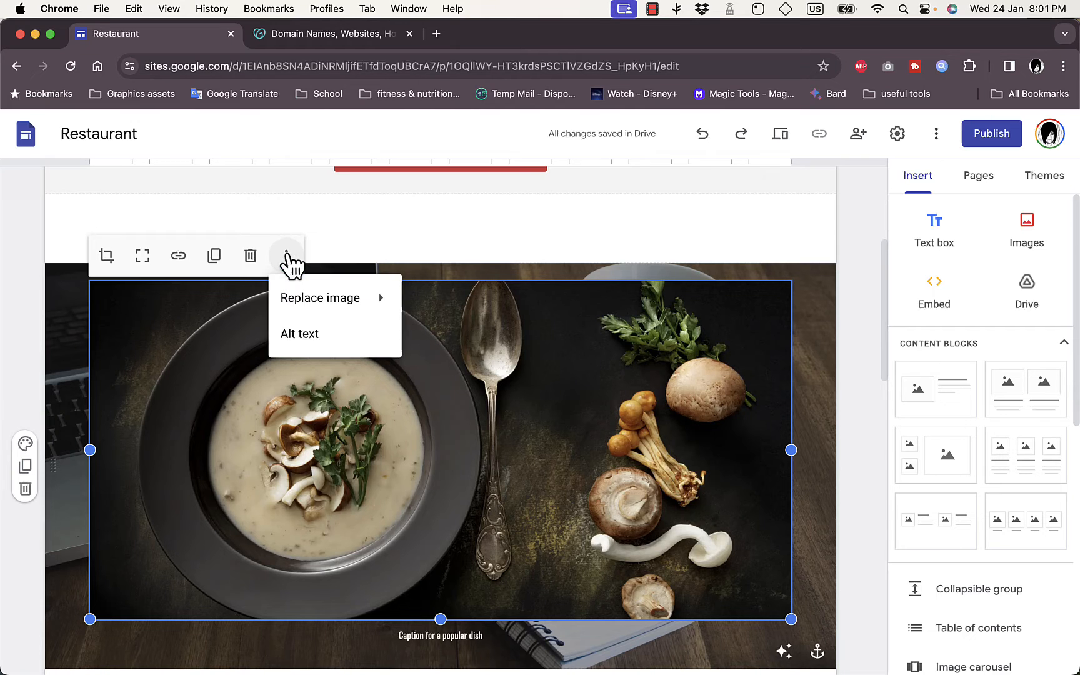
pyautogui.click(319, 298)
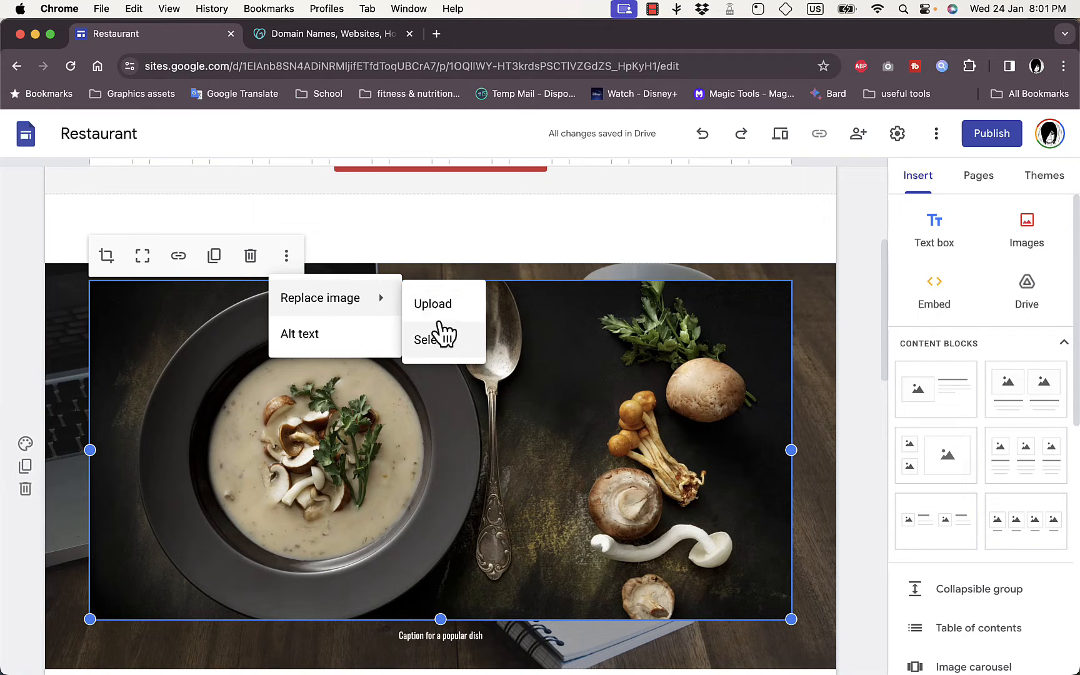
pyautogui.moveTo(470, 351)
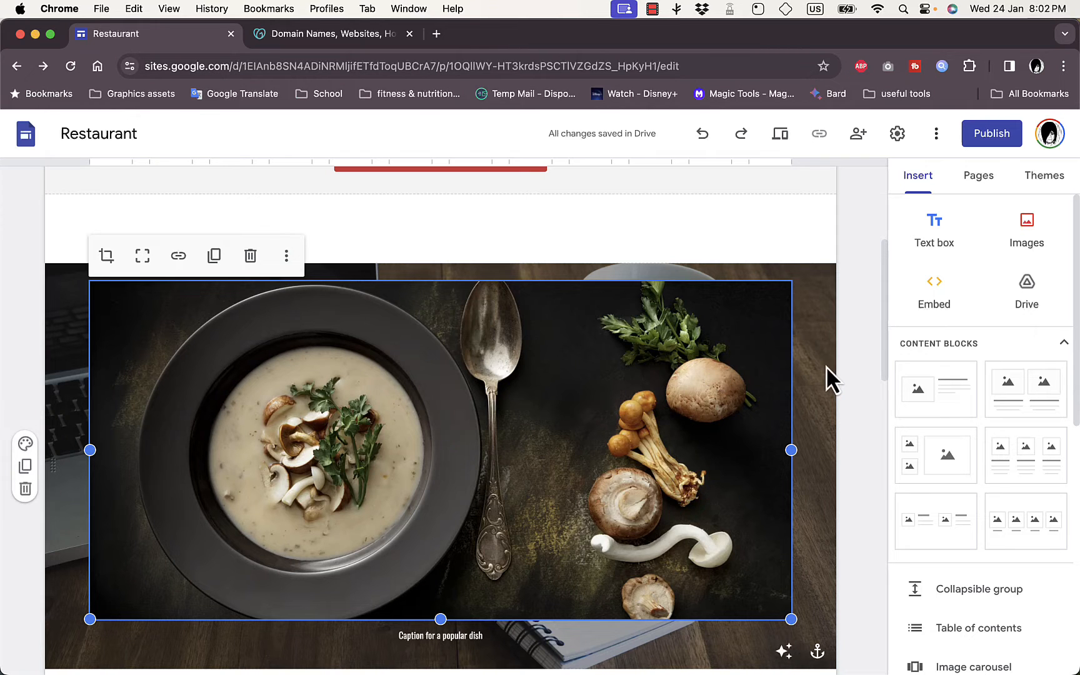
pyautogui.moveTo(873, 224)
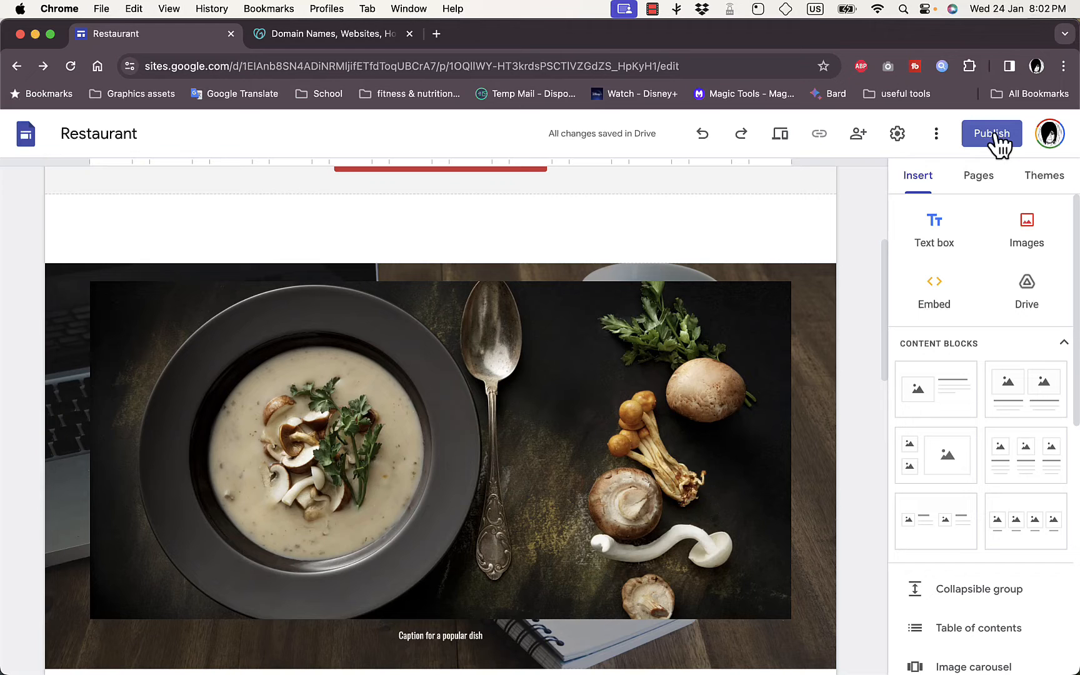
pyautogui.moveTo(937, 134)
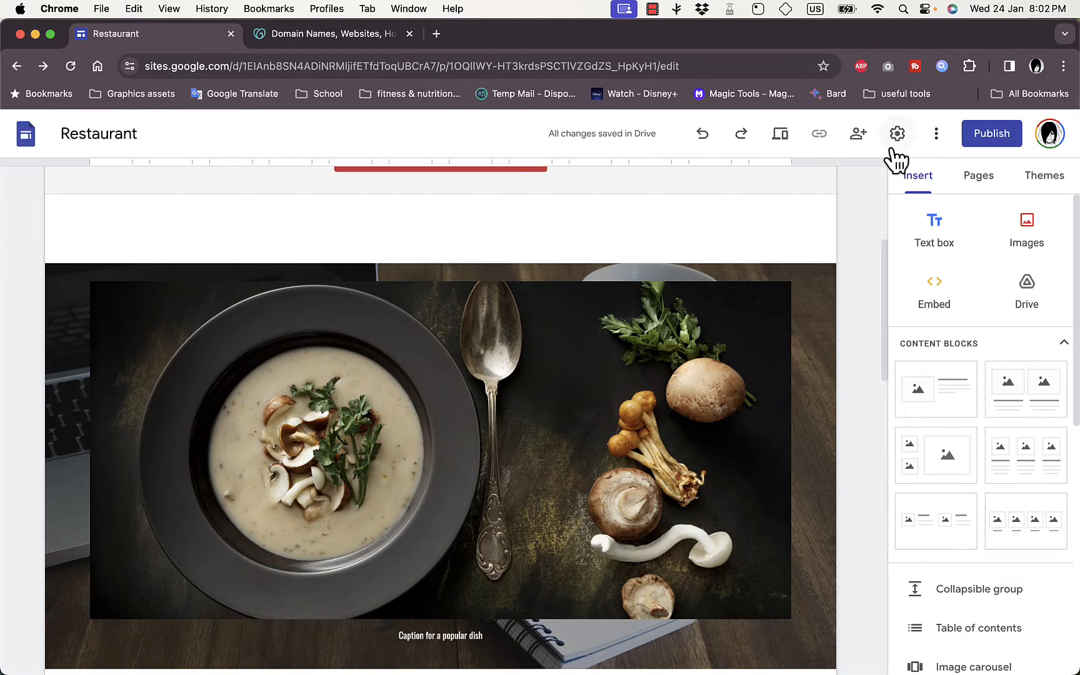
pyautogui.moveTo(898, 133)
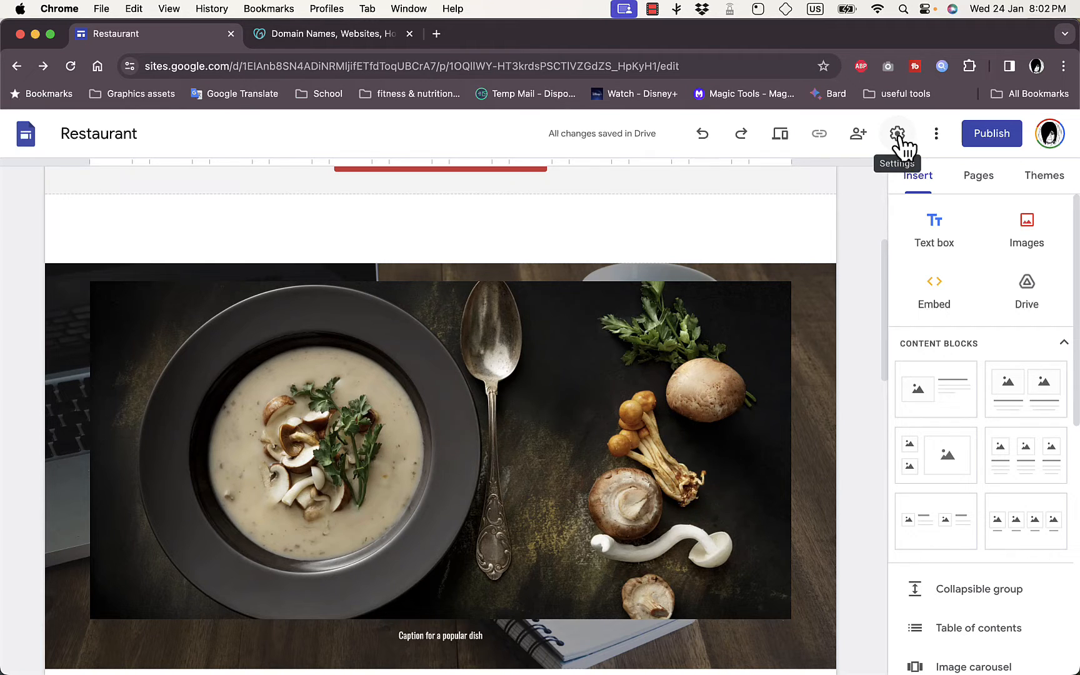
# Start custom domain setup from the site's Settings under Custom domains.
pyautogui.click(897, 133)
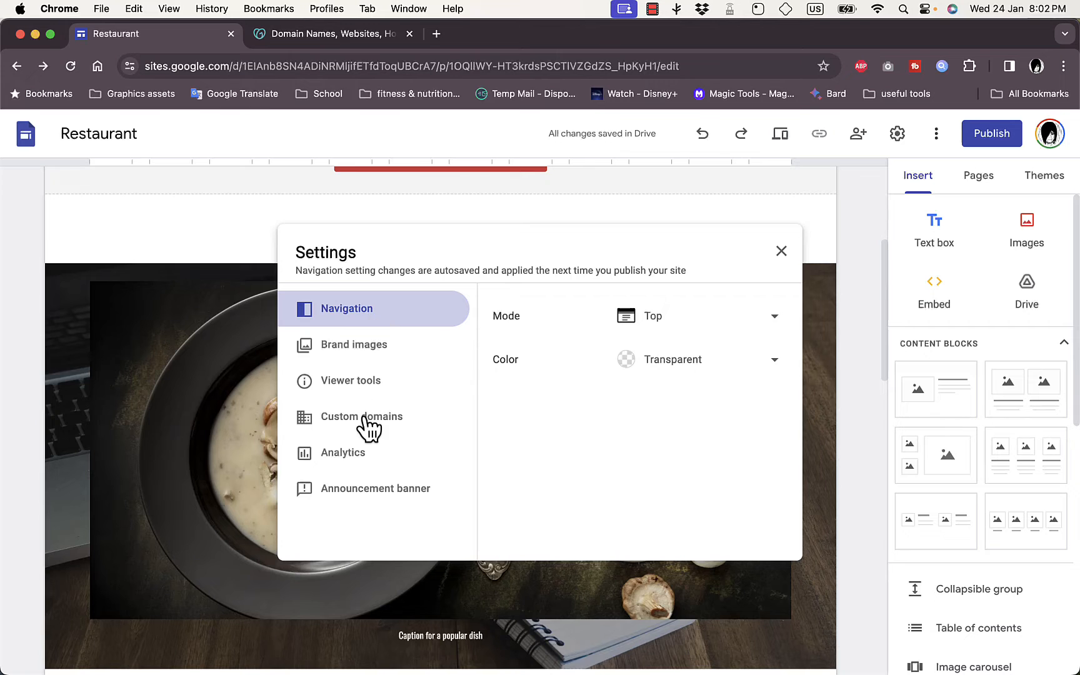
pyautogui.click(361, 416)
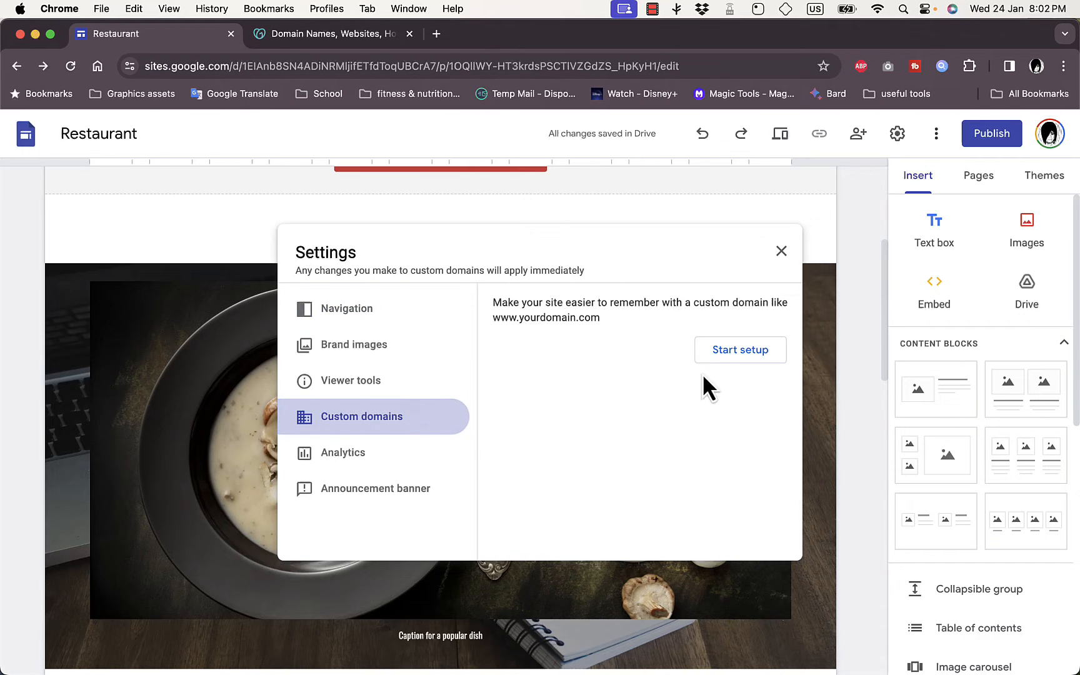
pyautogui.click(741, 350)
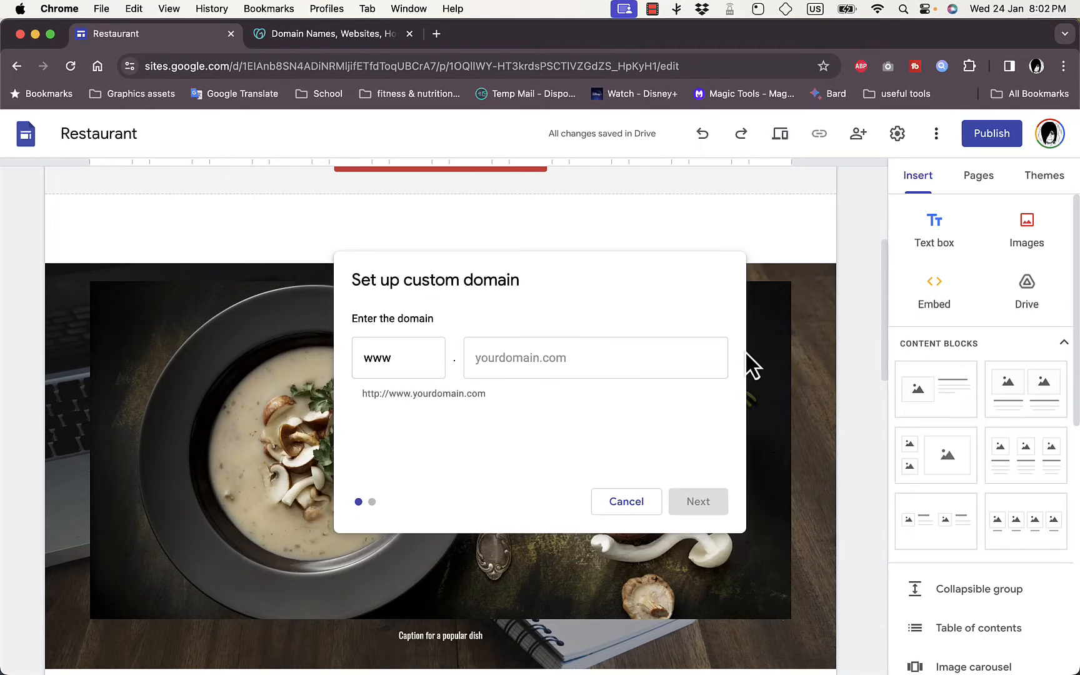
pyautogui.moveTo(454, 194)
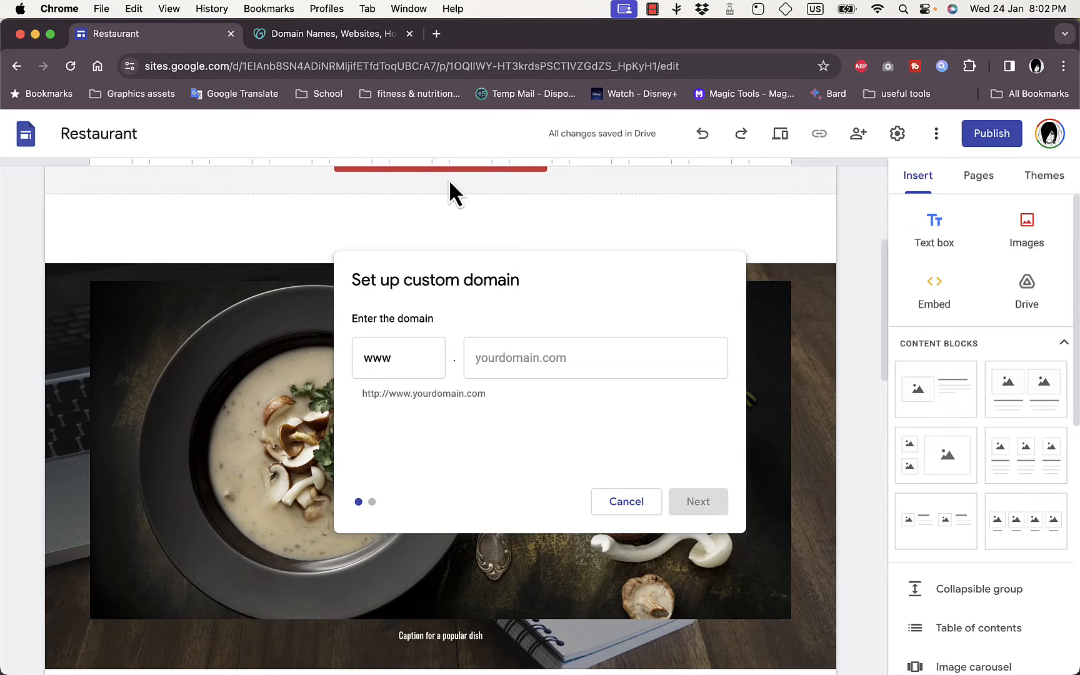
# Confirm howtosimple.site is listed in GoDaddy's My Products, then return to Google Sites.
pyautogui.click(324, 33)
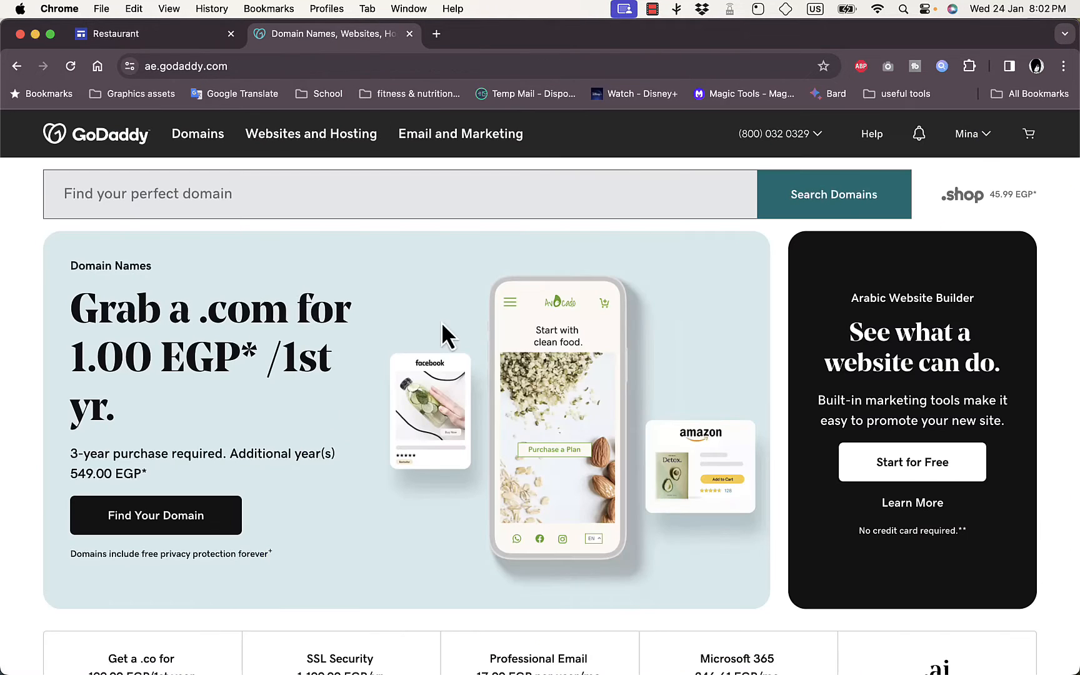
pyautogui.click(972, 134)
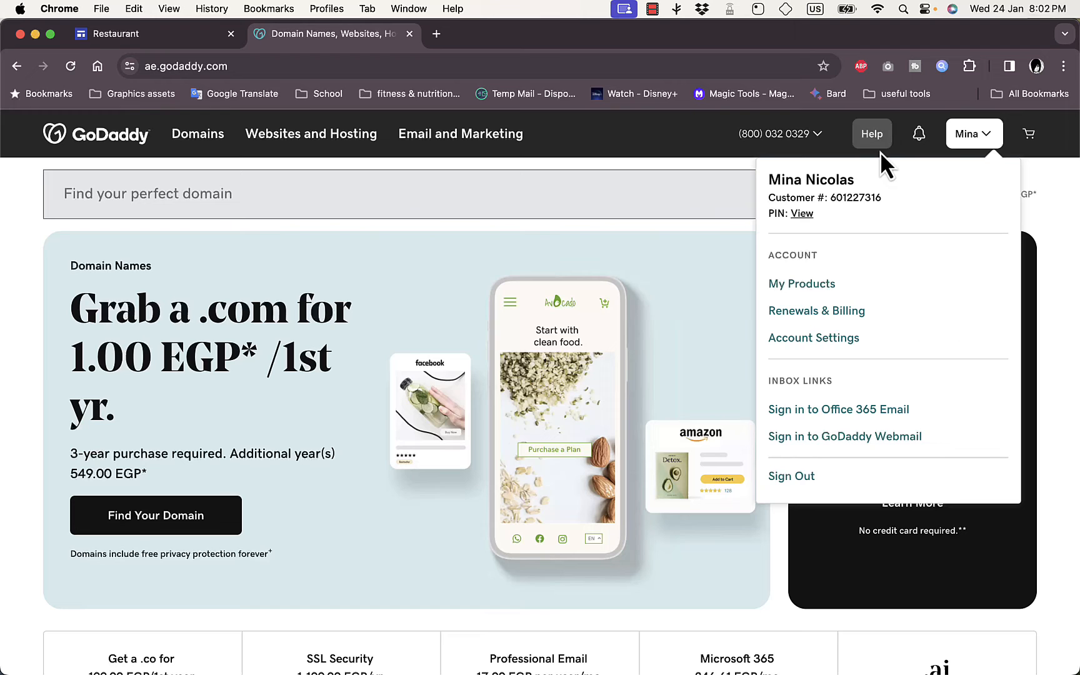
pyautogui.click(801, 284)
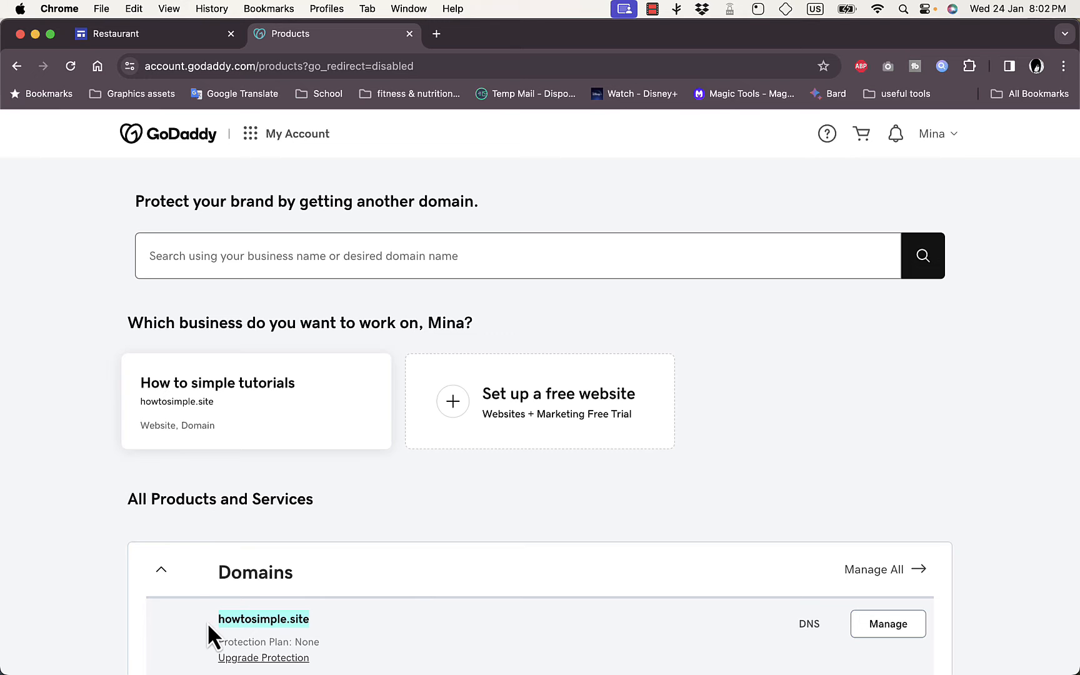
pyautogui.click(117, 33)
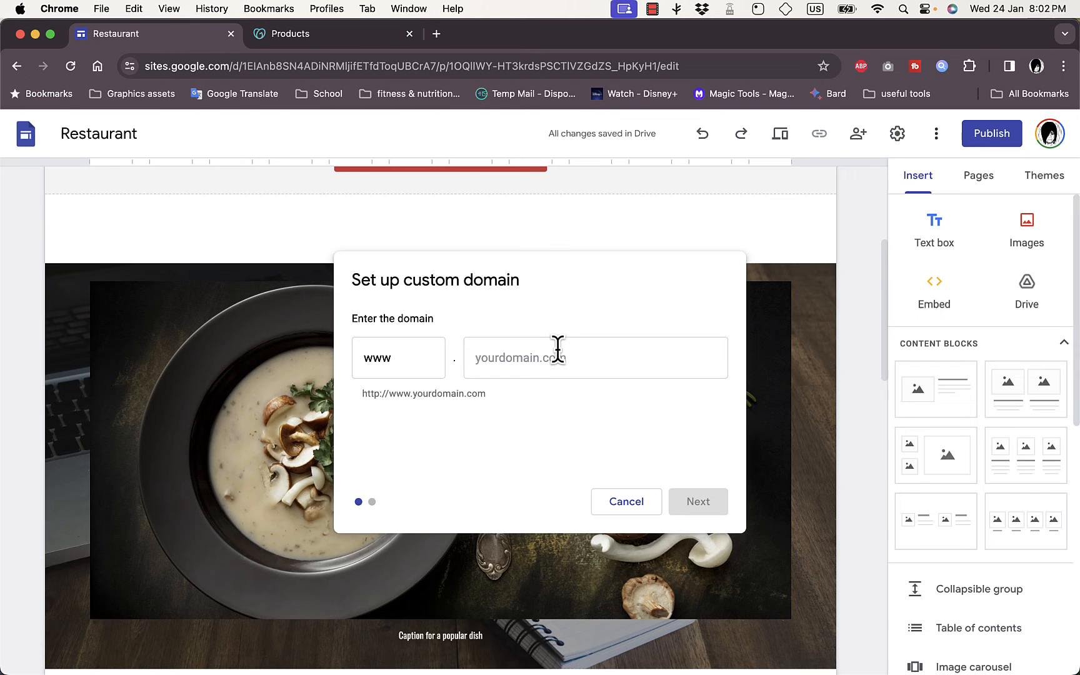
# Enter howtosimple.site after www as the custom domain.
pyautogui.write('howtosimple.site')
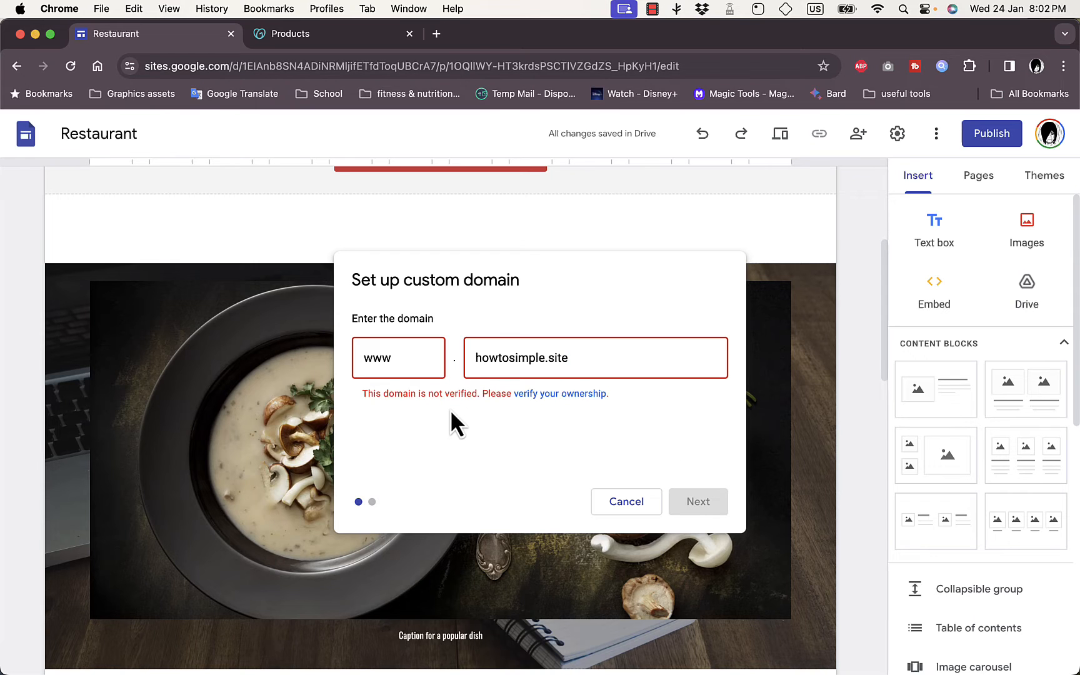
pyautogui.moveTo(482, 393)
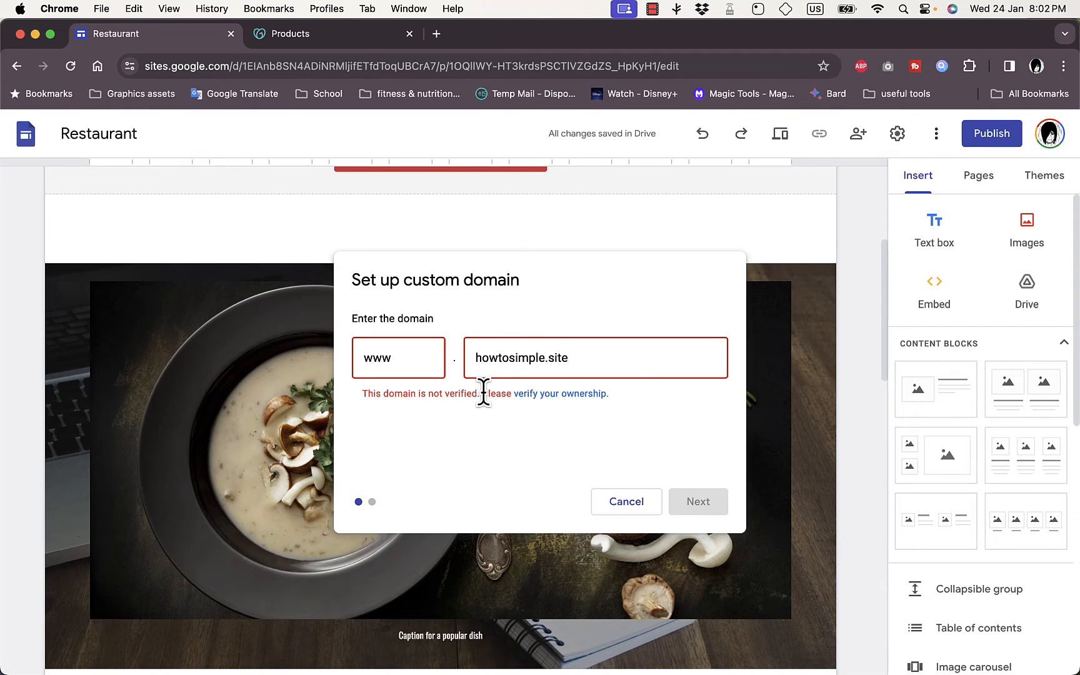
pyautogui.moveTo(568, 403)
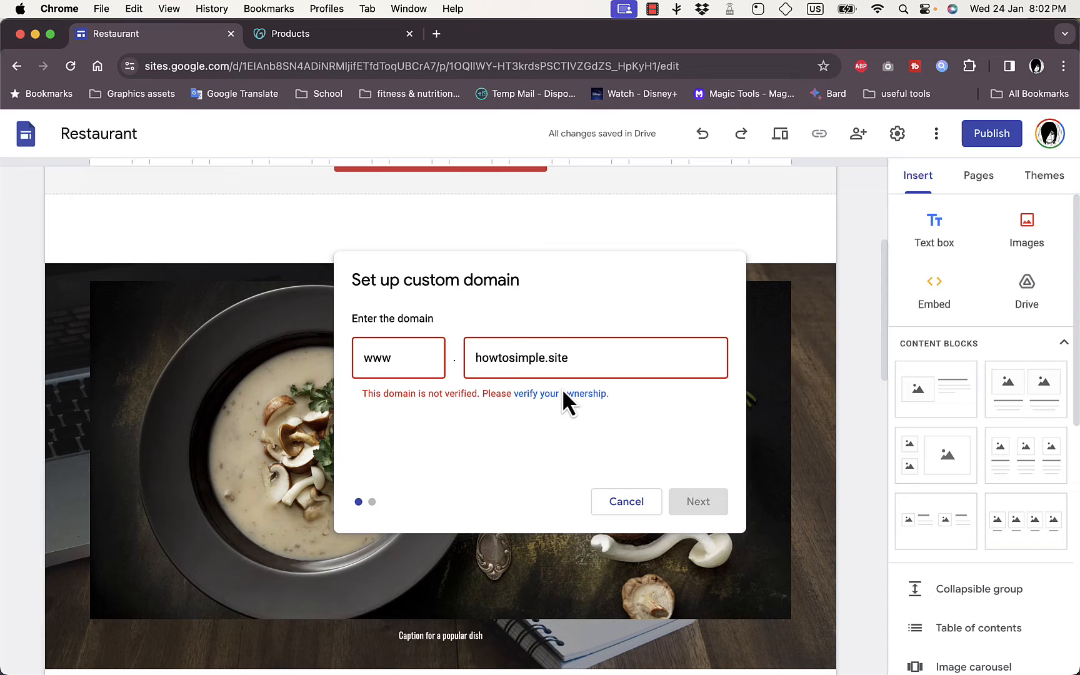
pyautogui.moveTo(565, 424)
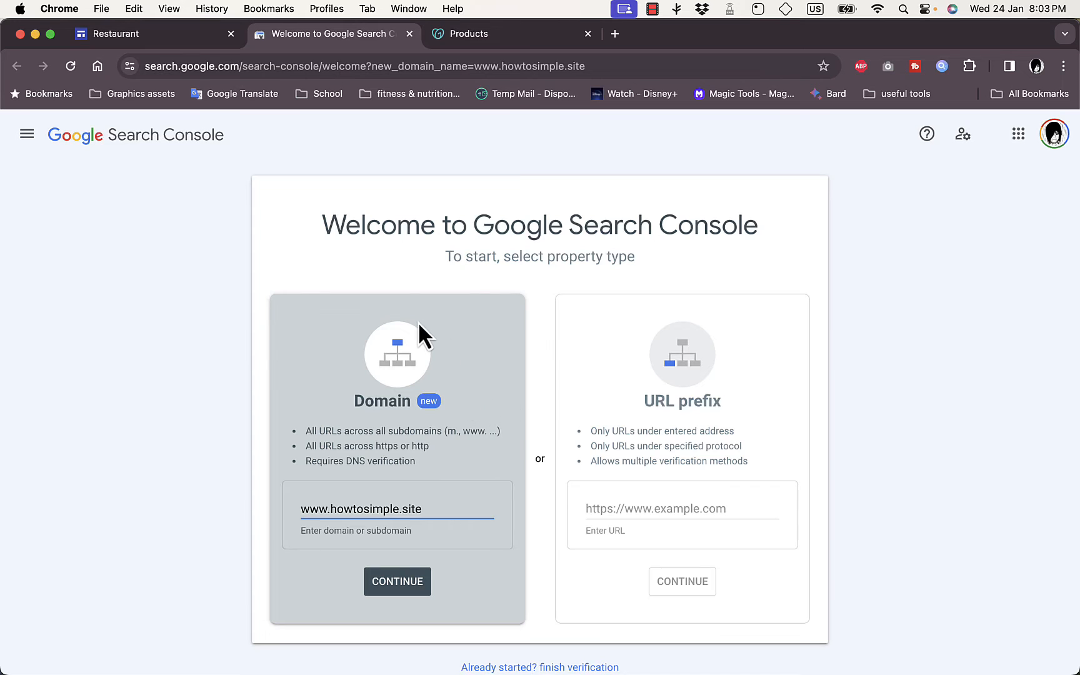
pyautogui.moveTo(358, 575)
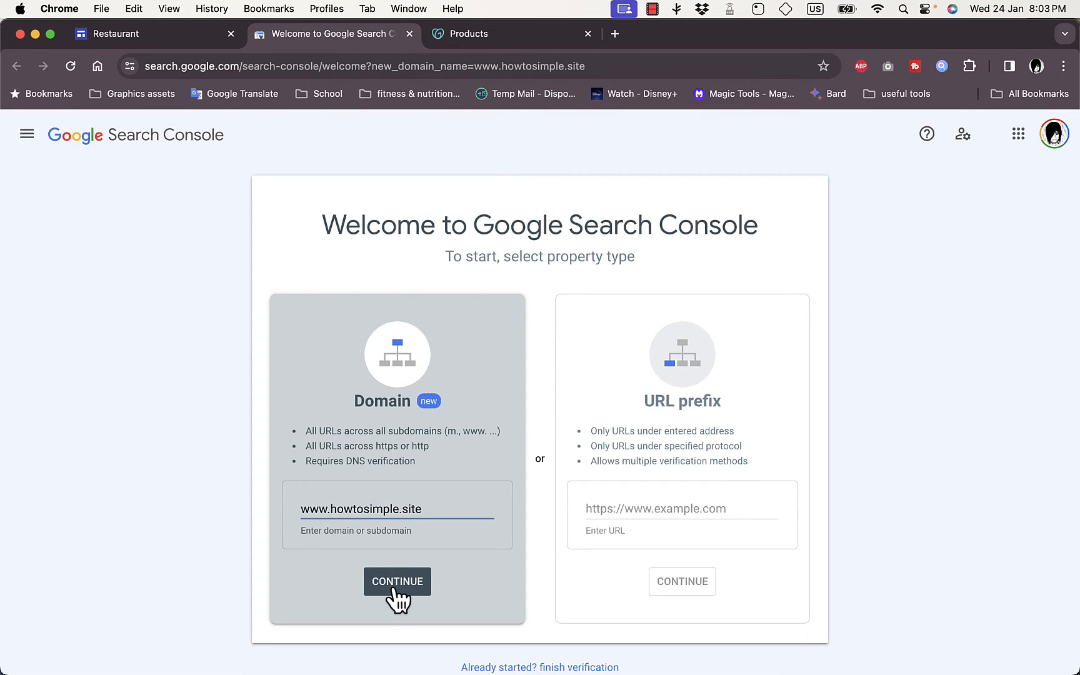
pyautogui.click(397, 582)
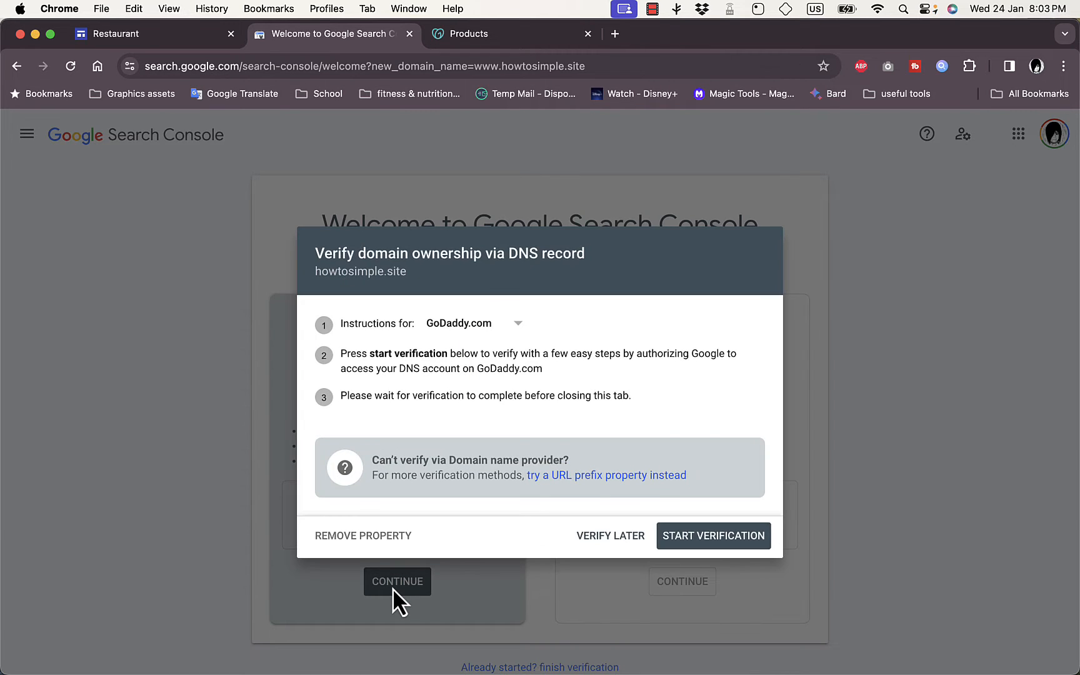
pyautogui.moveTo(395, 324)
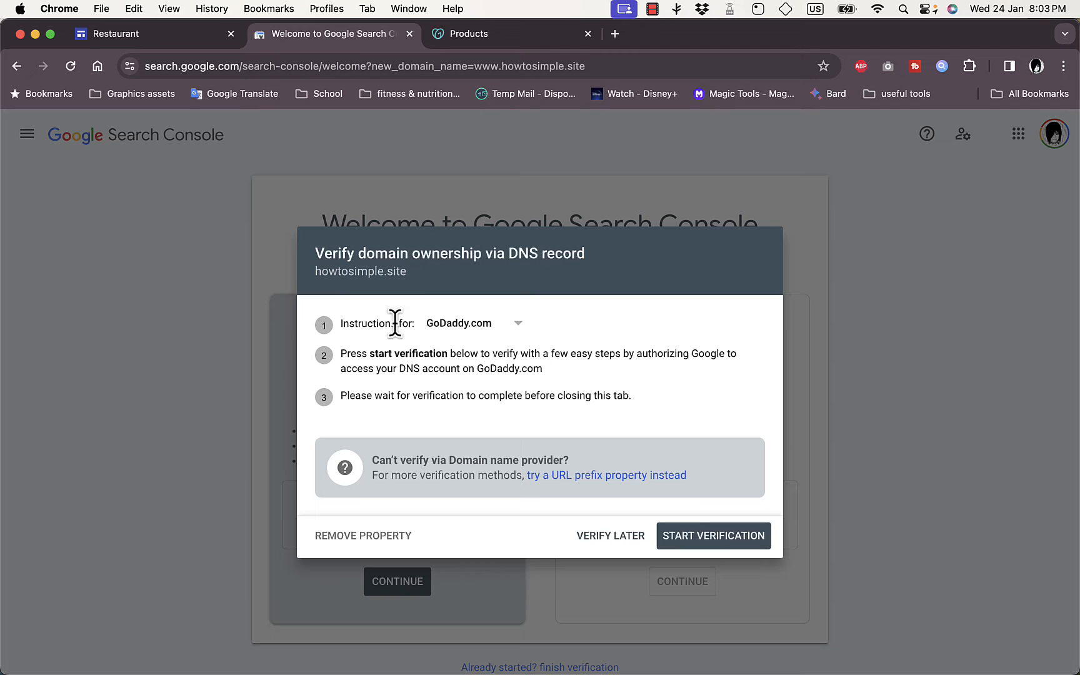
pyautogui.moveTo(512, 333)
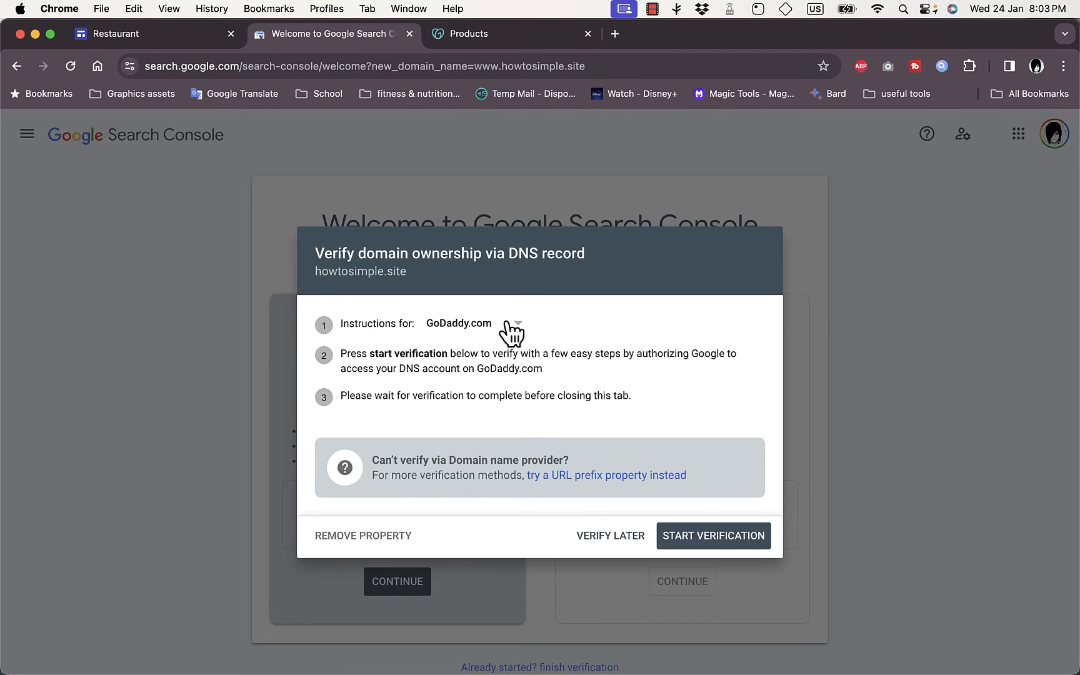
pyautogui.moveTo(428, 356)
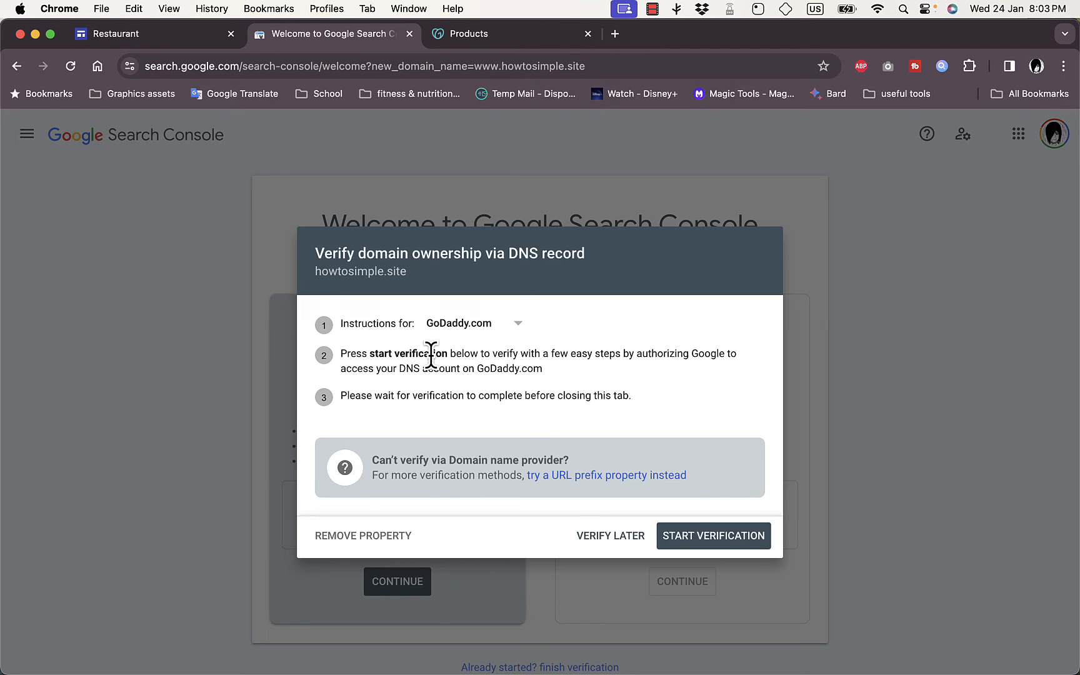
pyautogui.moveTo(396, 345)
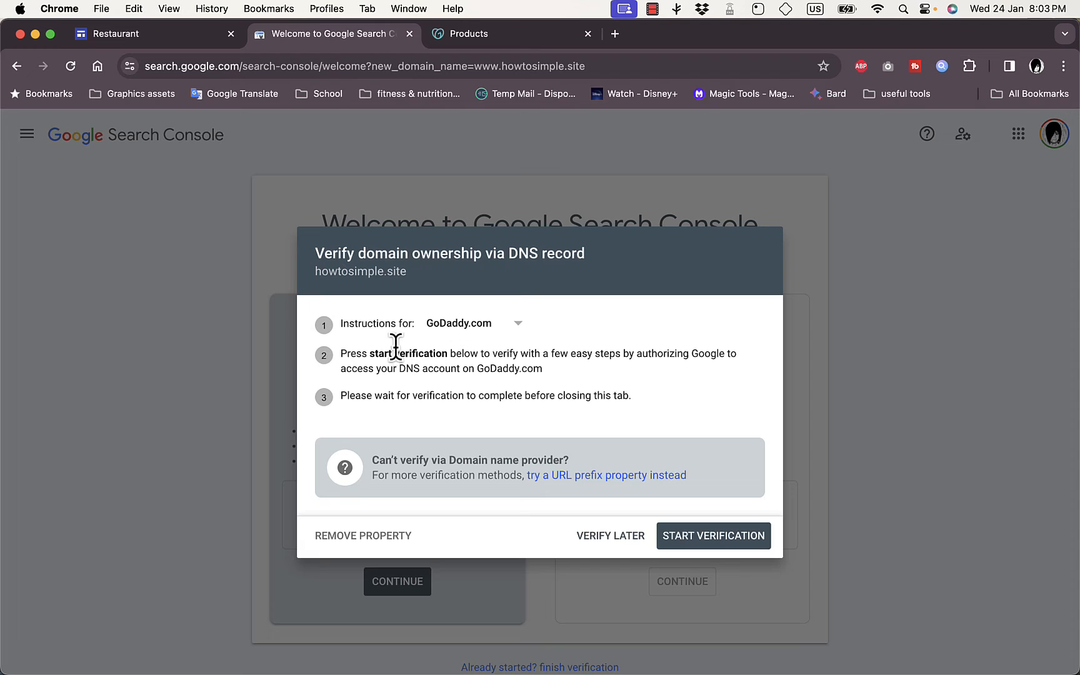
pyautogui.moveTo(612, 398)
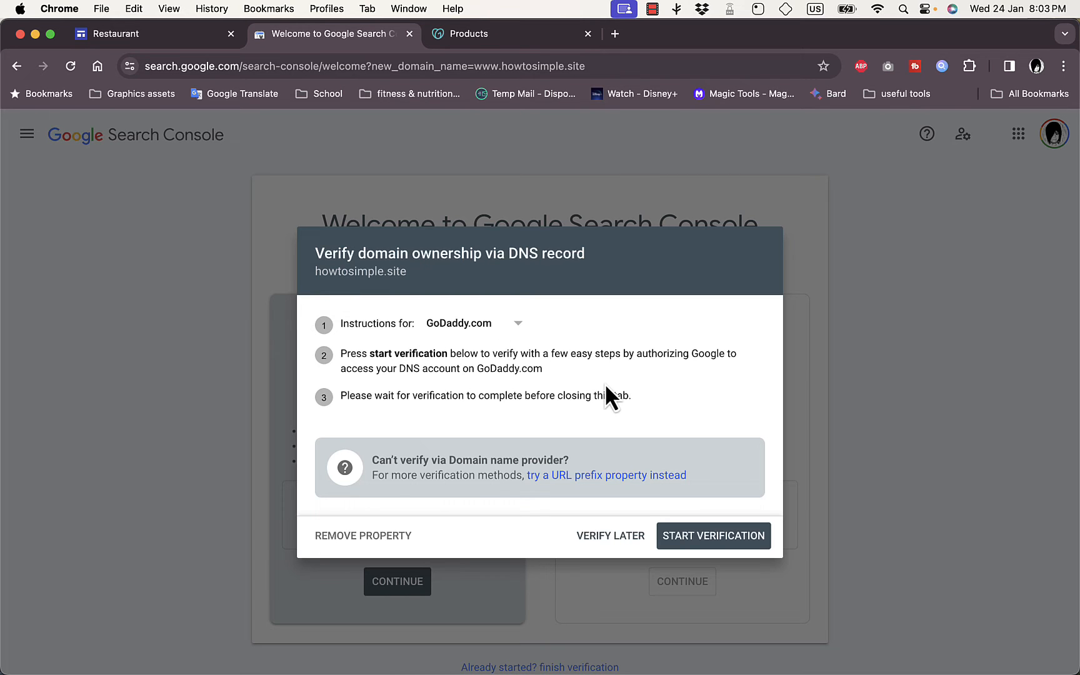
pyautogui.moveTo(724, 546)
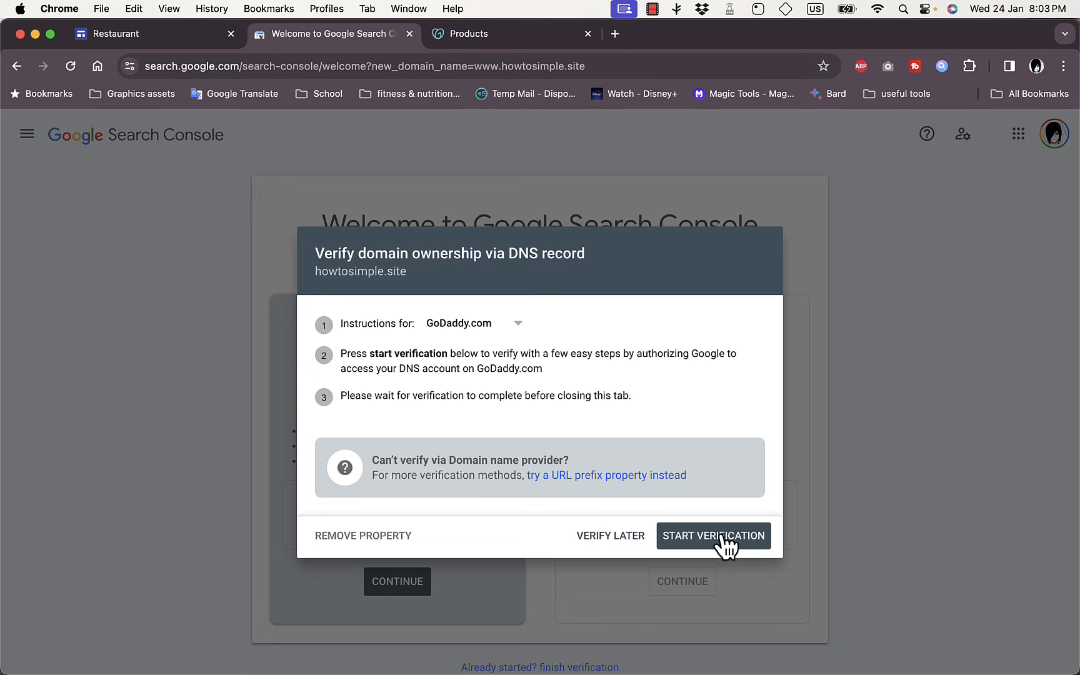
pyautogui.click(714, 535)
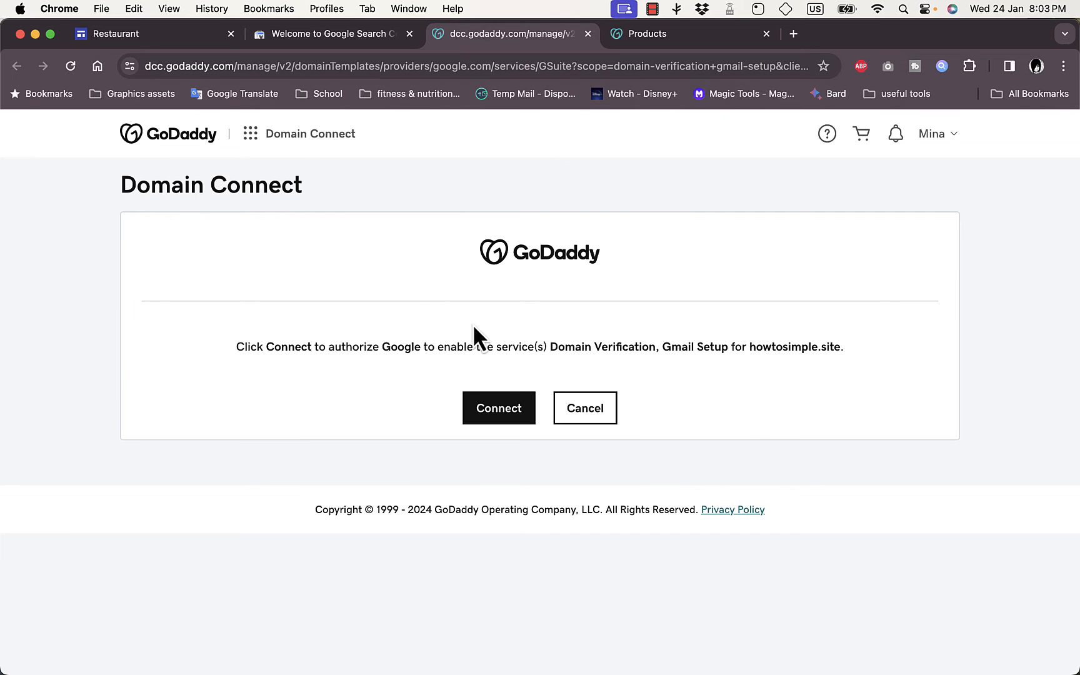
pyautogui.moveTo(563, 367)
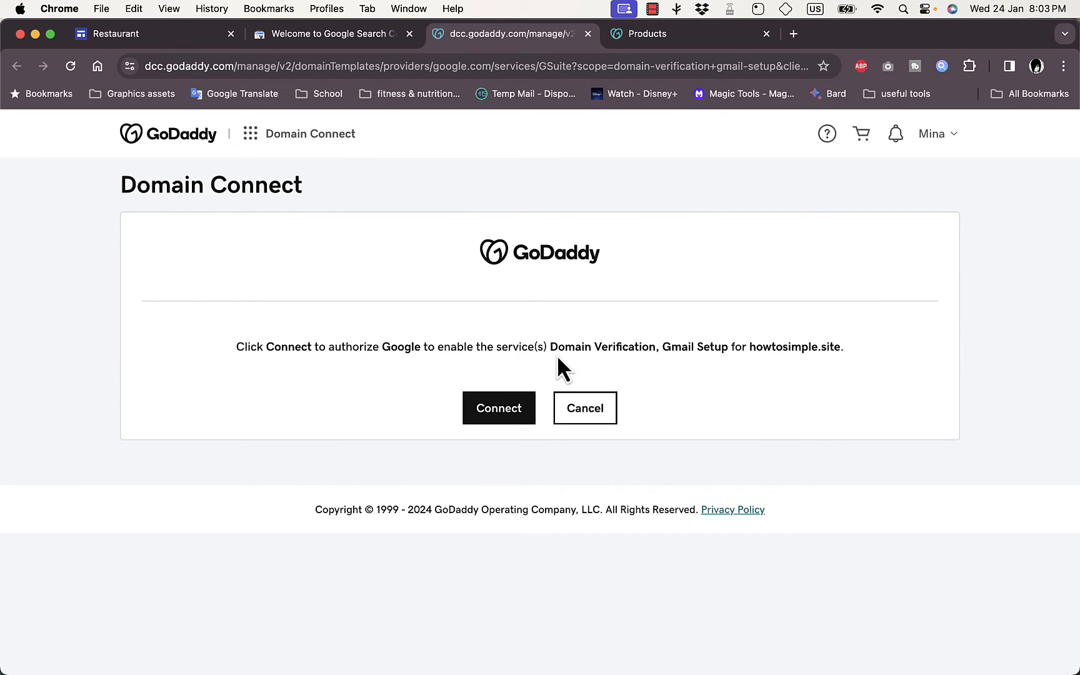
pyautogui.moveTo(612, 353)
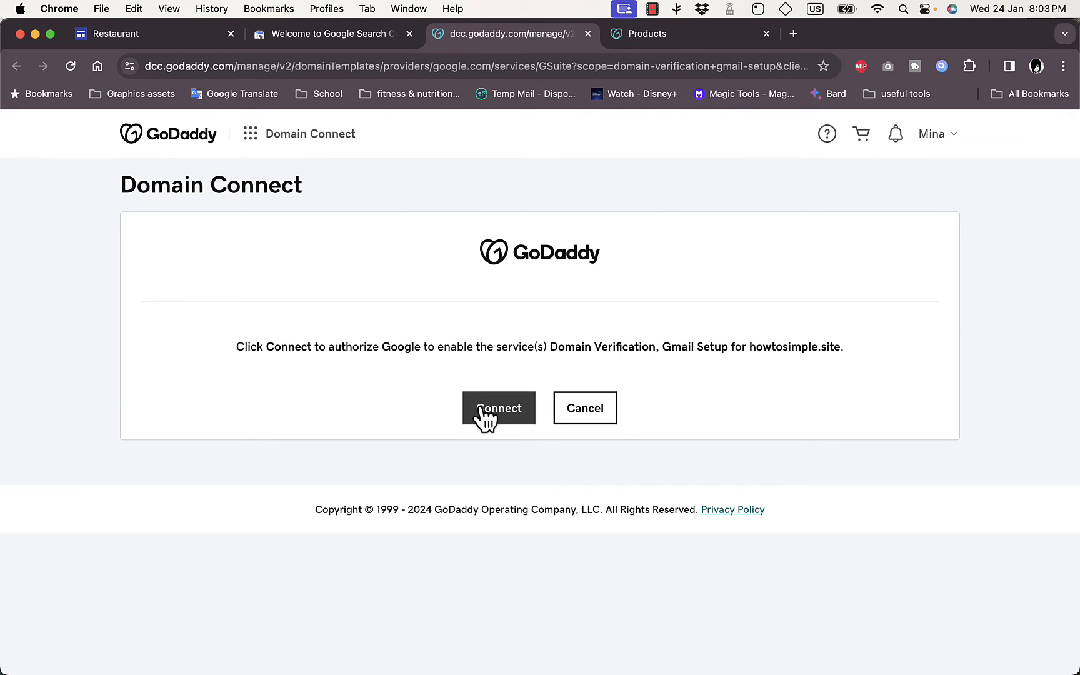
pyautogui.moveTo(748, 380)
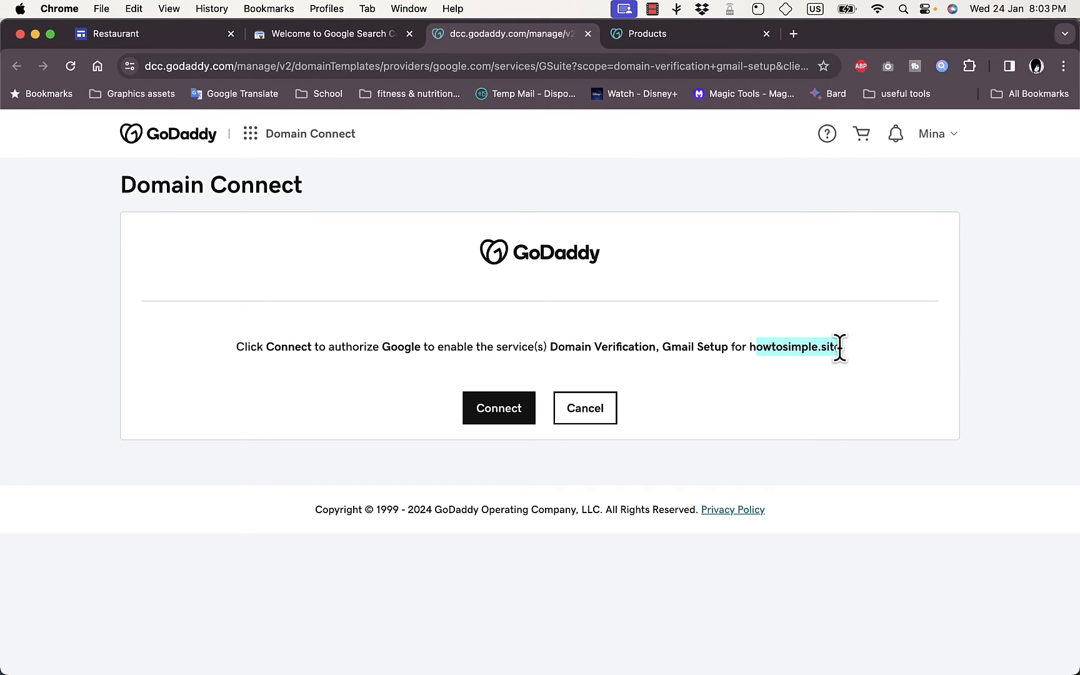
pyautogui.moveTo(597, 380)
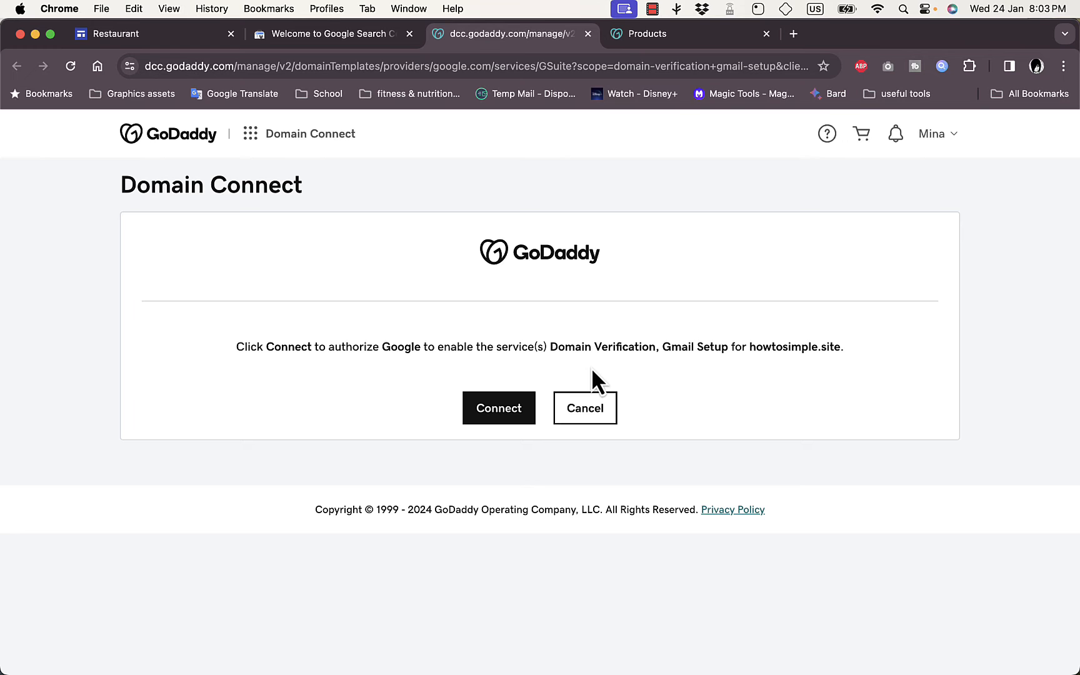
pyautogui.moveTo(498, 407)
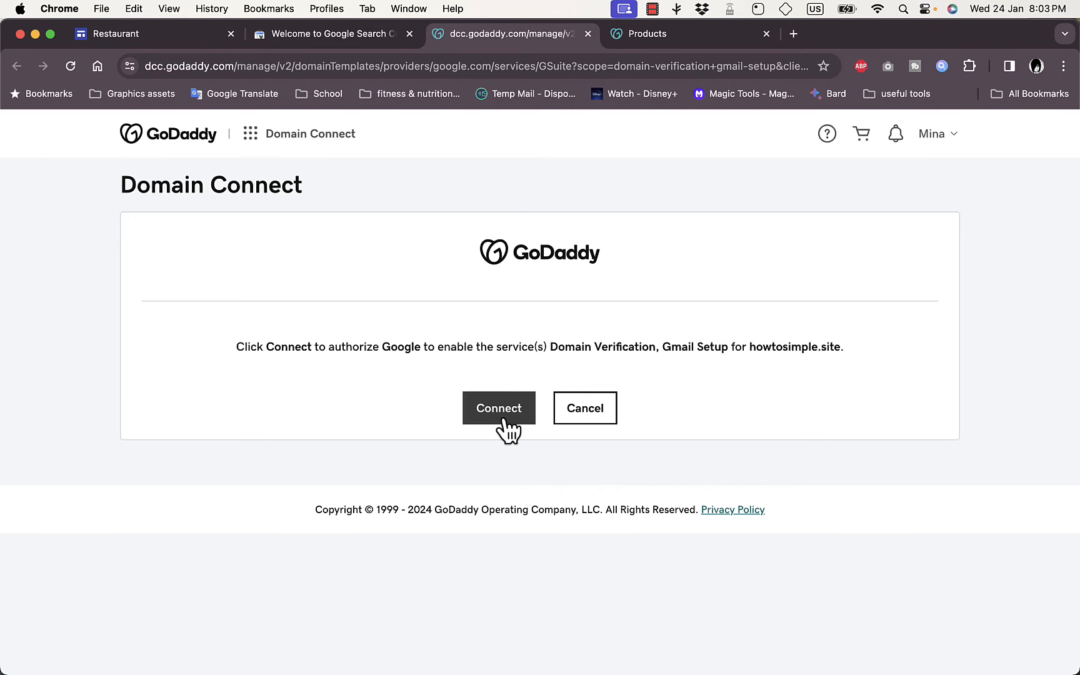
# Authorize Google on GoDaddy's Domain Connect page to verify howtosimple.site.
pyautogui.click(499, 408)
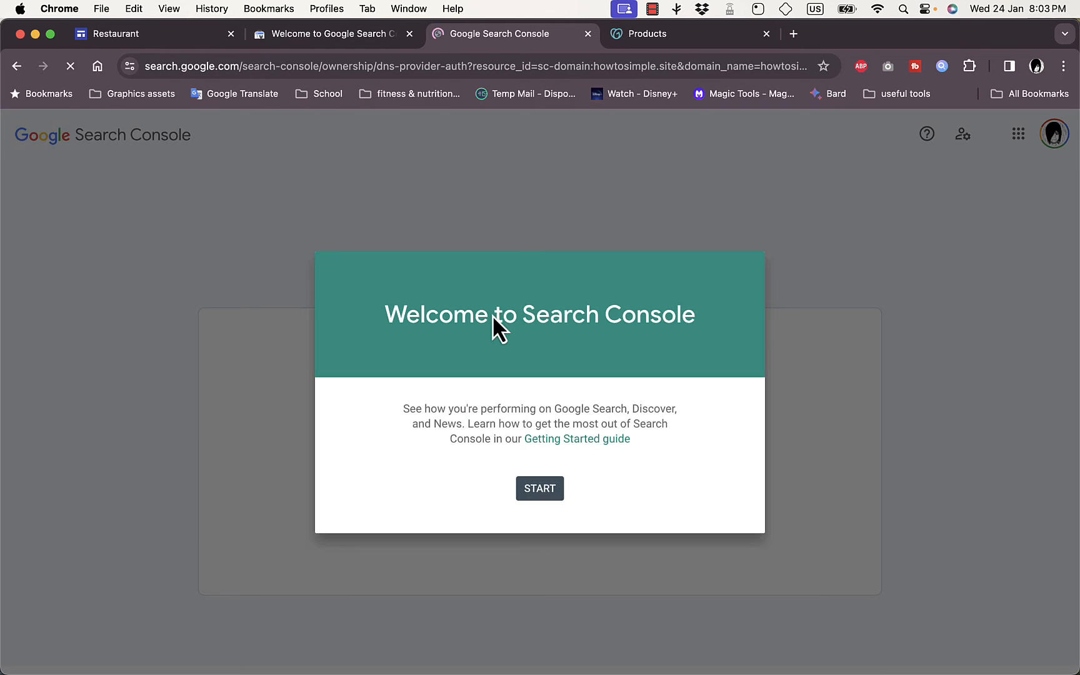
# Dismiss the Search Console 'Ownership verified' confirmation for howtosimple.site.
pyautogui.click(539, 489)
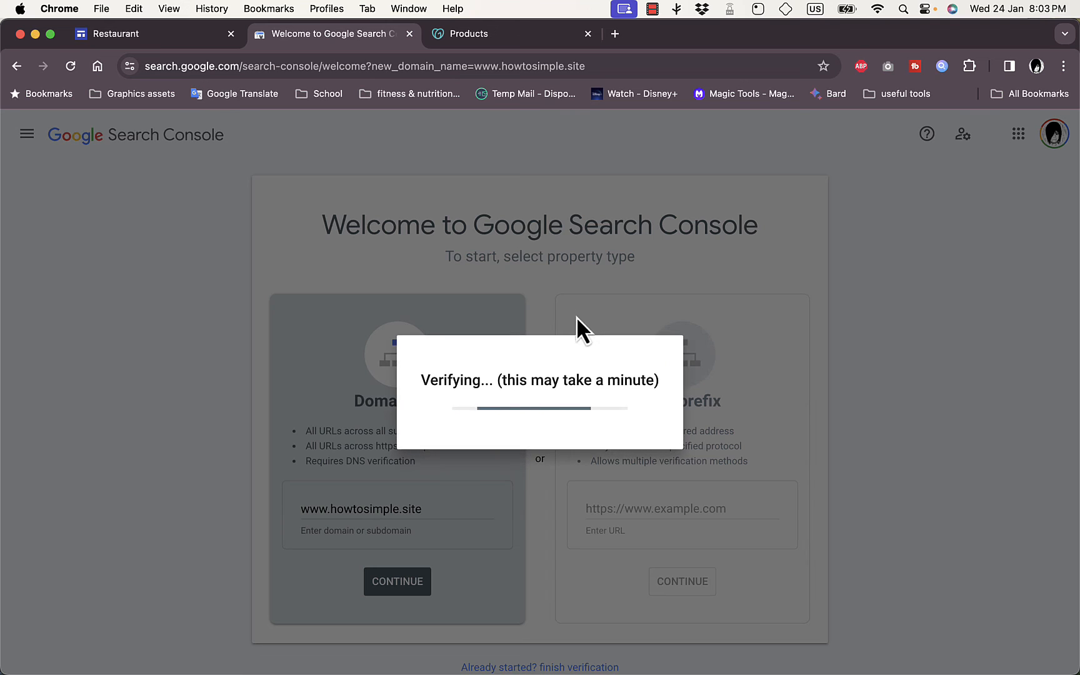
pyautogui.moveTo(569, 377)
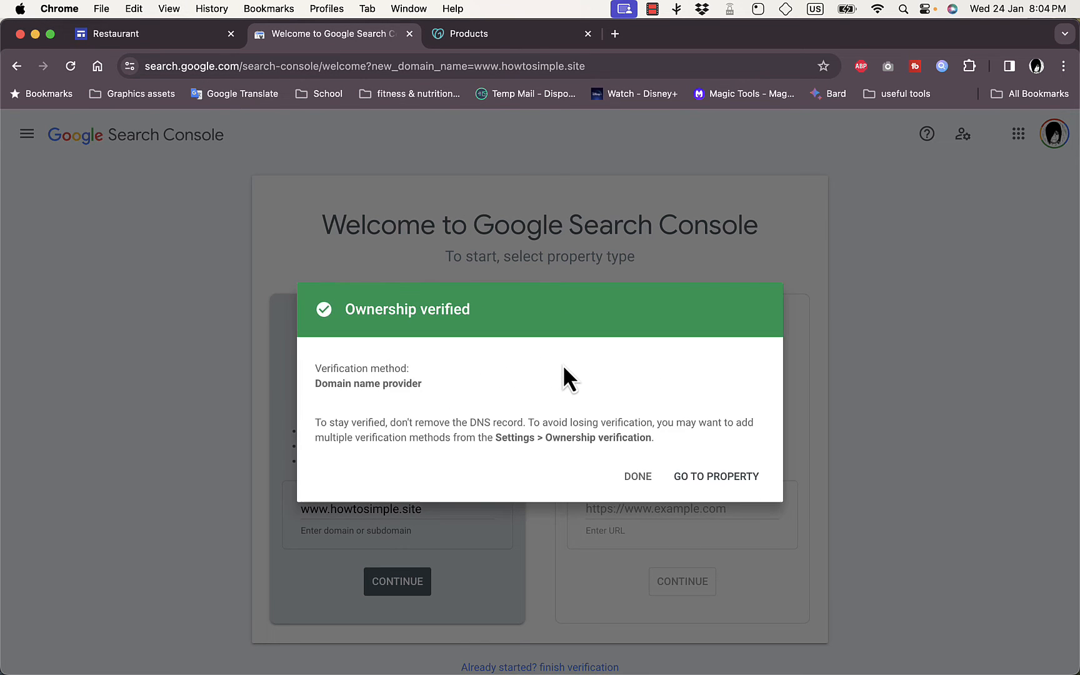
pyautogui.moveTo(455, 381)
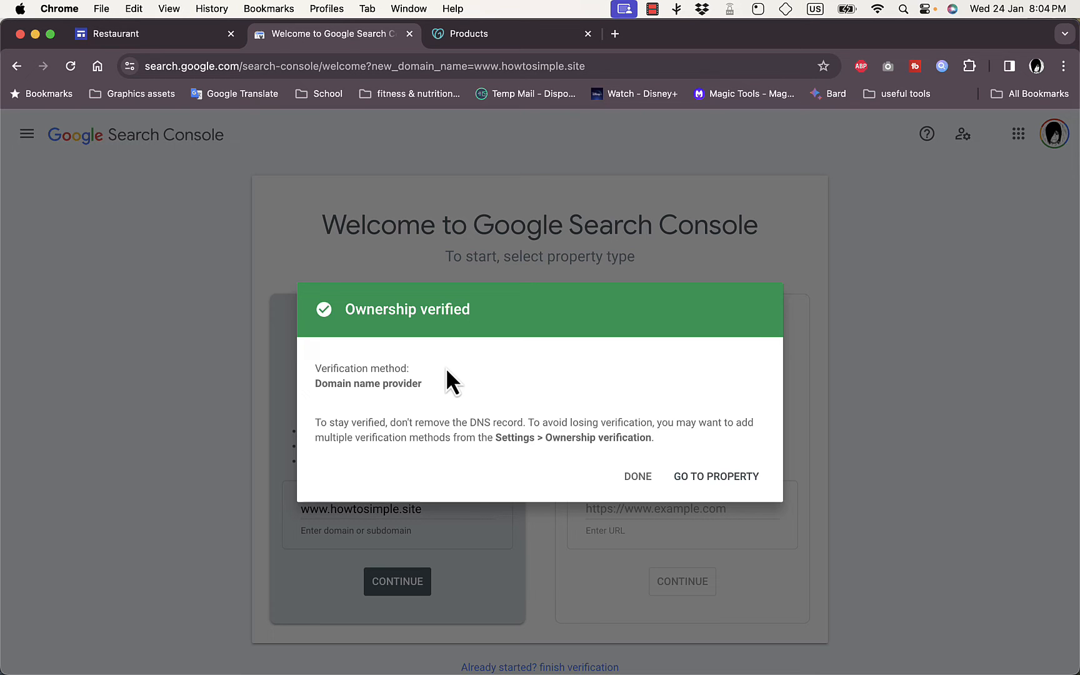
pyautogui.moveTo(648, 427)
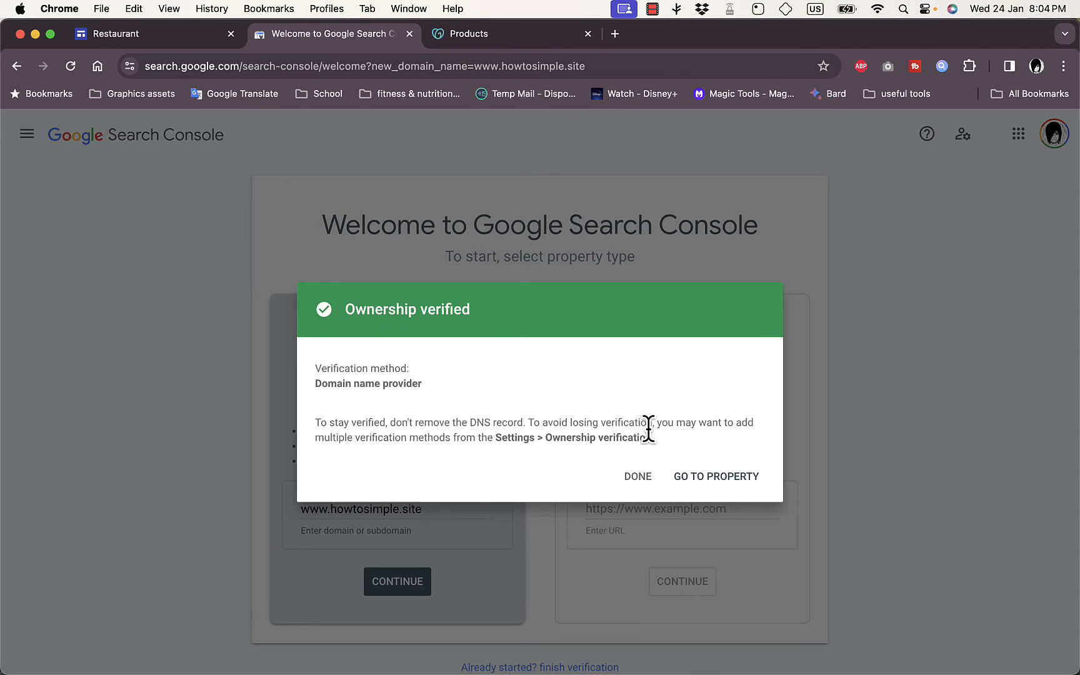
pyautogui.moveTo(647, 486)
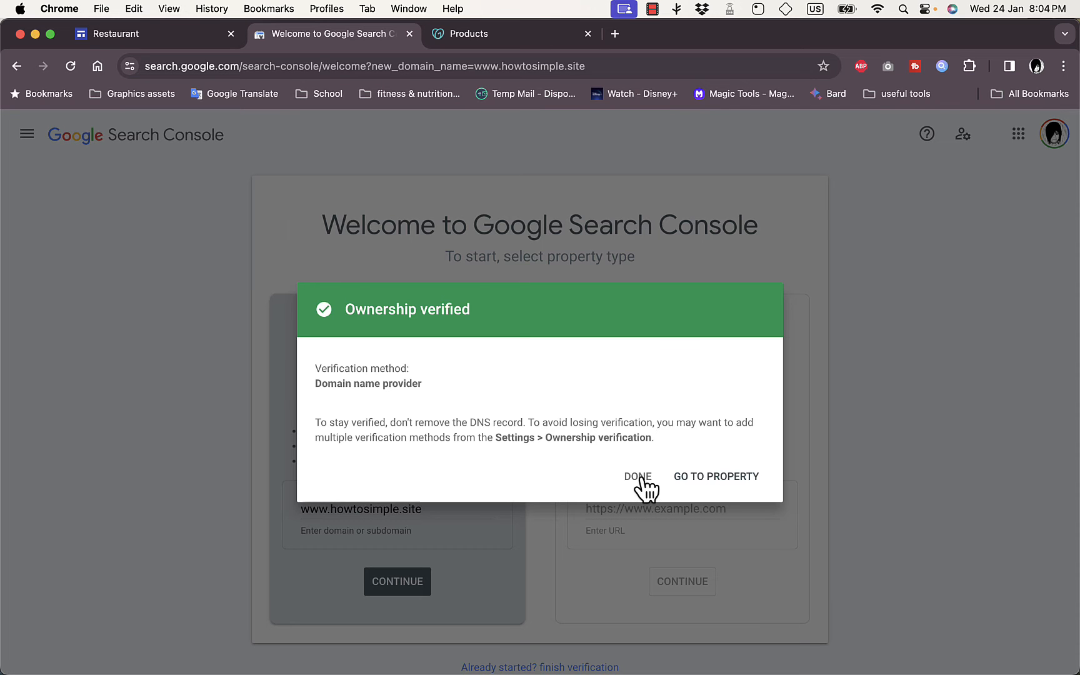
pyautogui.click(637, 476)
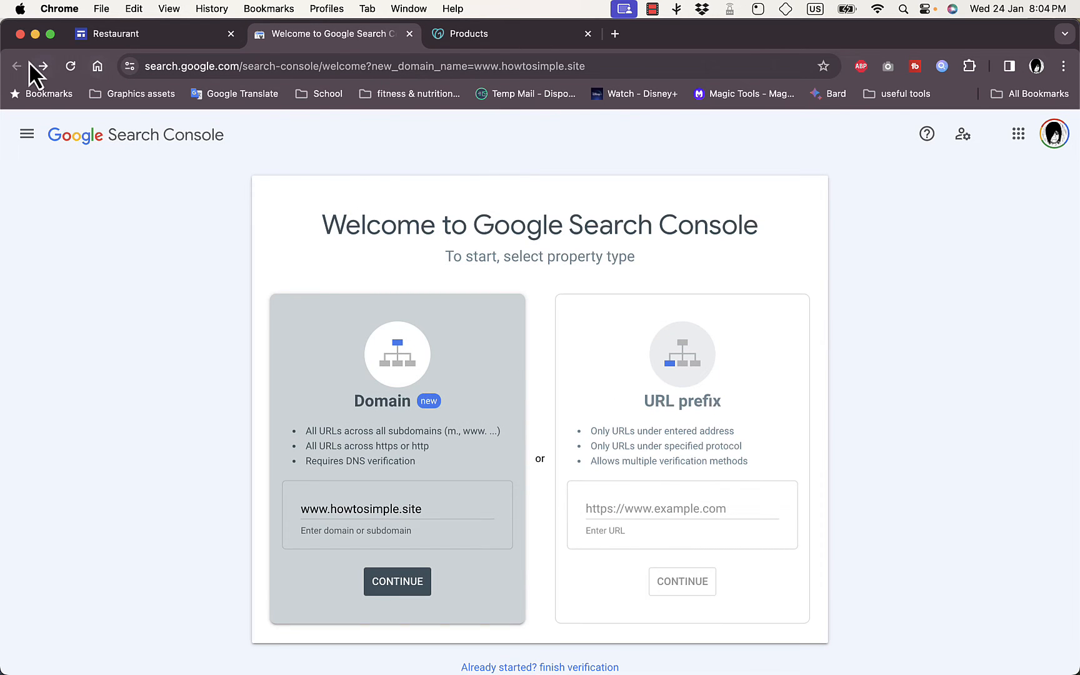
pyautogui.moveTo(413, 35)
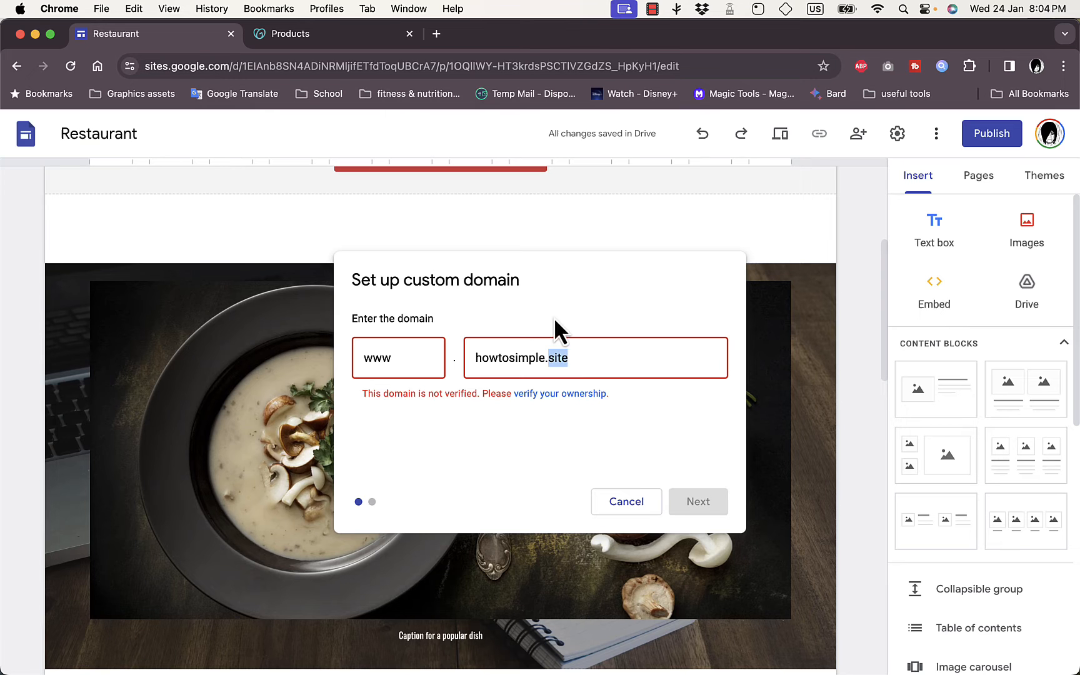
pyautogui.click(626, 500)
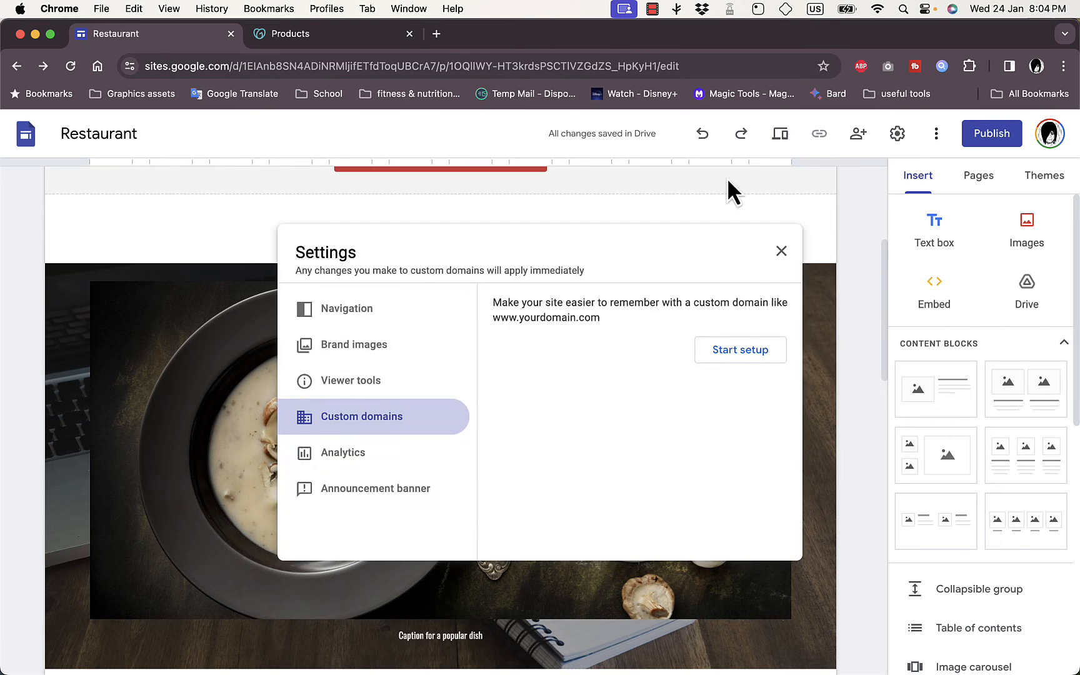
pyautogui.click(740, 351)
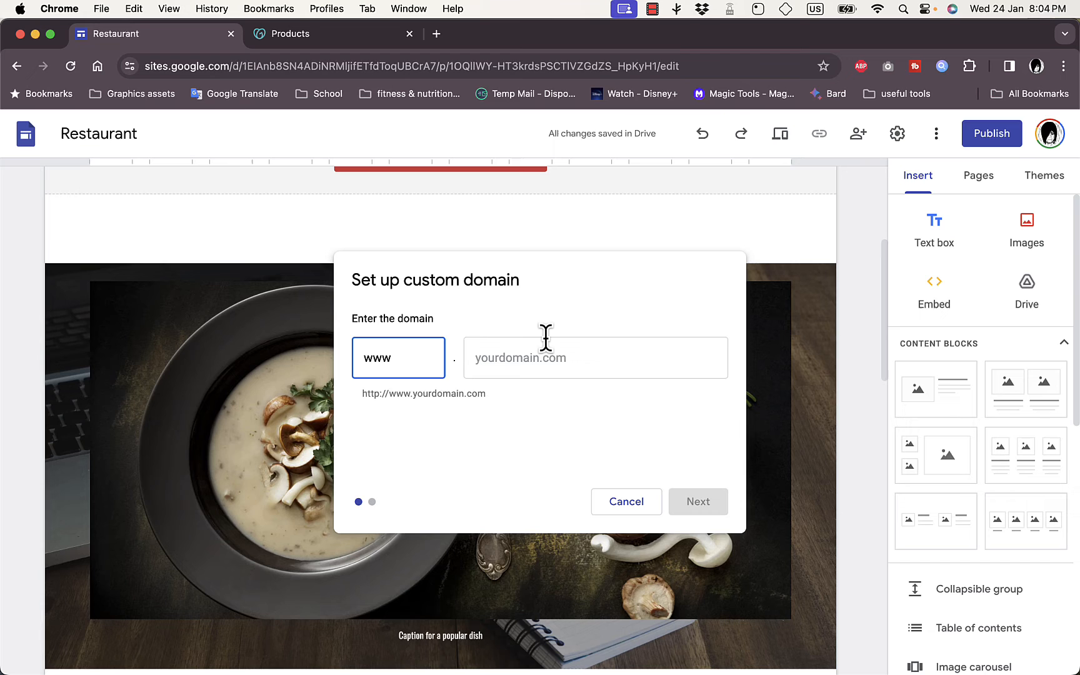
pyautogui.write('howtosimple.site')
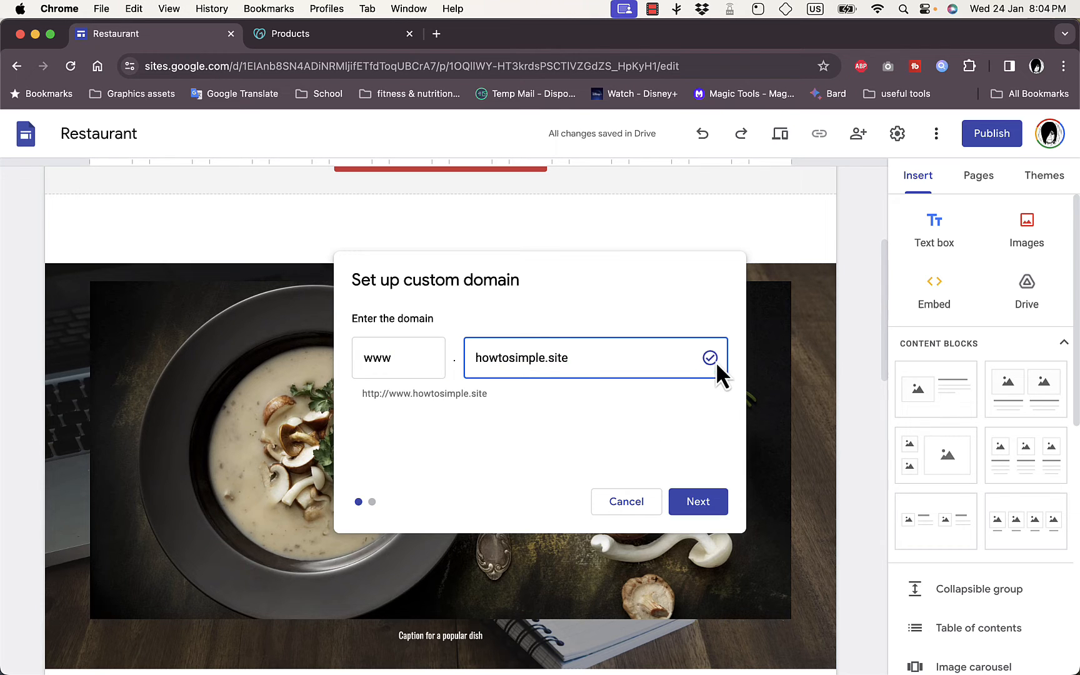
pyautogui.click(697, 501)
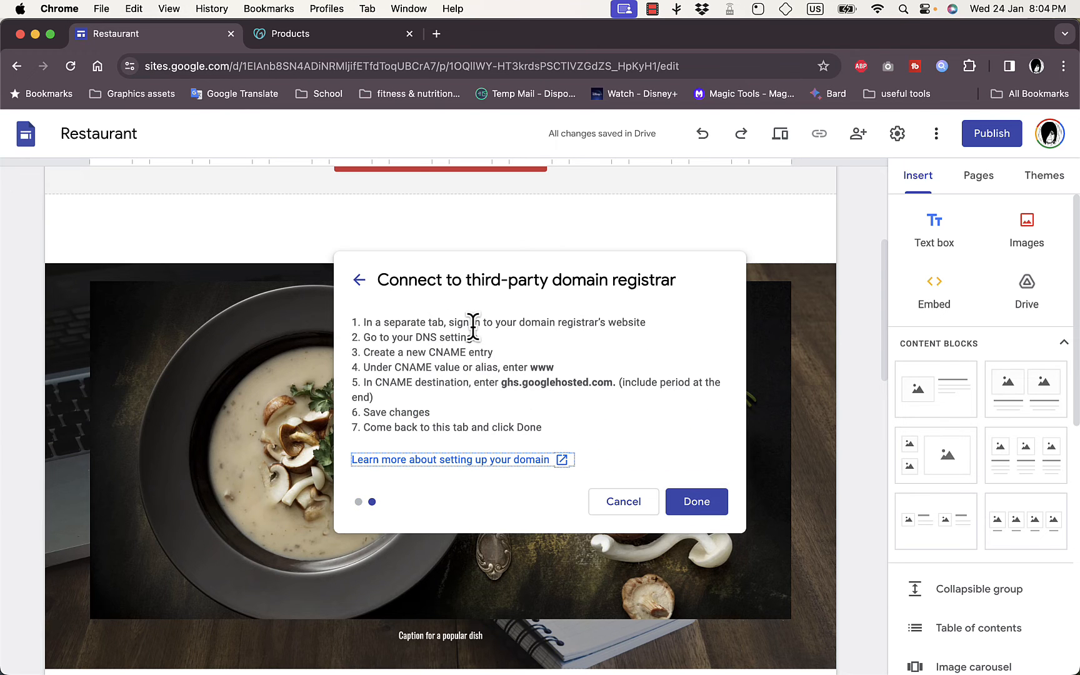
pyautogui.moveTo(581, 321)
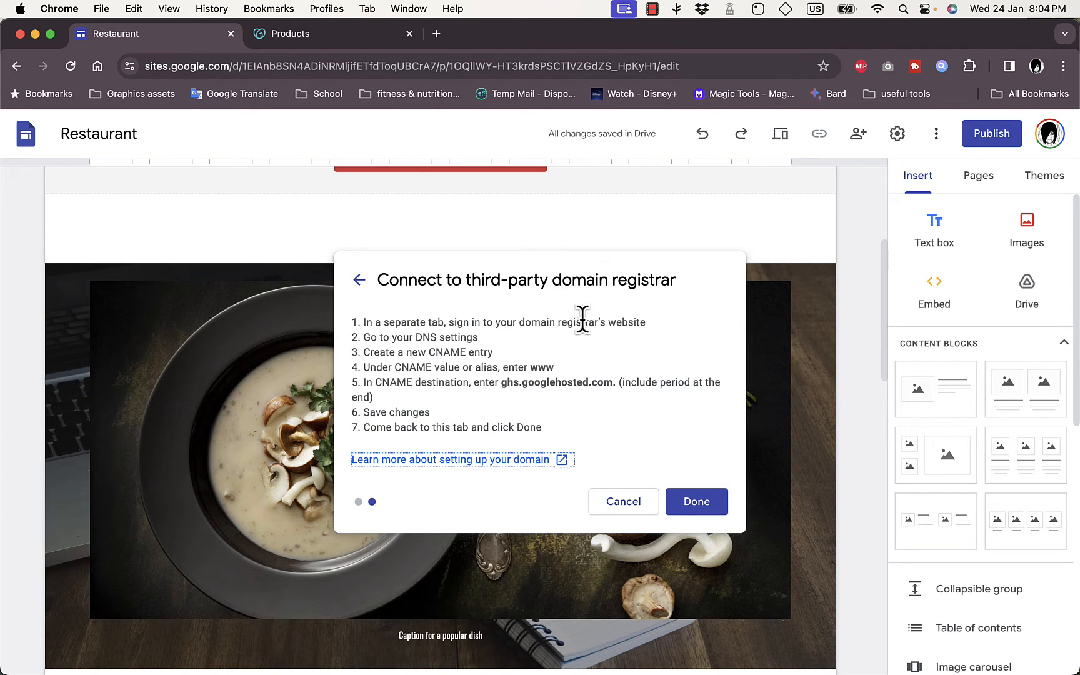
pyautogui.moveTo(592, 365)
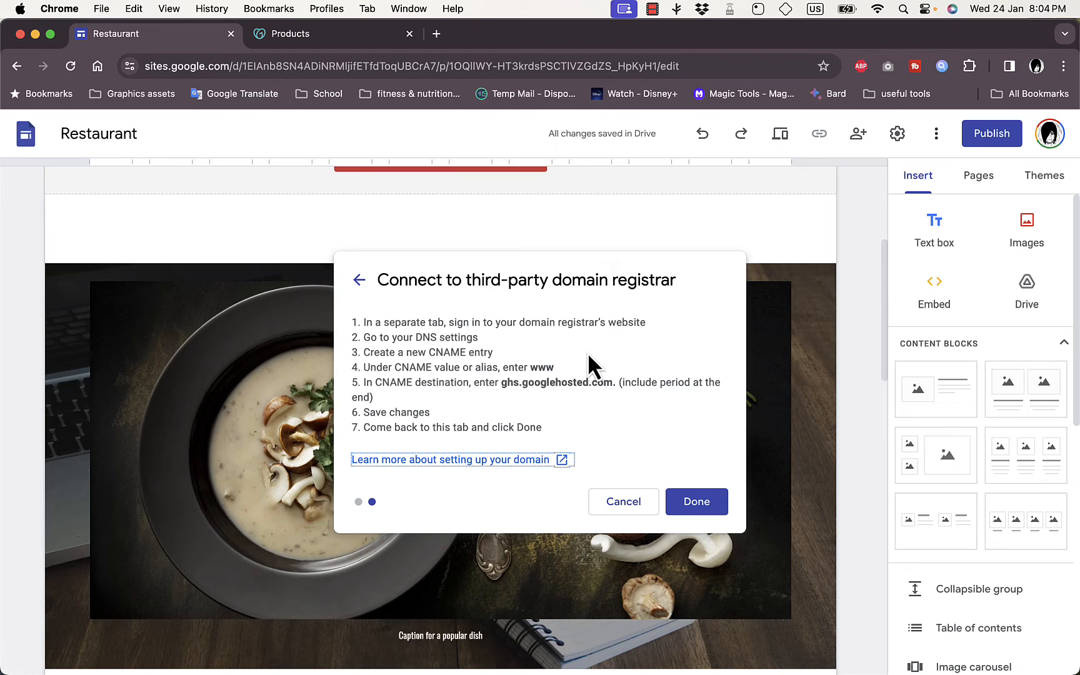
pyautogui.moveTo(465, 324)
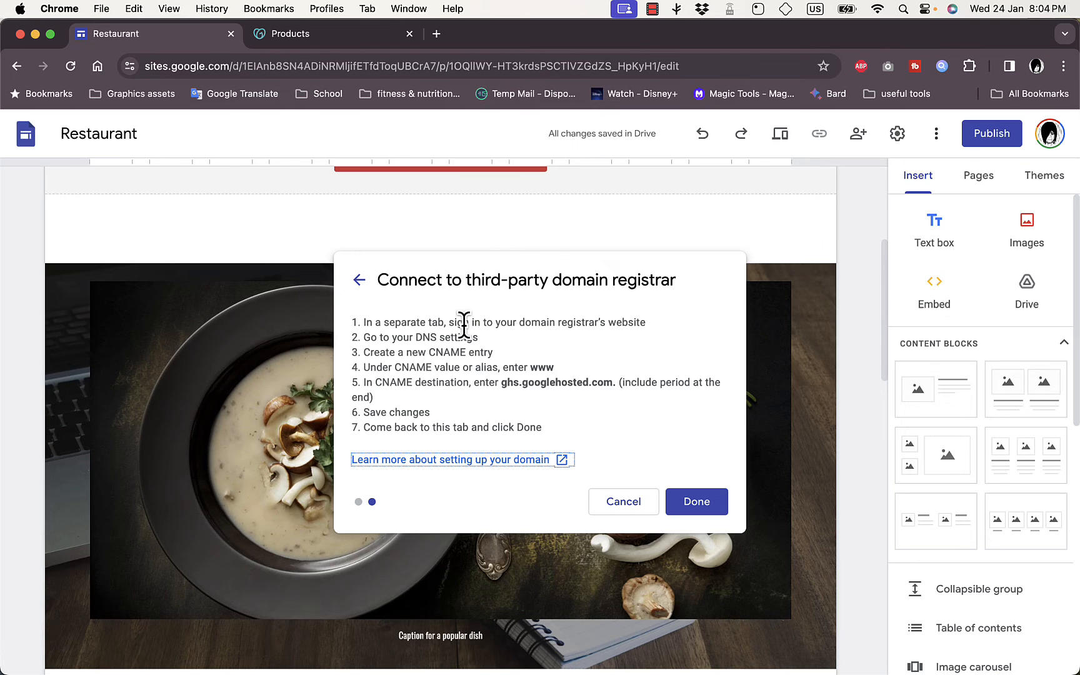
pyautogui.moveTo(403, 41)
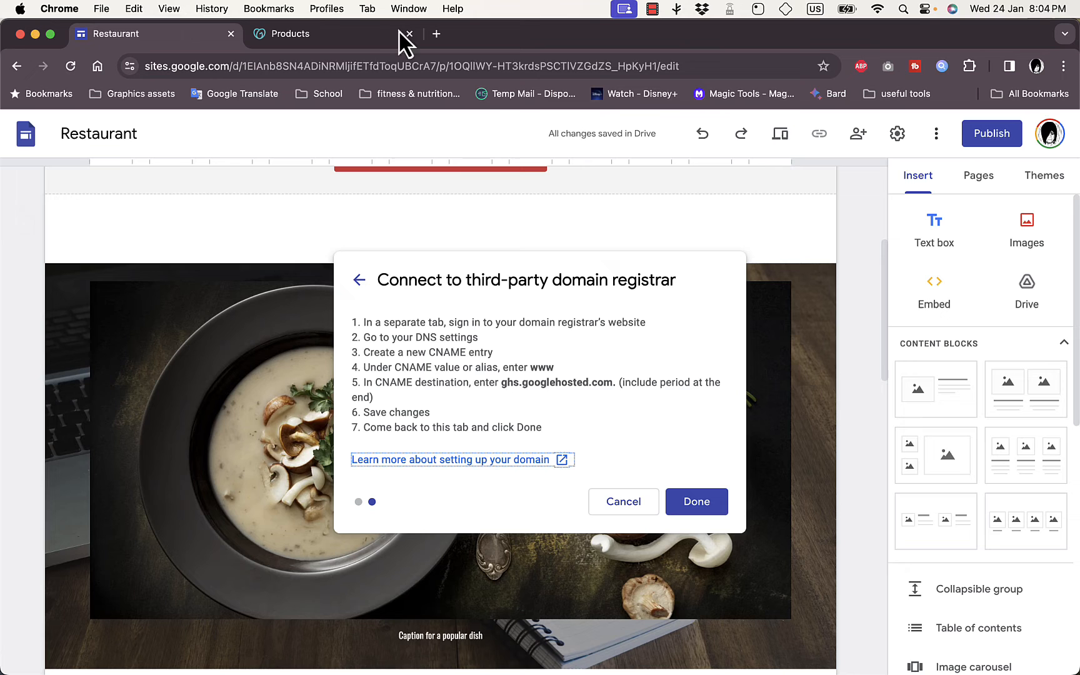
pyautogui.moveTo(600, 325)
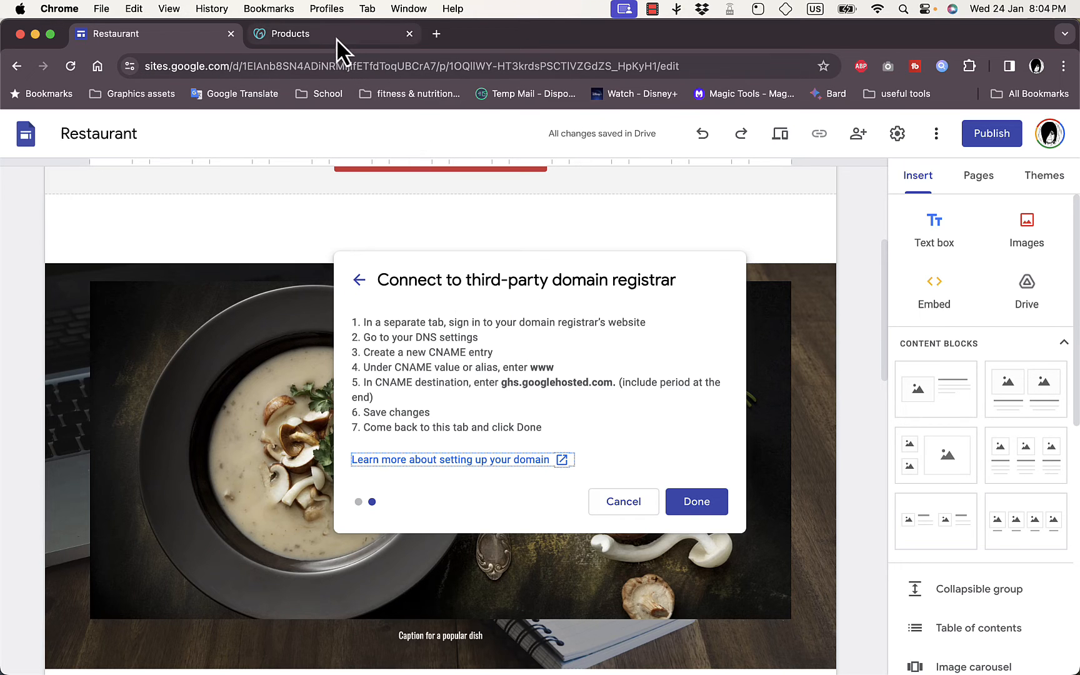
# After reading the CNAME instructions, switch to the GoDaddy products page.
pyautogui.click(283, 33)
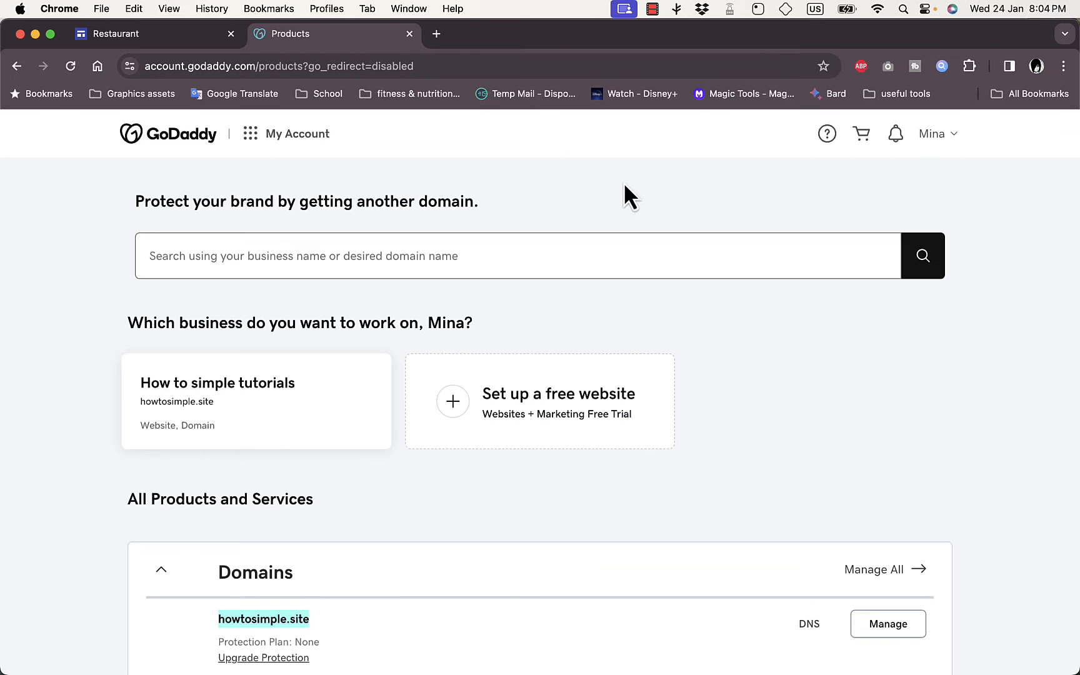
# Open GoDaddy DNS Management for howtosimple.site from the Domains list.
pyautogui.scroll(-3)
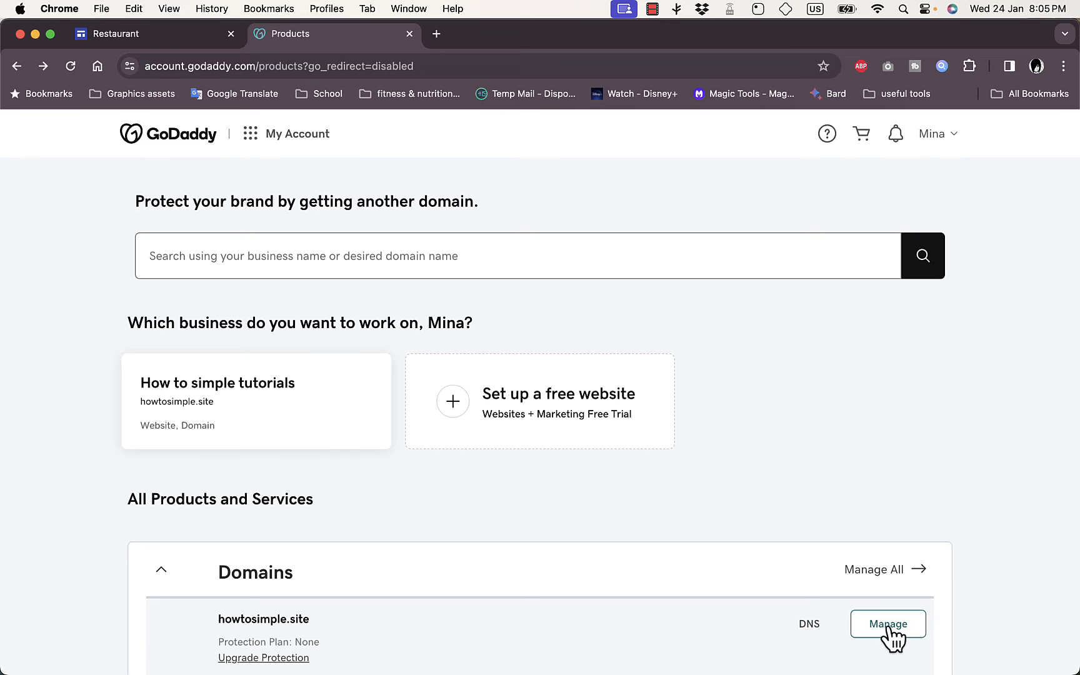
pyautogui.moveTo(282, 618)
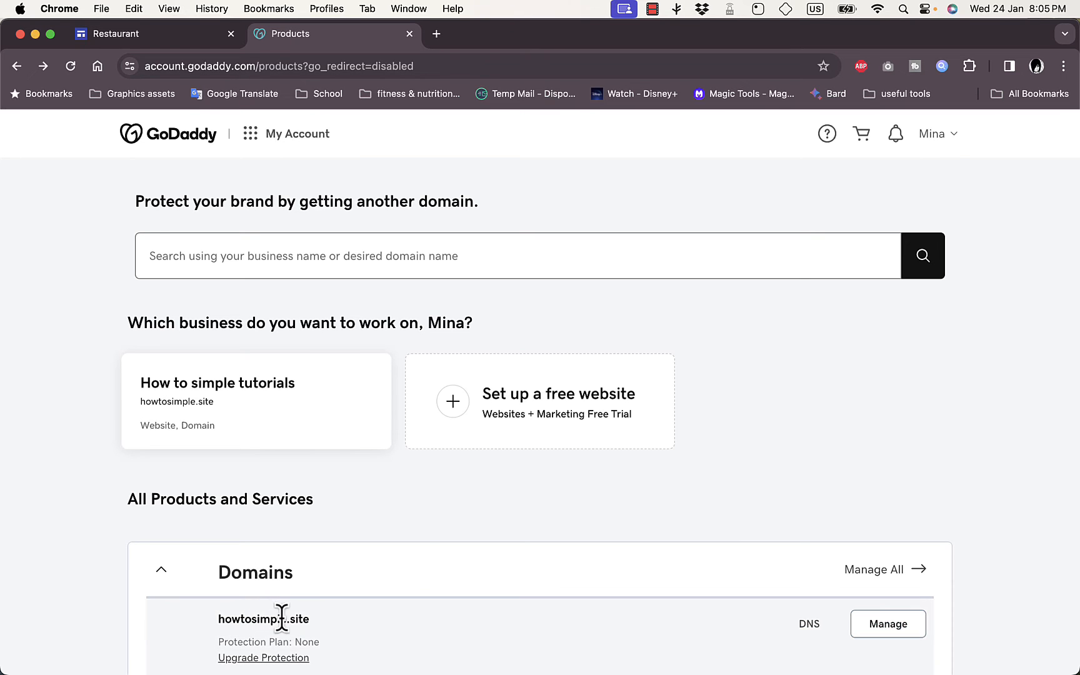
pyautogui.moveTo(19, 331)
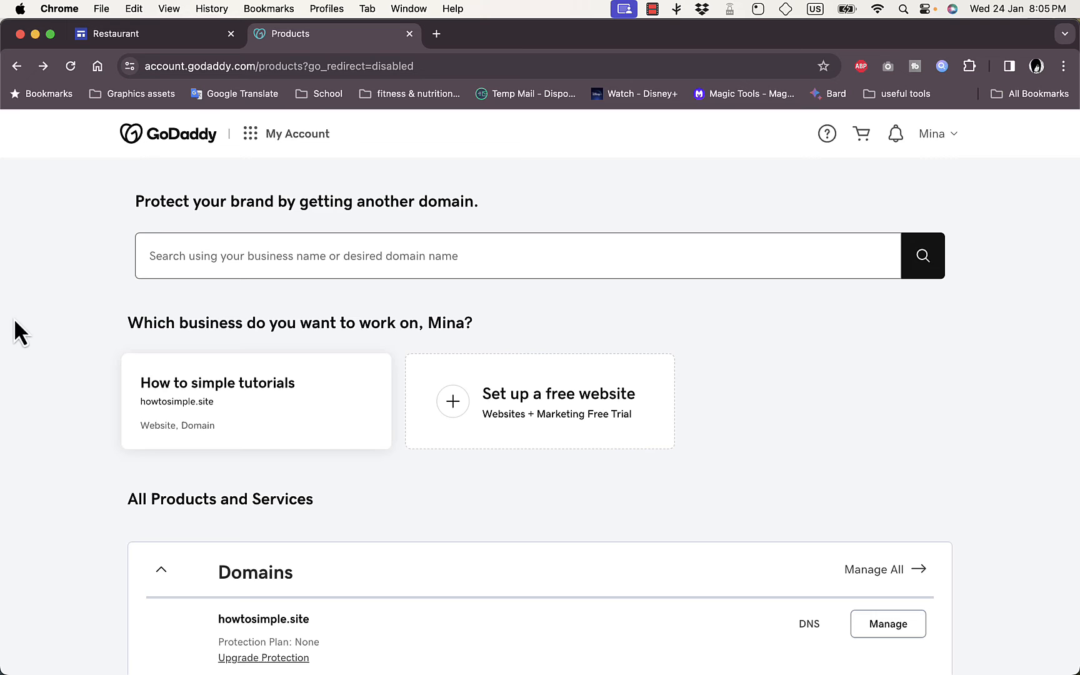
pyautogui.moveTo(809, 624)
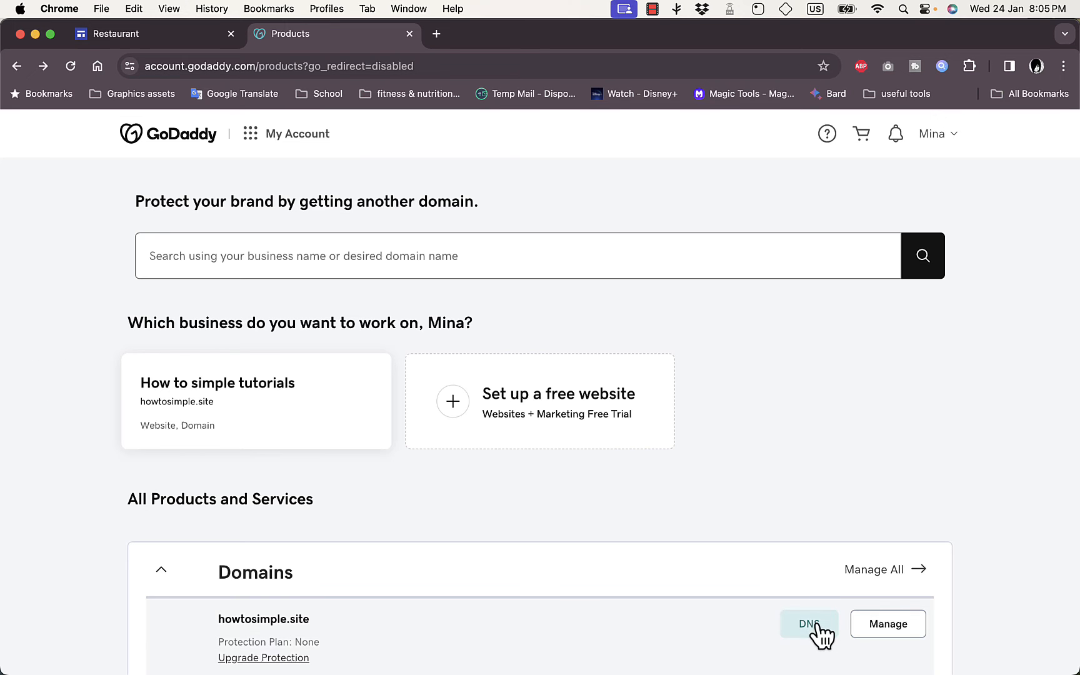
pyautogui.click(808, 624)
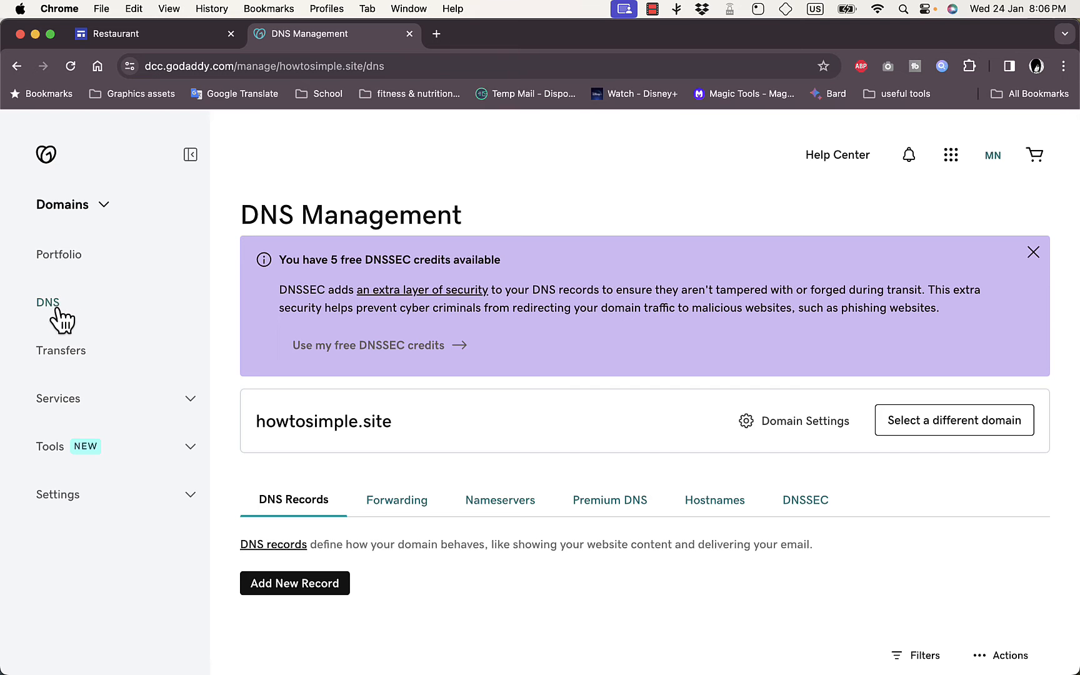
pyautogui.moveTo(475, 420)
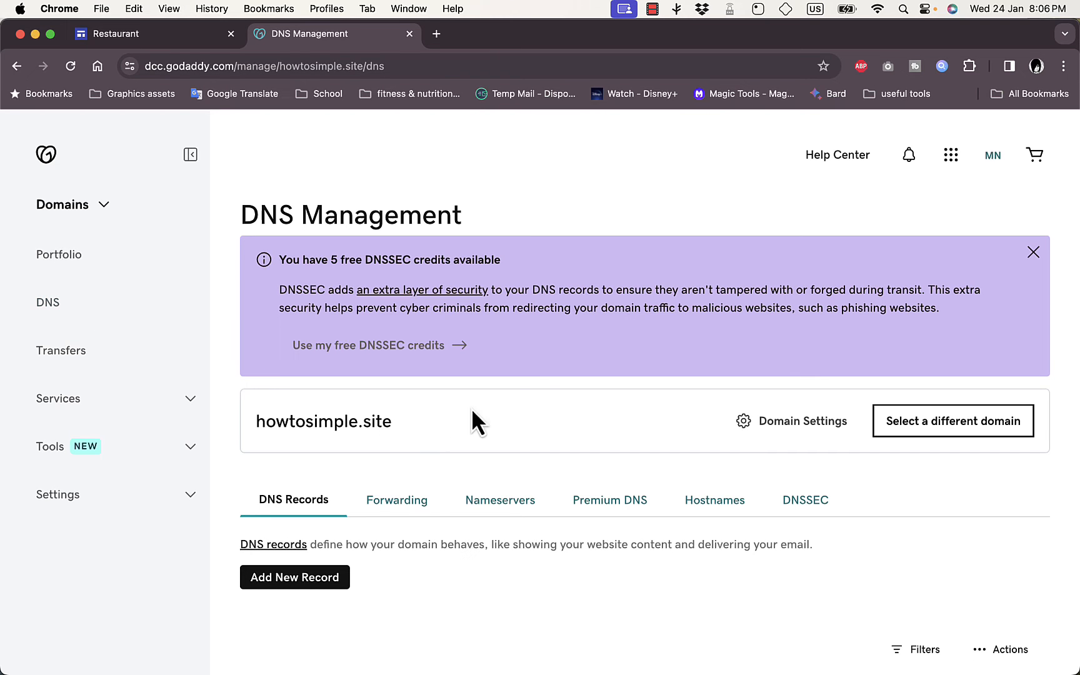
pyautogui.click(117, 33)
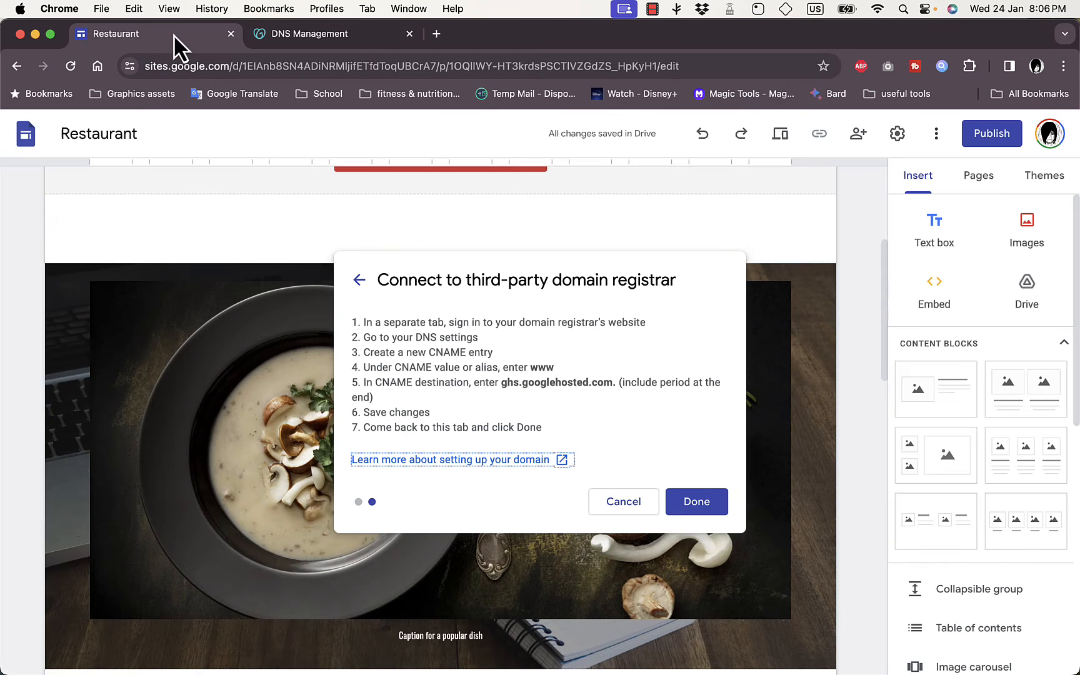
pyautogui.moveTo(402, 352)
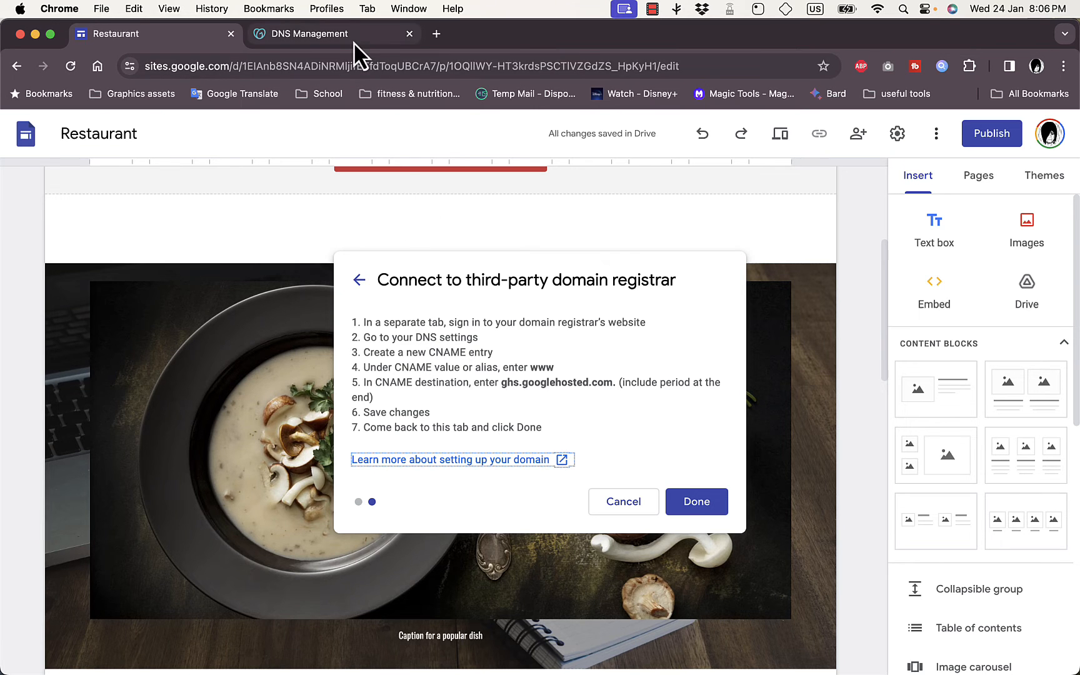
pyautogui.click(309, 33)
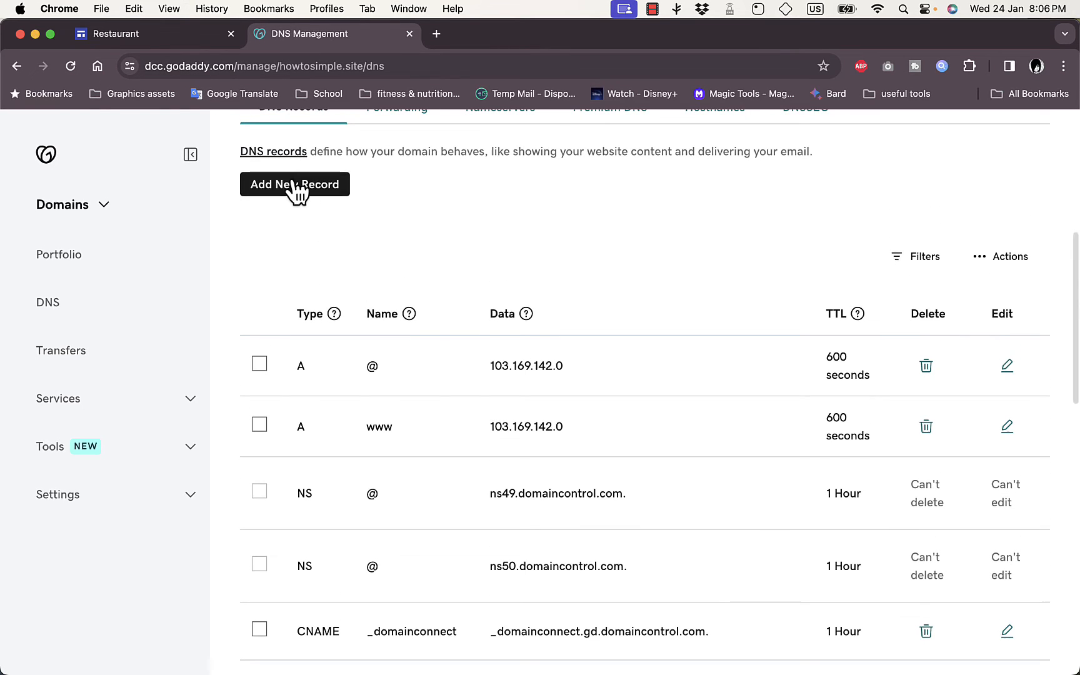
pyautogui.click(294, 183)
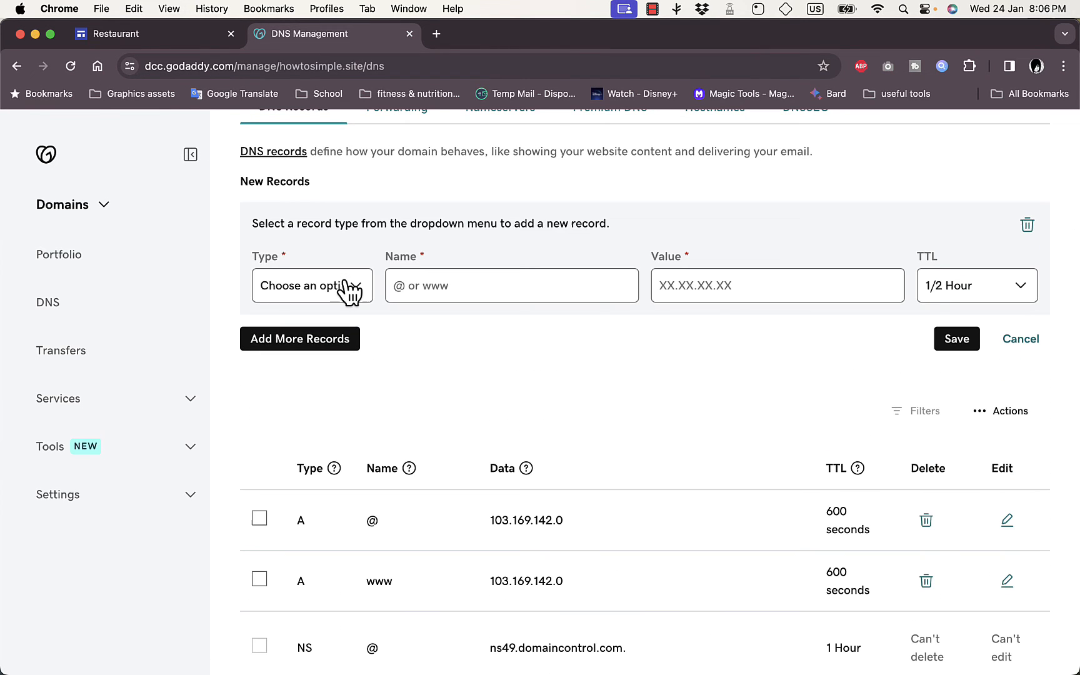
pyautogui.click(311, 285)
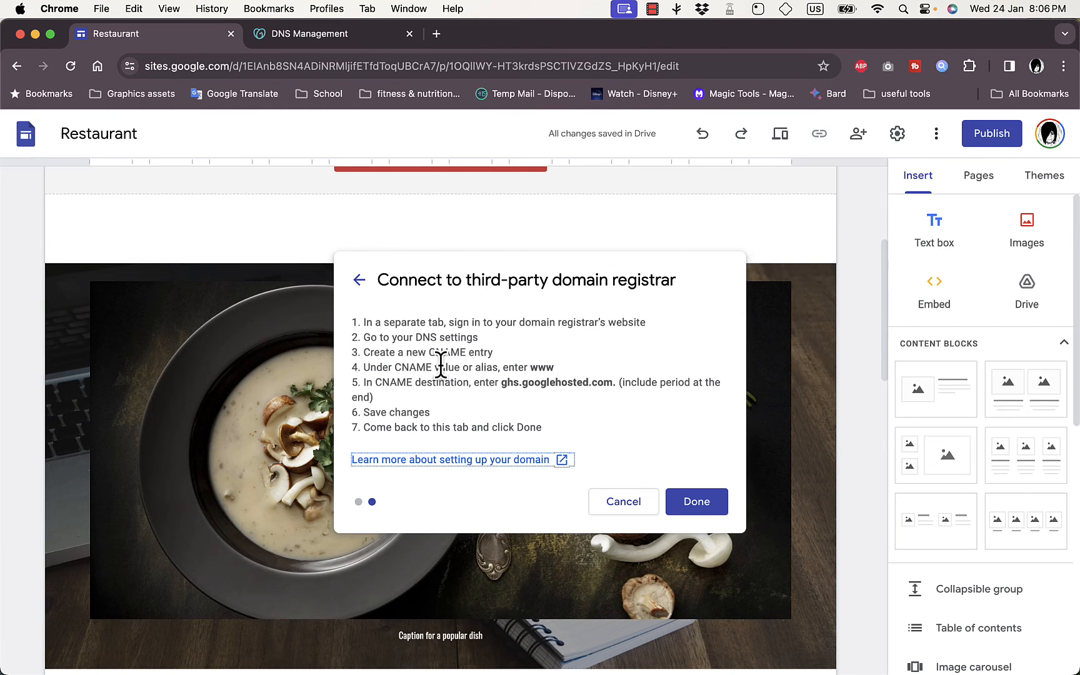
pyautogui.moveTo(553, 365)
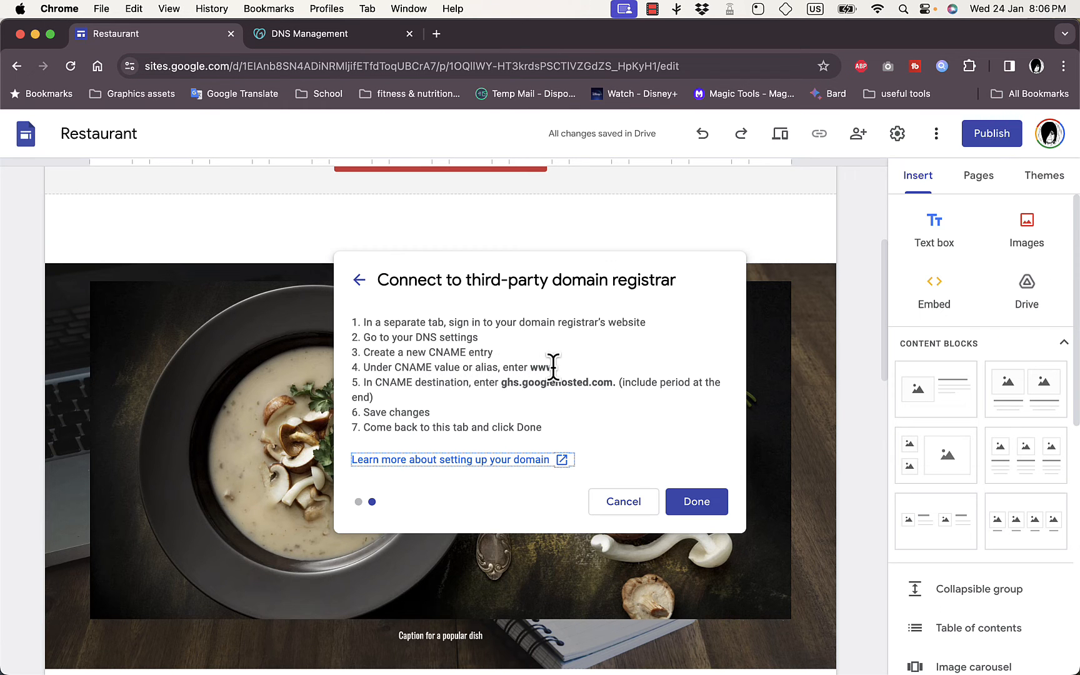
pyautogui.doubleClick(542, 367)
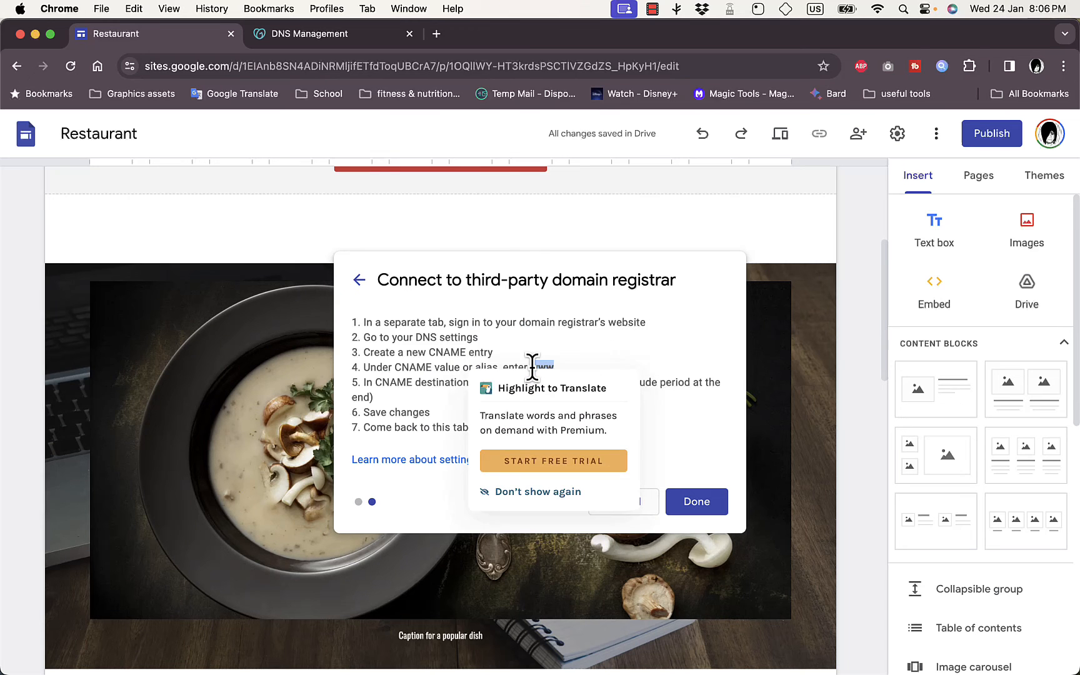
pyautogui.click(311, 33)
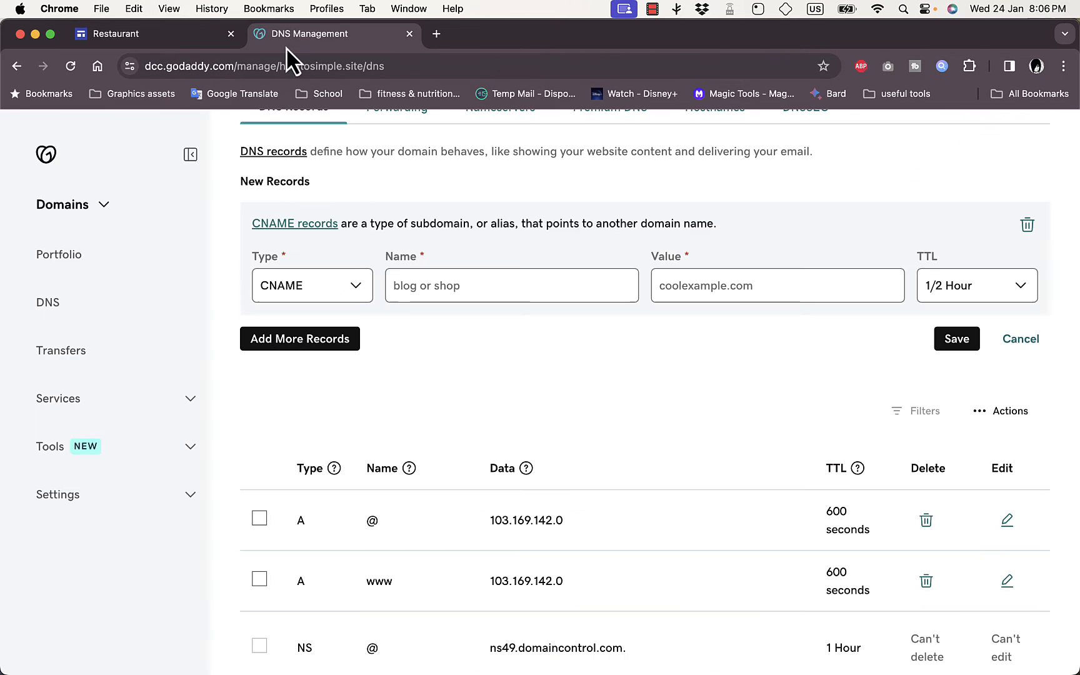
pyautogui.click(512, 285)
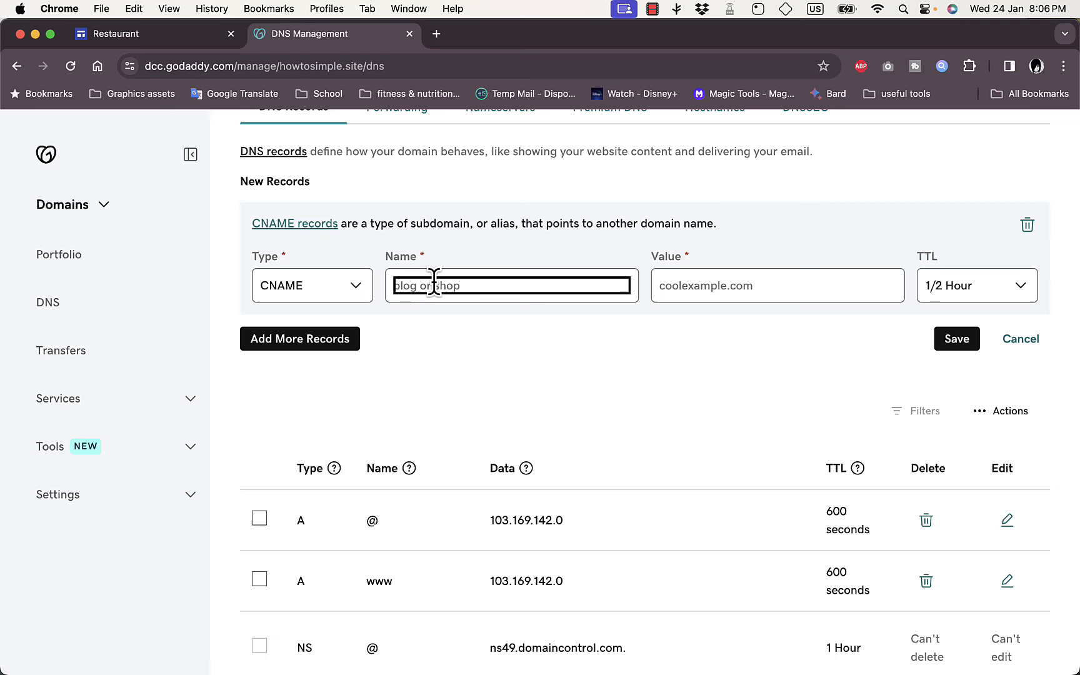
# Set the CNAME value to ghs.googlehosted.com. and save the record.
pyautogui.click(124, 34)
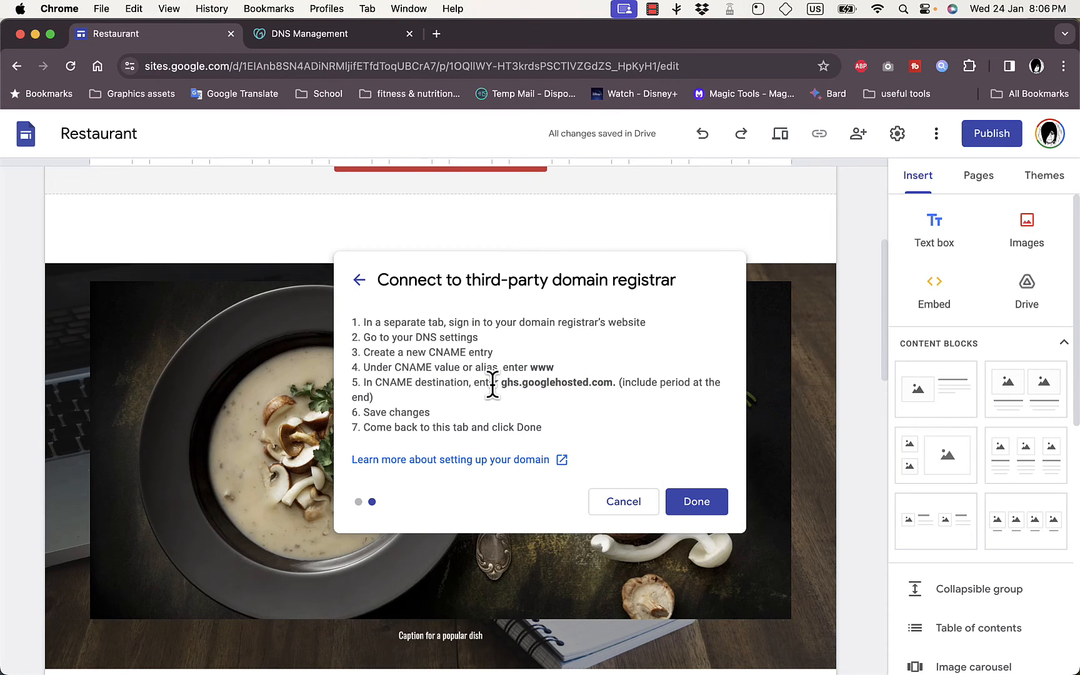
pyautogui.doubleClick(556, 382)
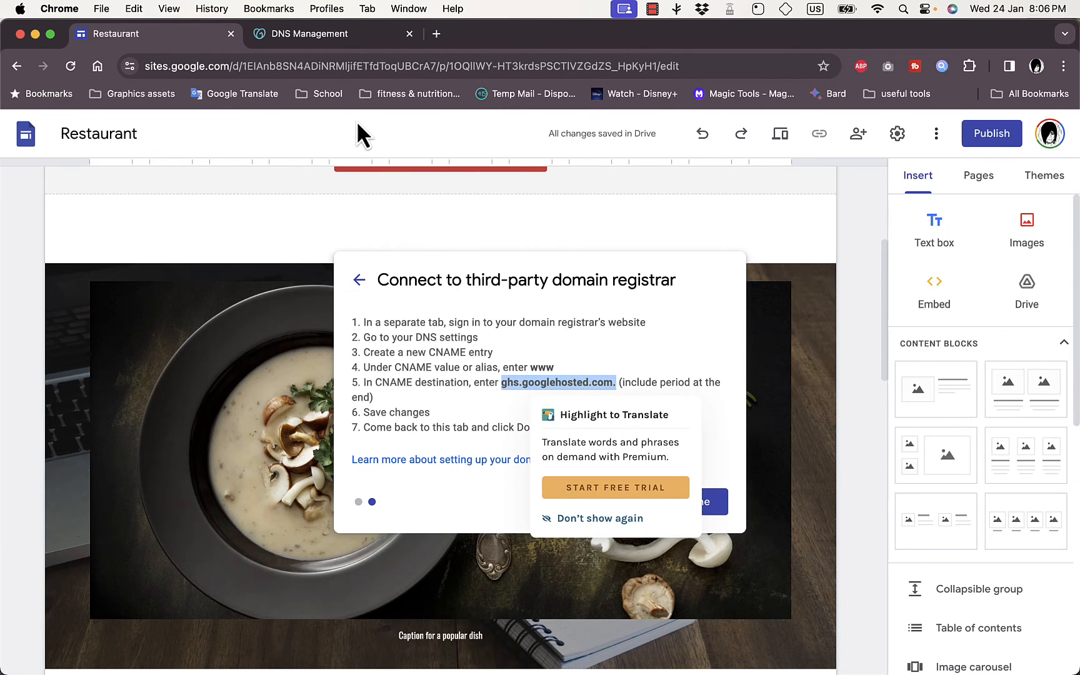
pyautogui.click(309, 34)
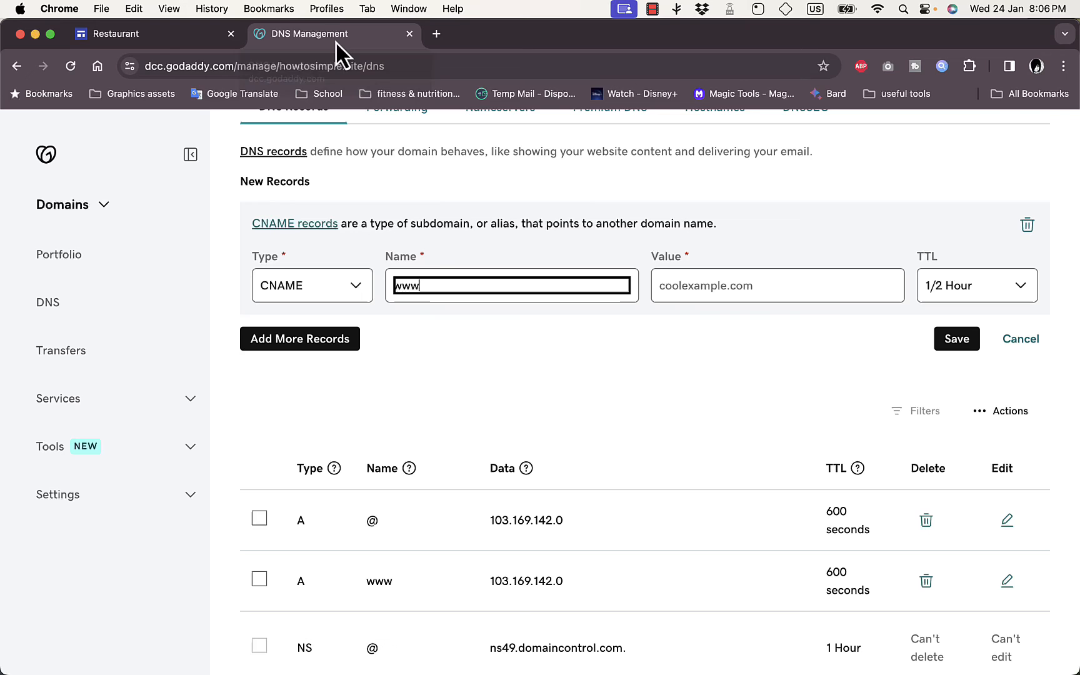
pyautogui.click(777, 285)
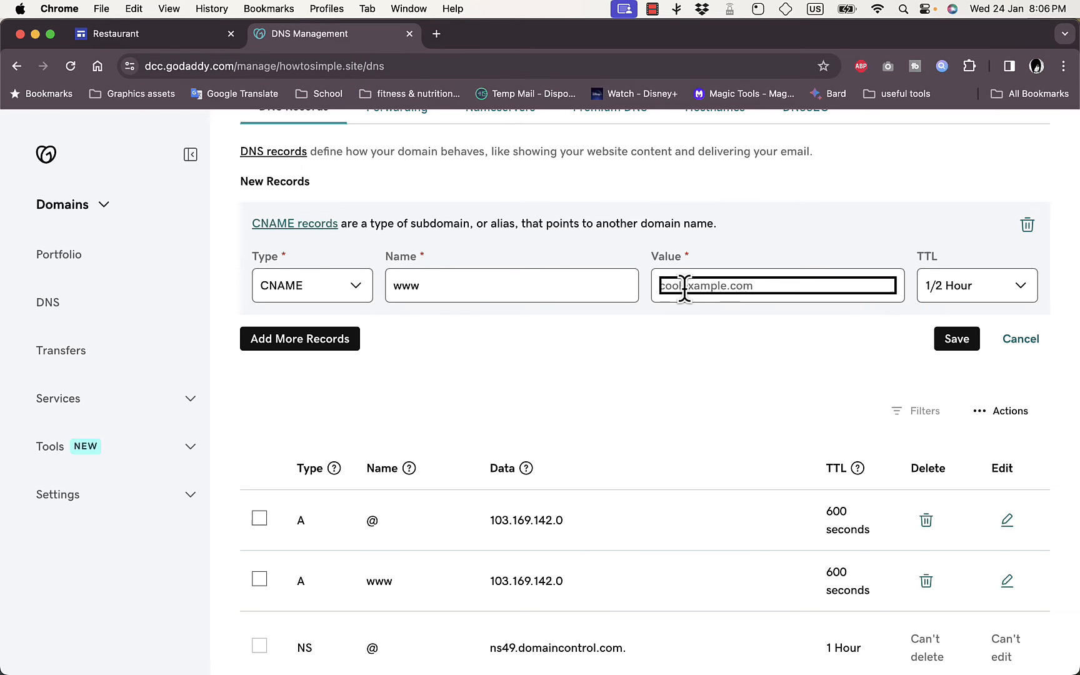
pyautogui.write('ghs.googlehosted.com.')
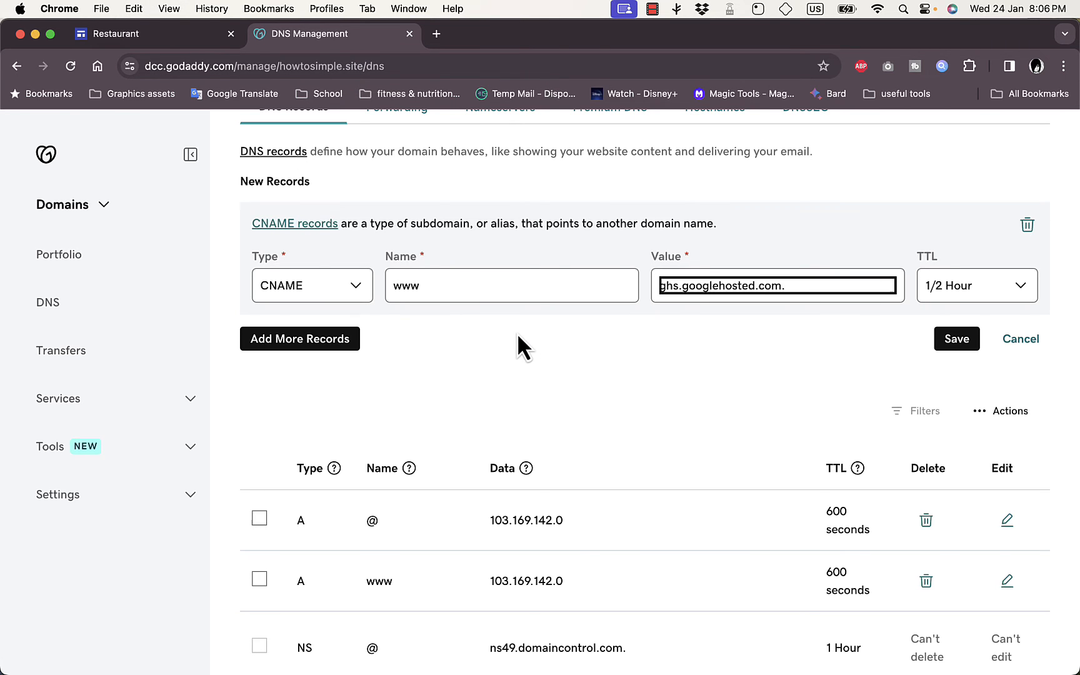
pyautogui.moveTo(1054, 279)
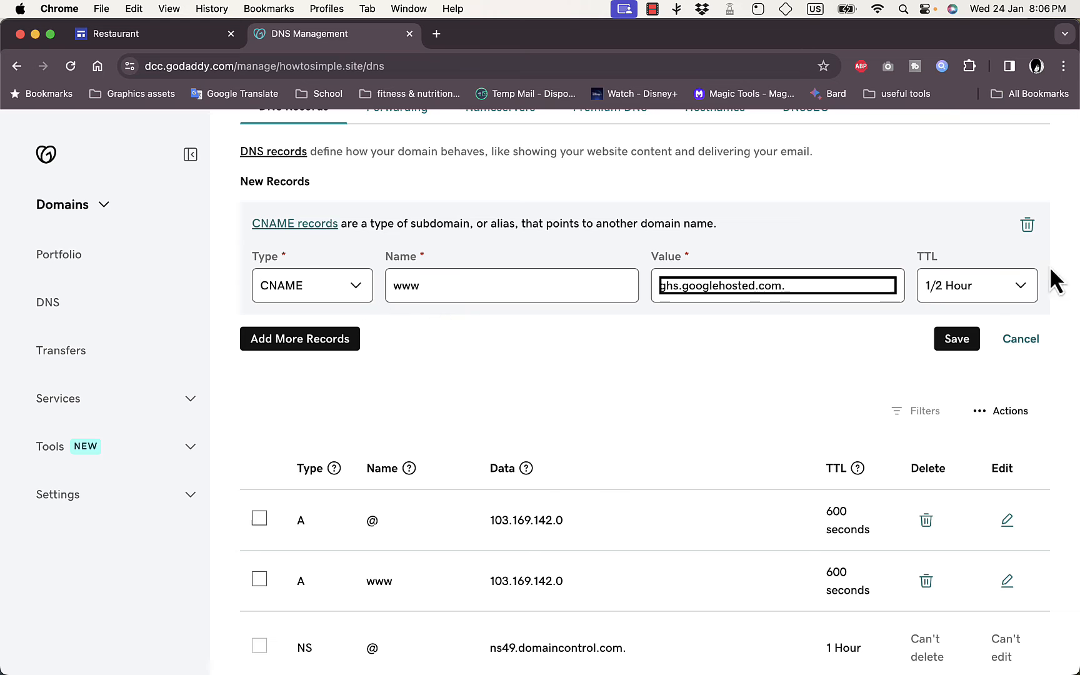
pyautogui.click(975, 285)
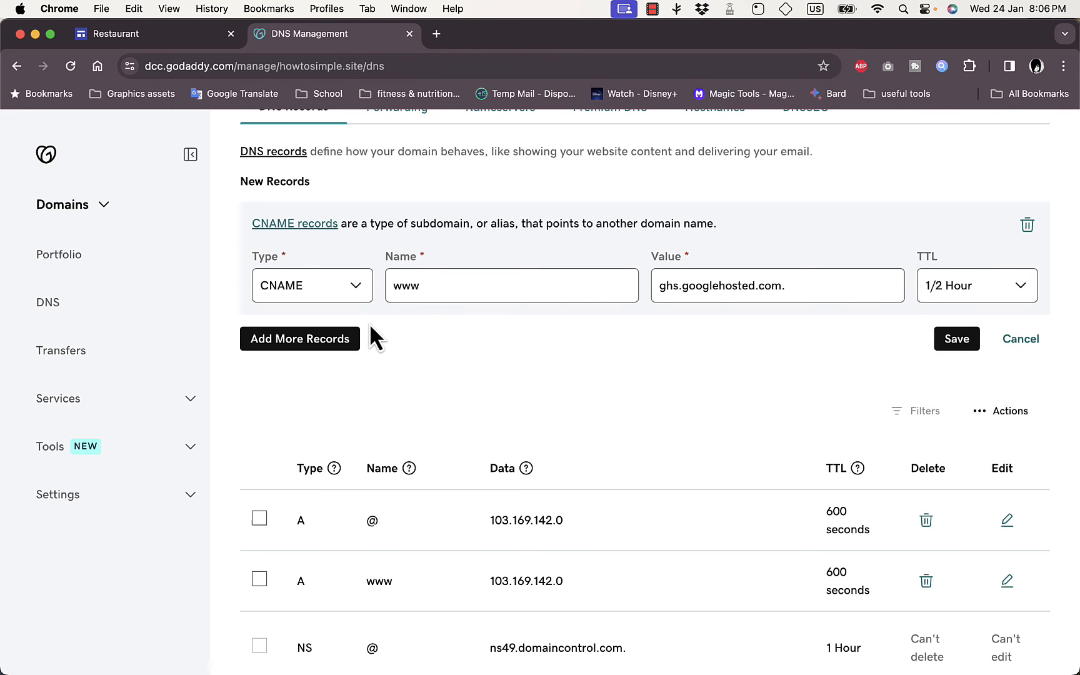
pyautogui.click(956, 338)
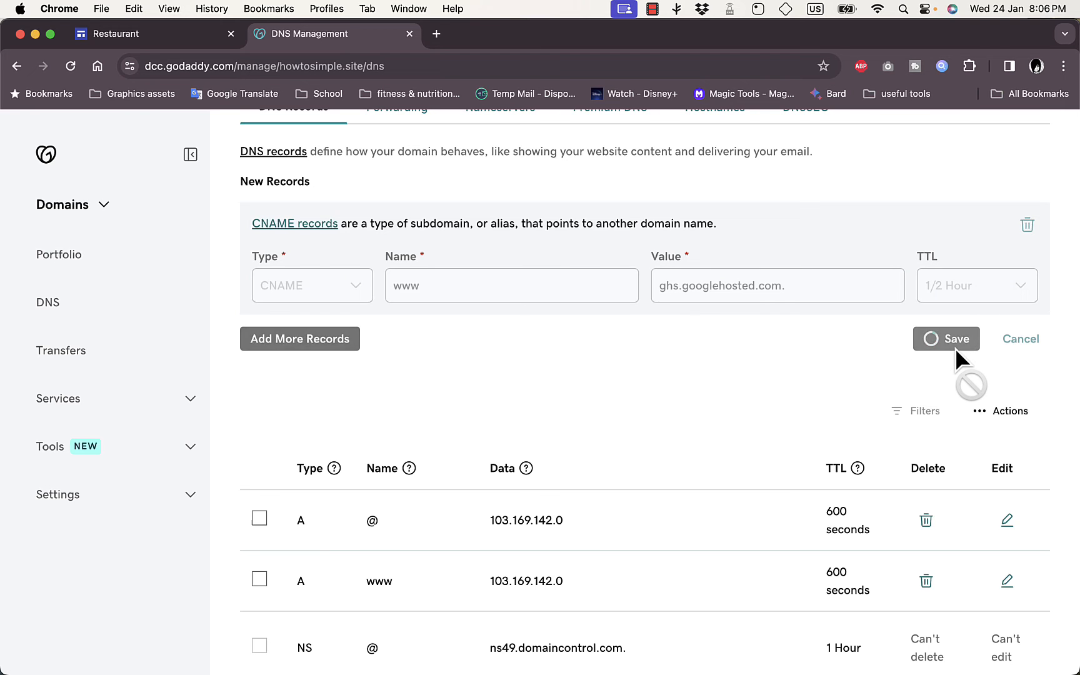
# Delete the conflicting www A record, then save the www CNAME record.
pyautogui.click(946, 338)
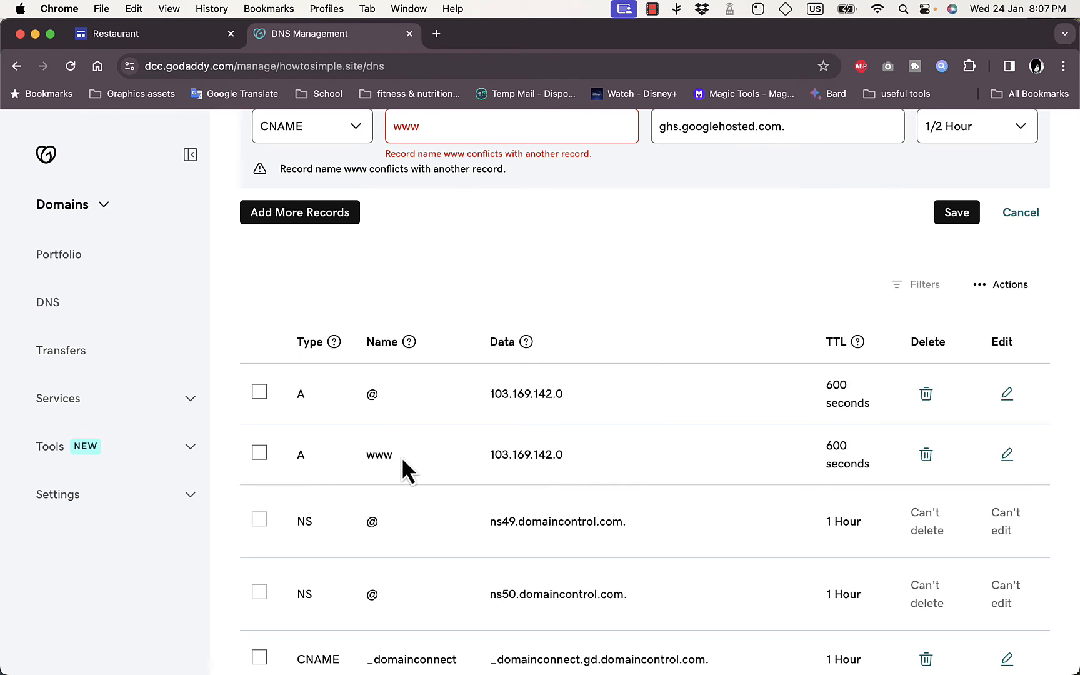
pyautogui.moveTo(926, 454)
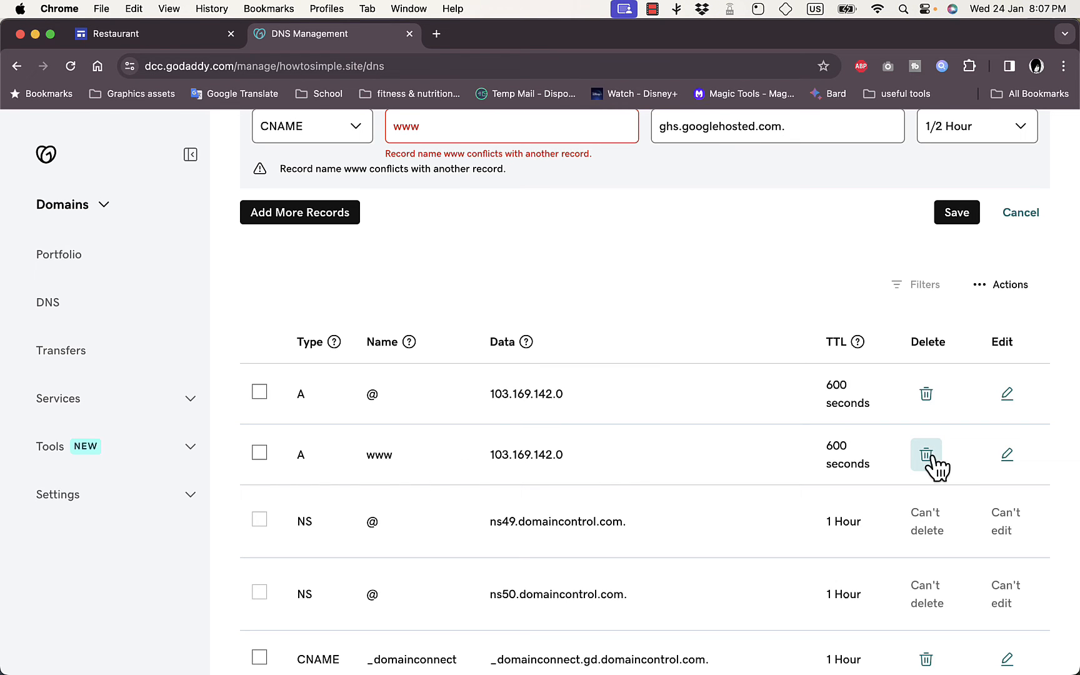
pyautogui.click(925, 455)
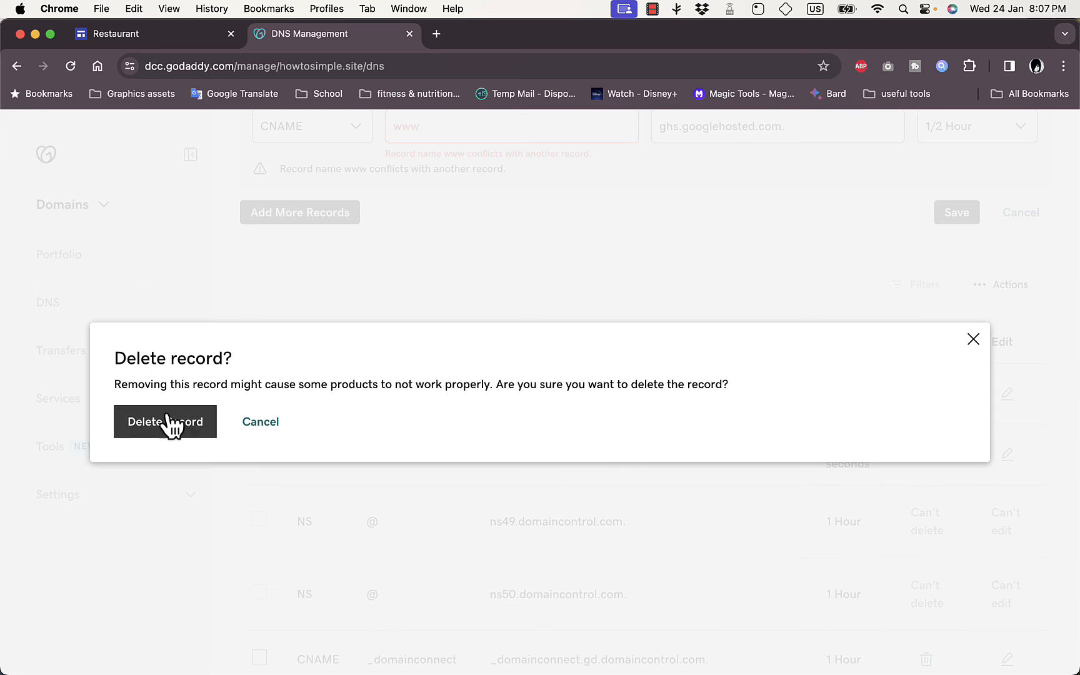
pyautogui.click(165, 421)
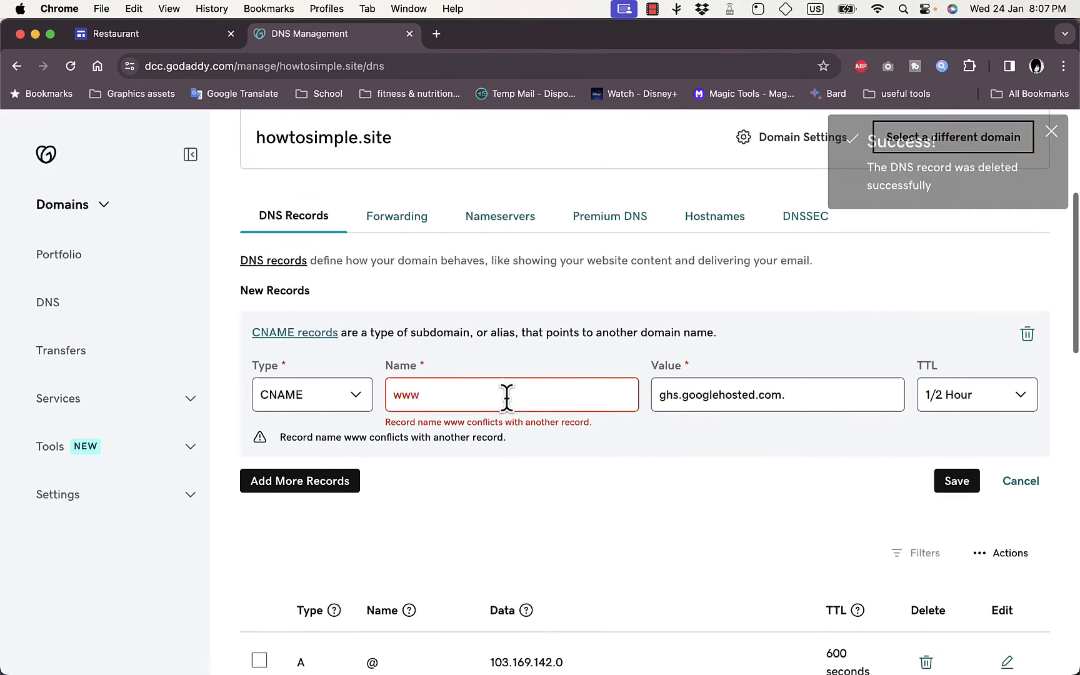
pyautogui.click(956, 480)
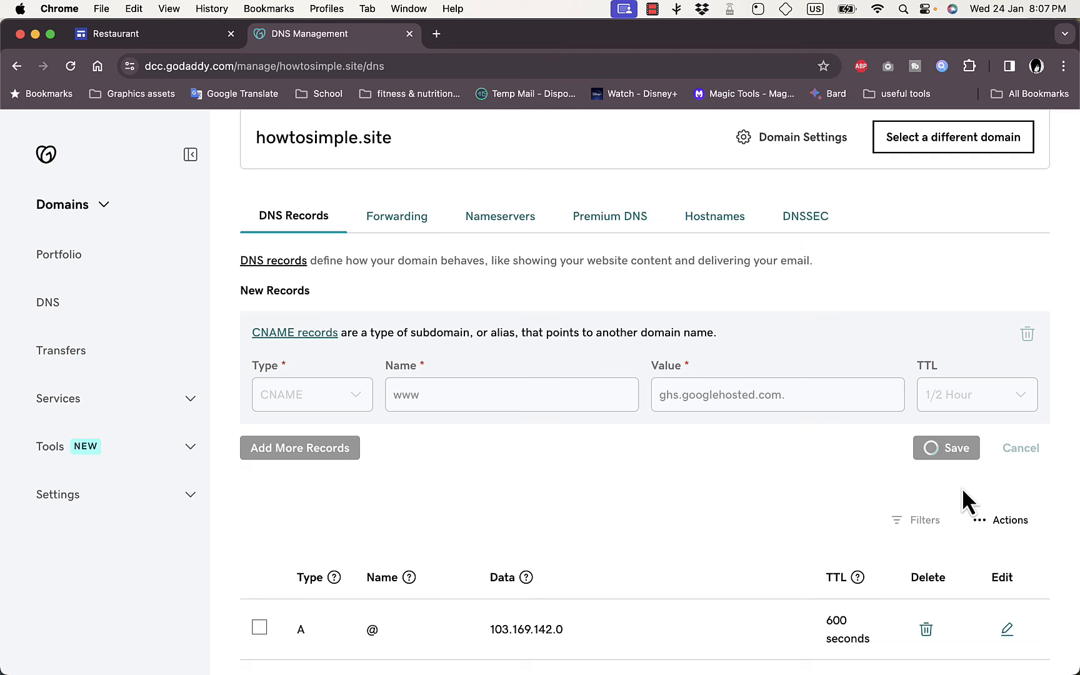
pyautogui.click(946, 447)
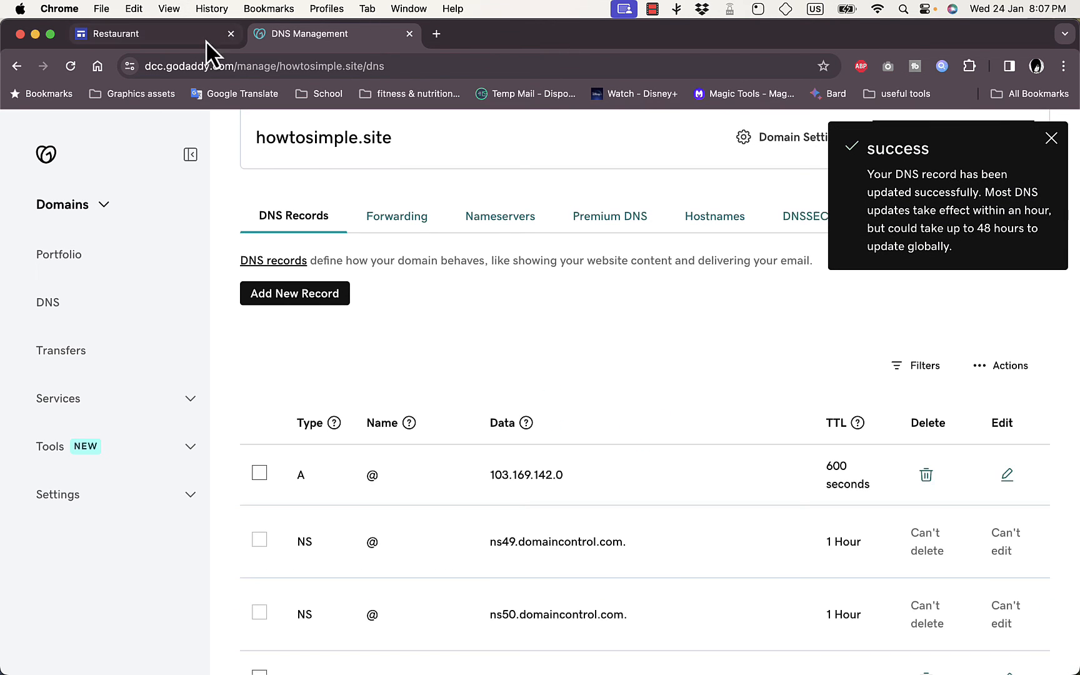
pyautogui.click(144, 34)
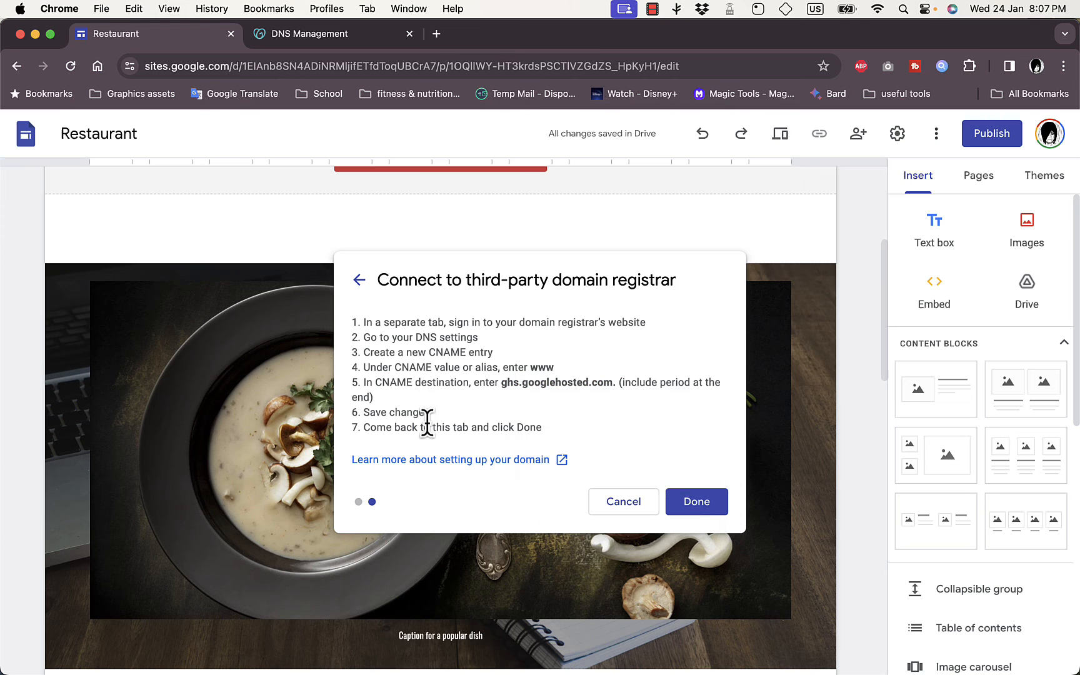
pyautogui.moveTo(439, 430)
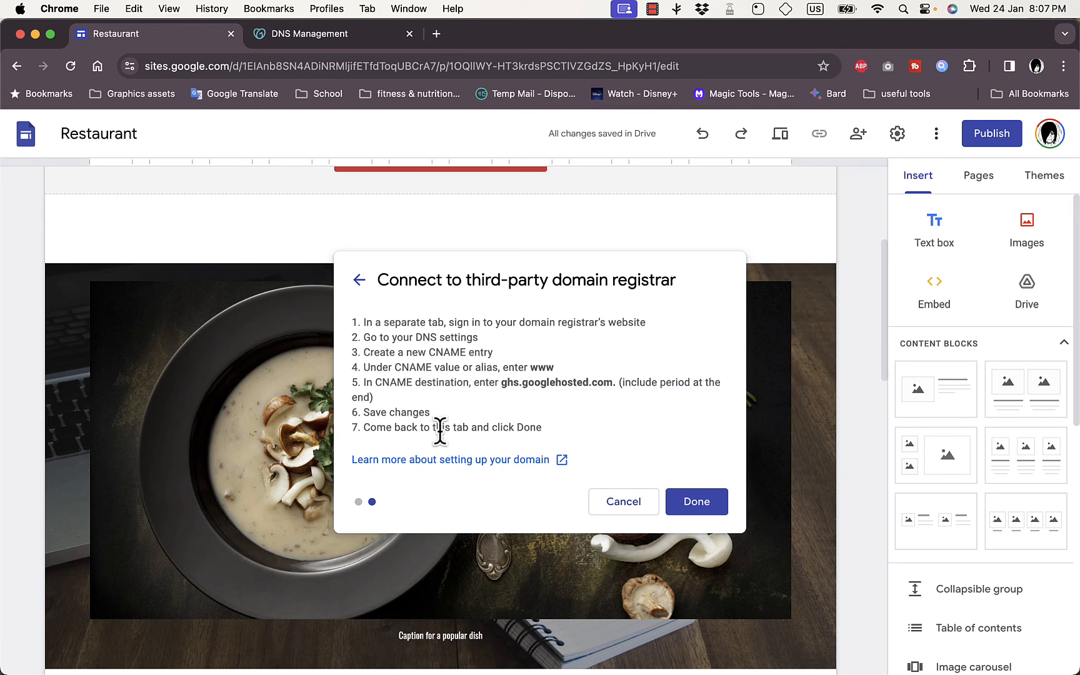
pyautogui.click(696, 502)
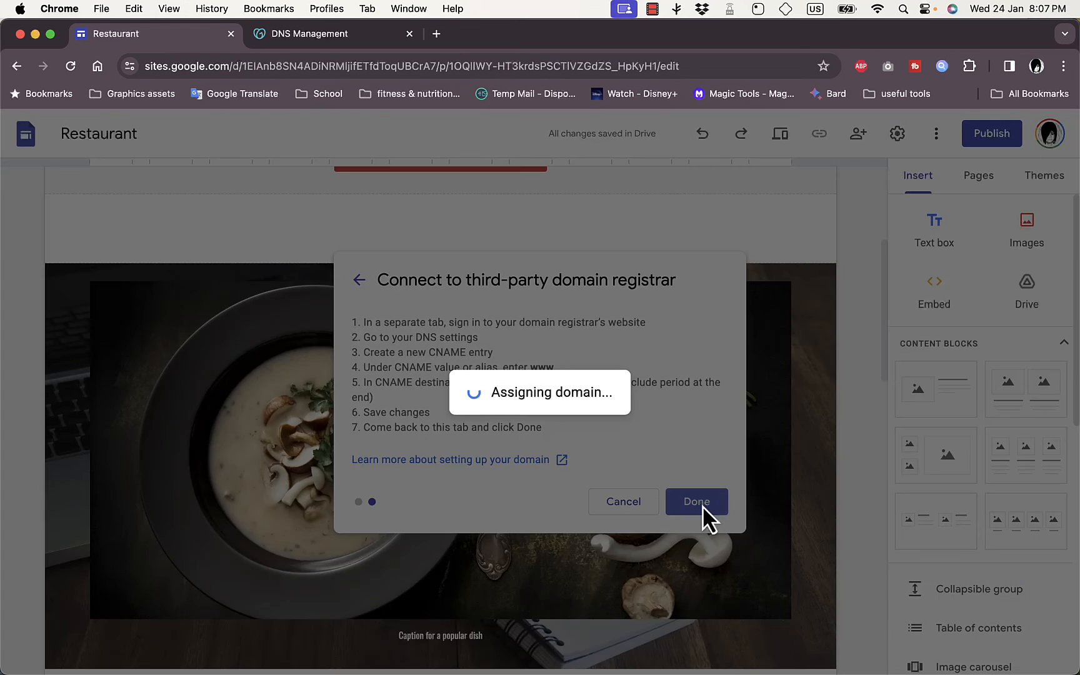
pyautogui.click(696, 502)
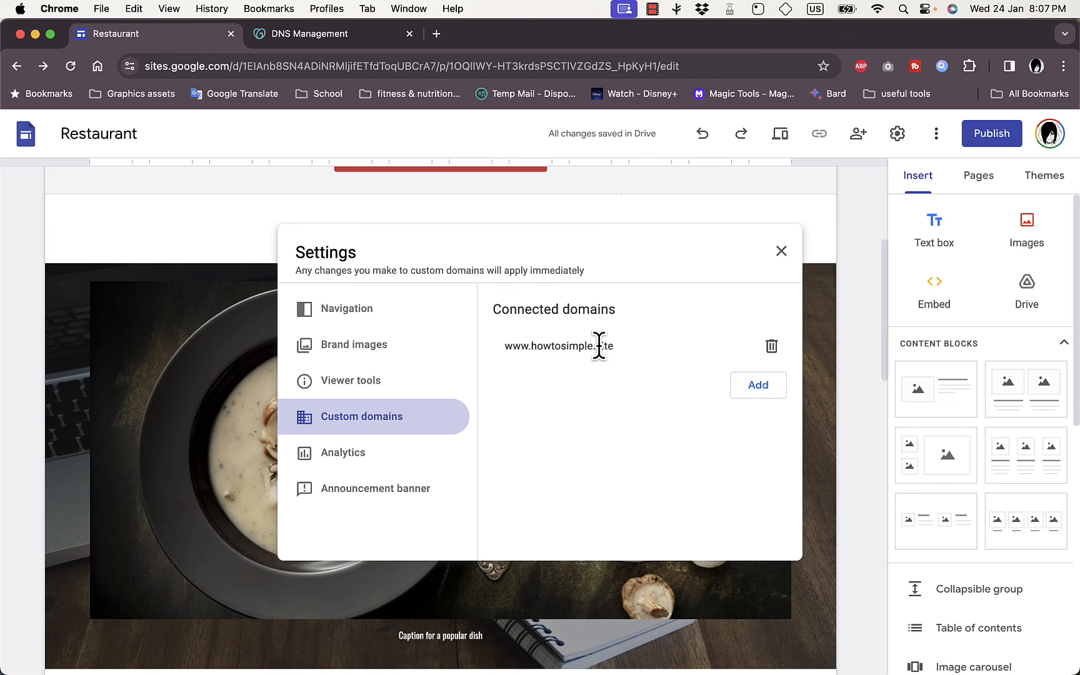
pyautogui.moveTo(561, 382)
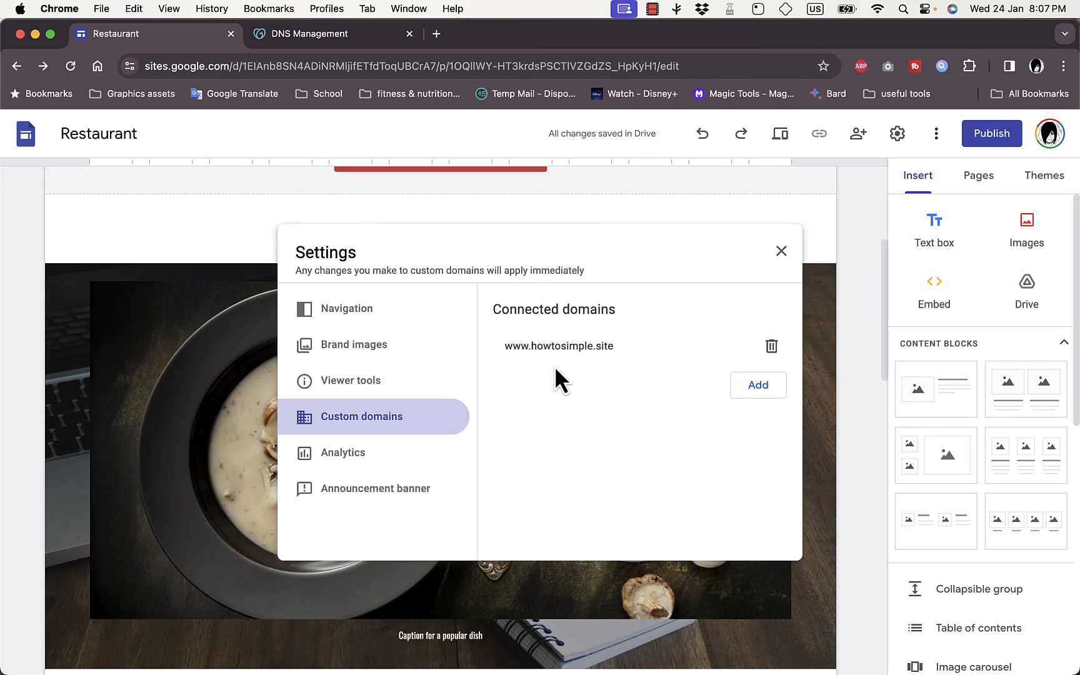
pyautogui.moveTo(560, 345)
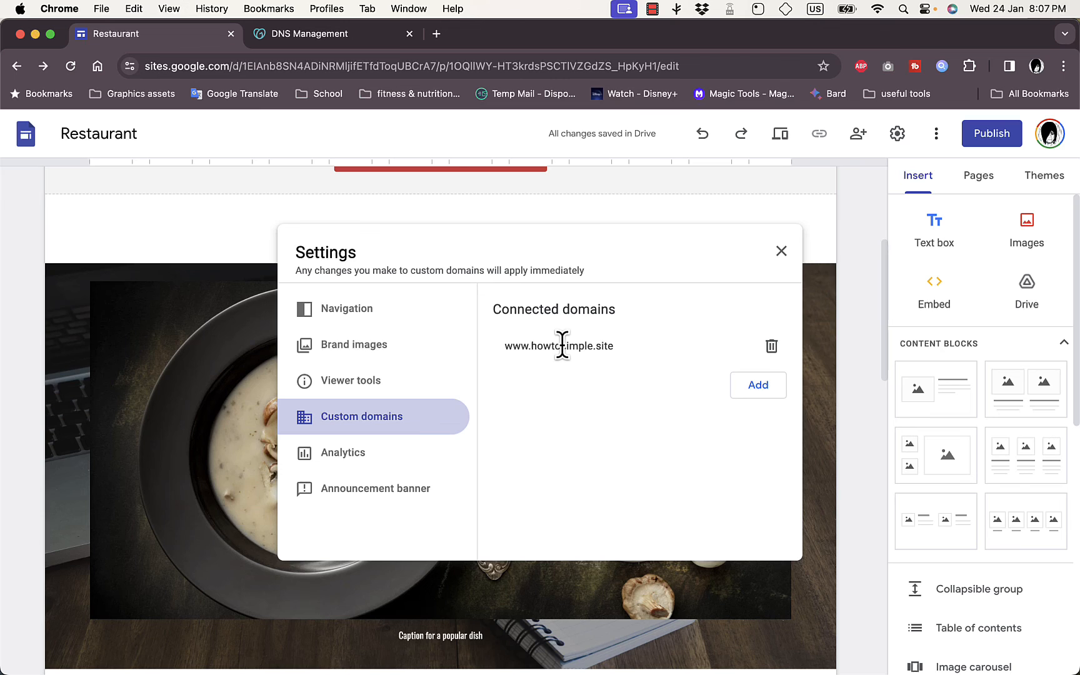
pyautogui.moveTo(620, 367)
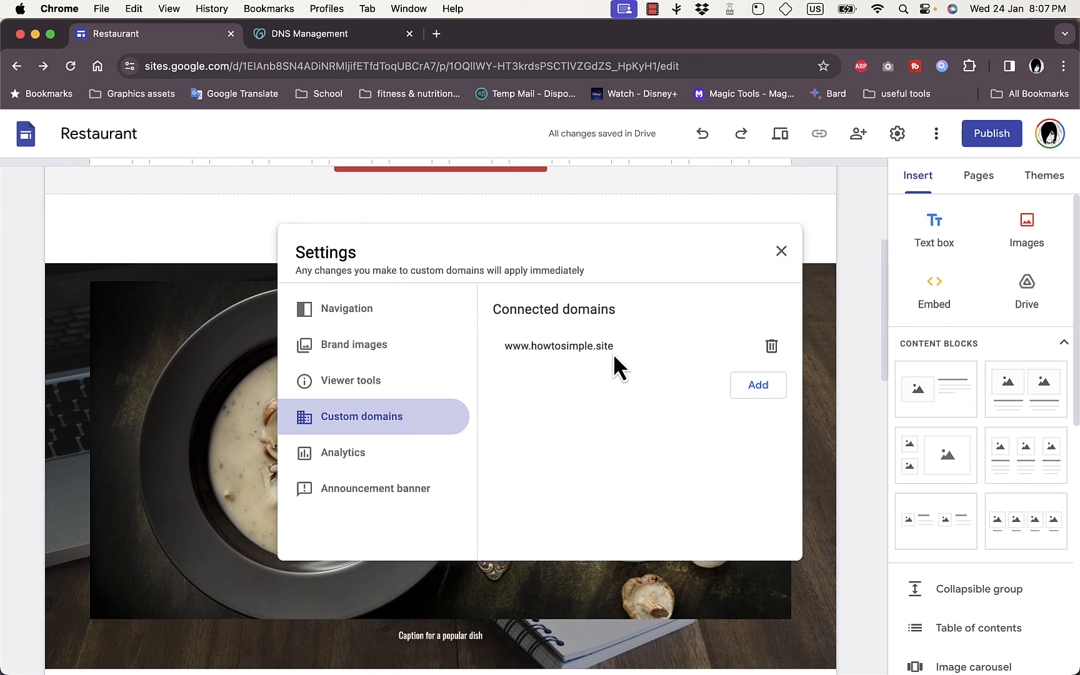
pyautogui.moveTo(528, 346)
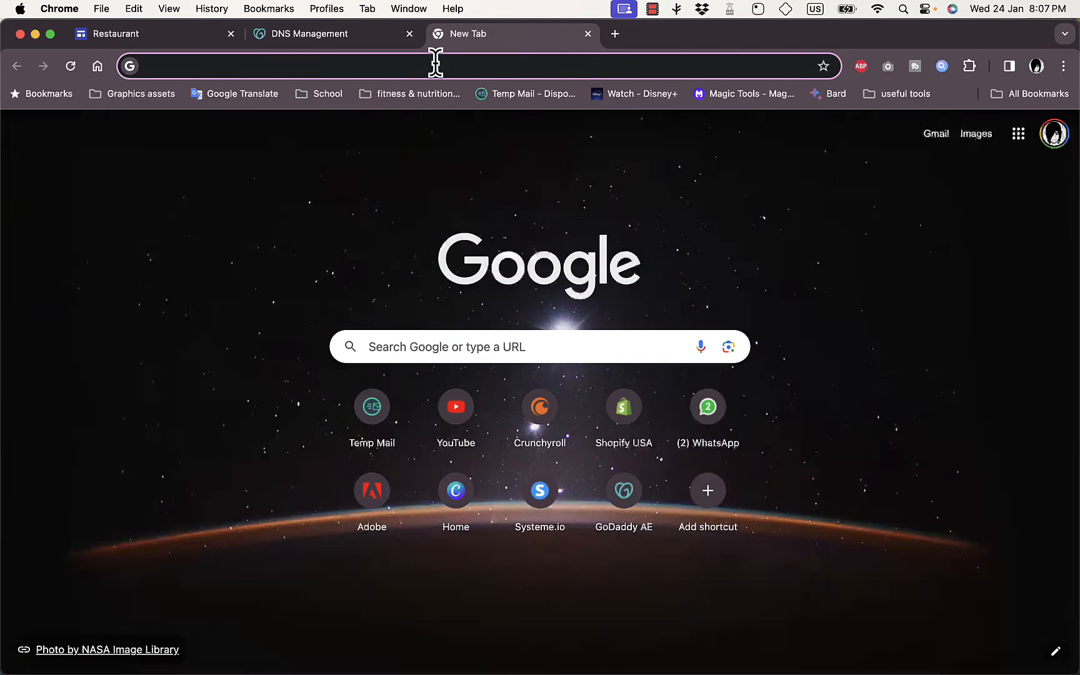
# Visit howtosimple.site in a new tab, getting Google's 404, then return to DNS Management.
pyautogui.write('howtosimple.site')
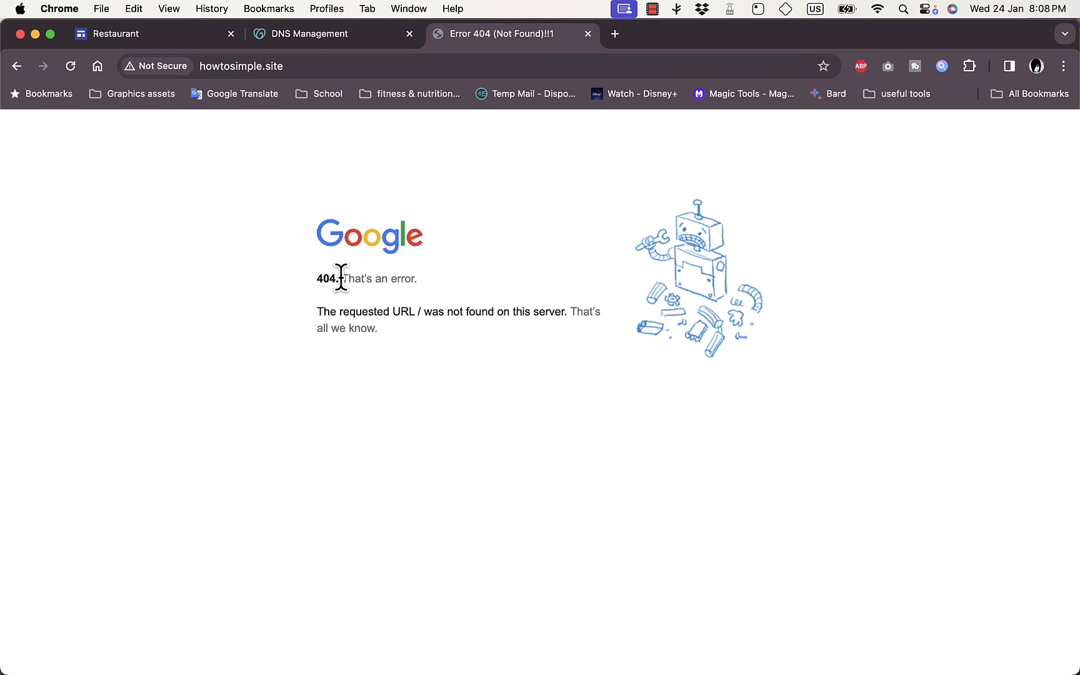
pyautogui.moveTo(500, 49)
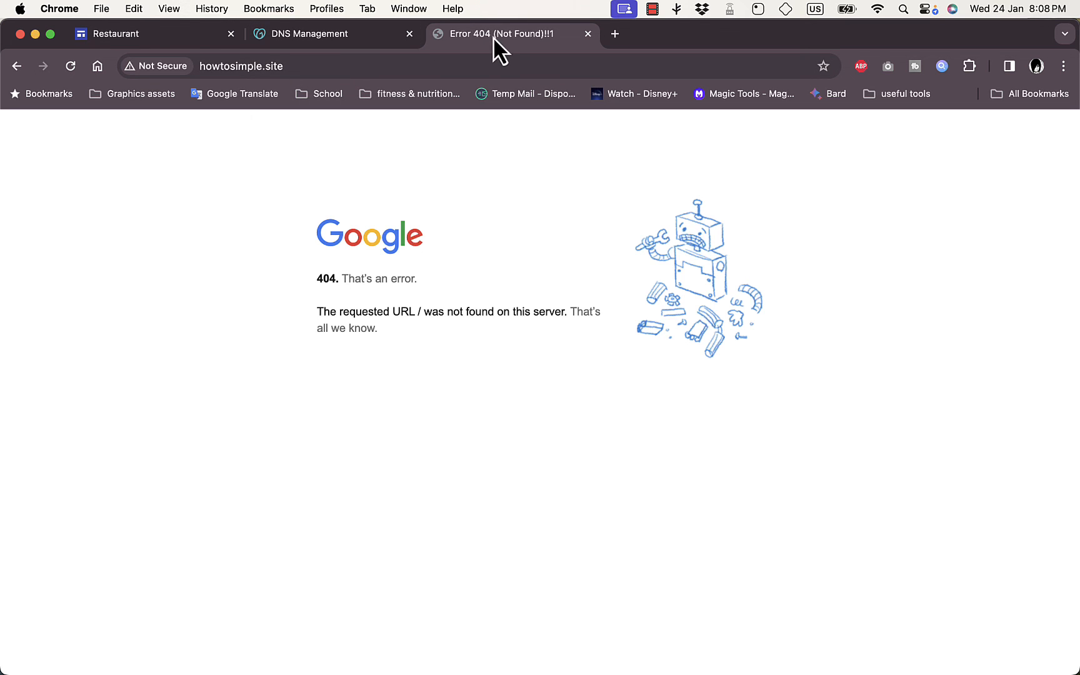
pyautogui.click(310, 33)
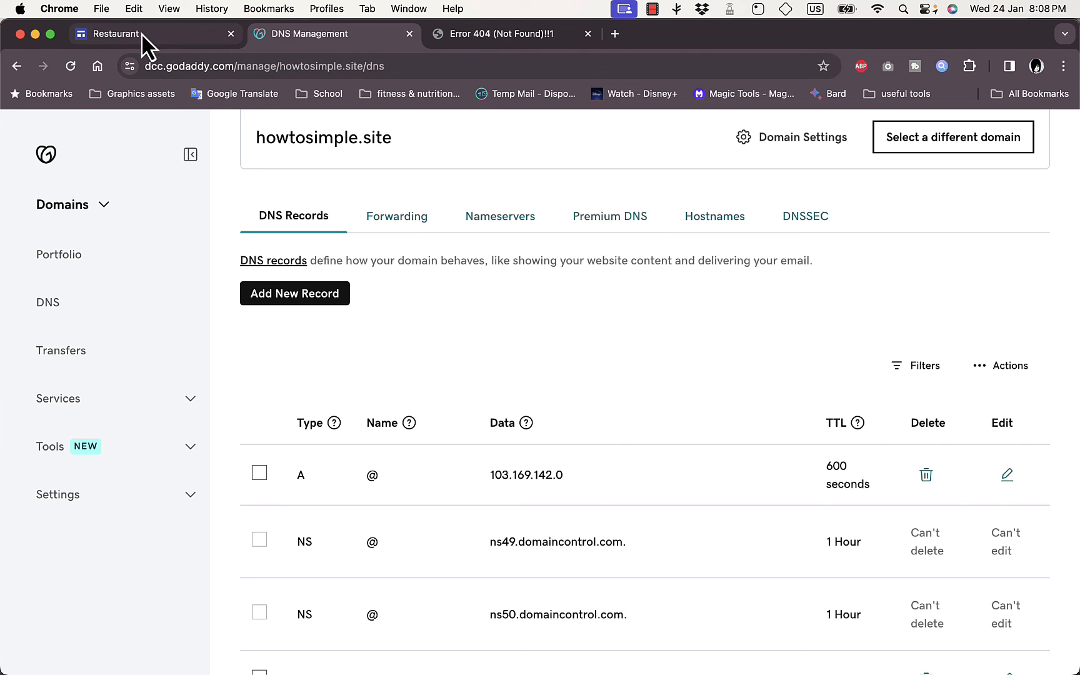
# Return to the Restaurant site's Custom domains settings.
pyautogui.click(137, 33)
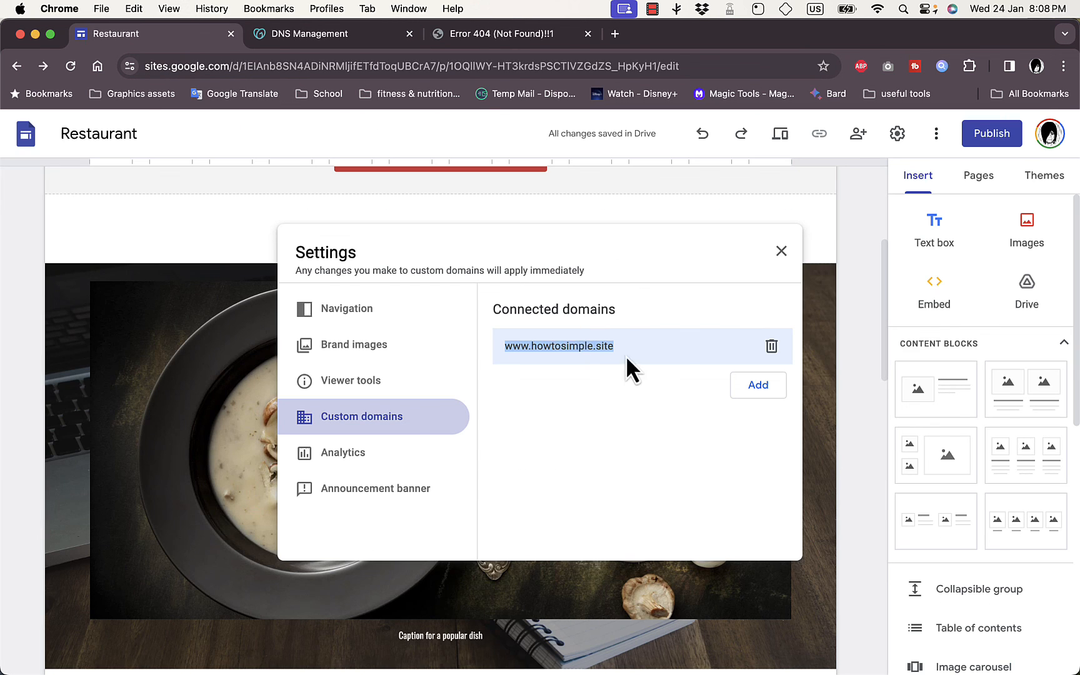
pyautogui.moveTo(596, 383)
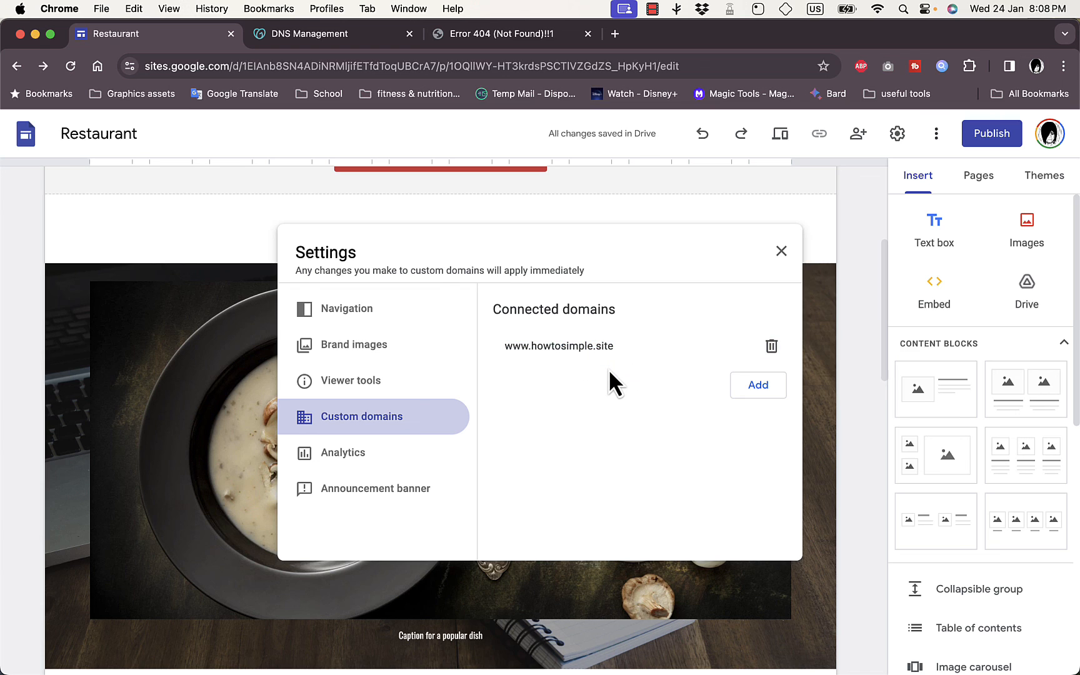
pyautogui.moveTo(627, 362)
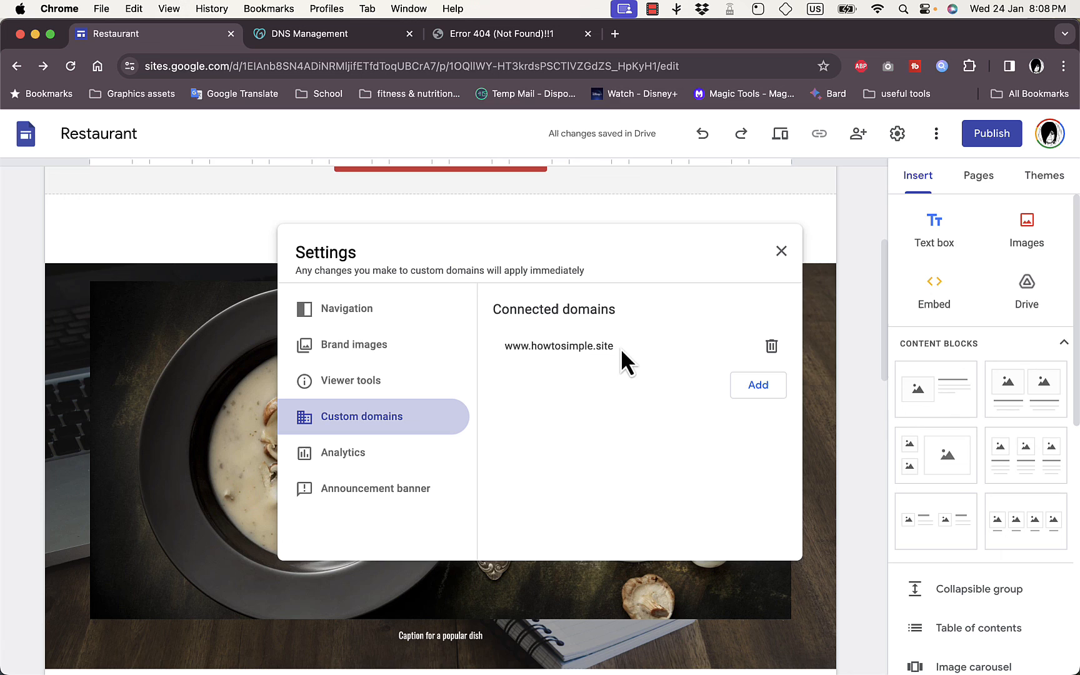
pyautogui.moveTo(640, 351)
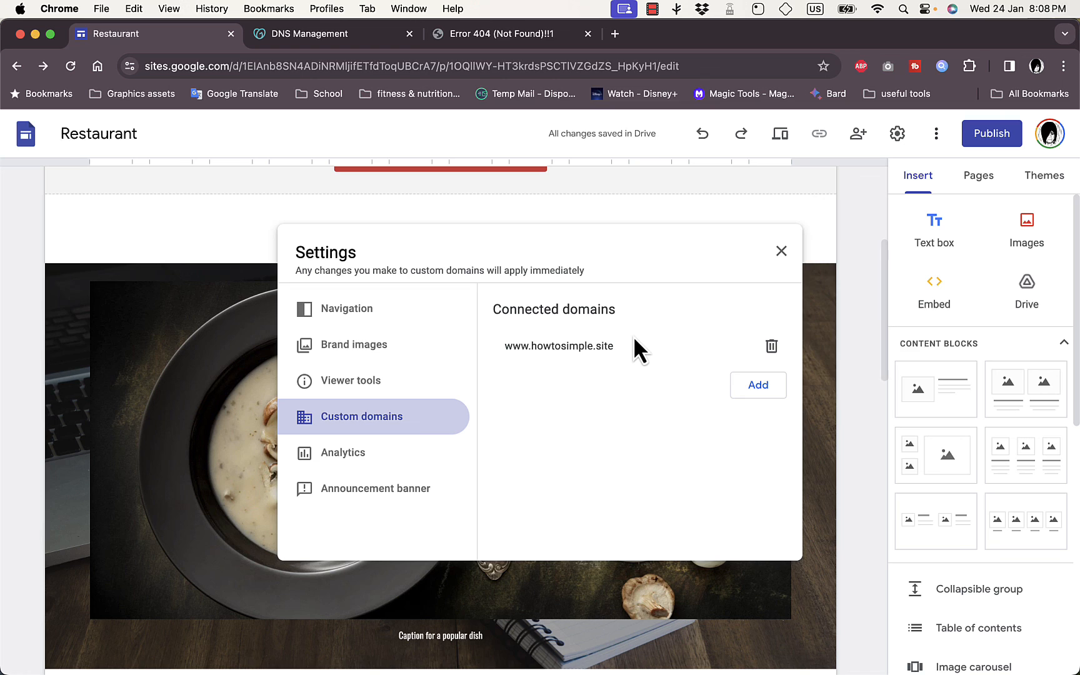
pyautogui.moveTo(557, 386)
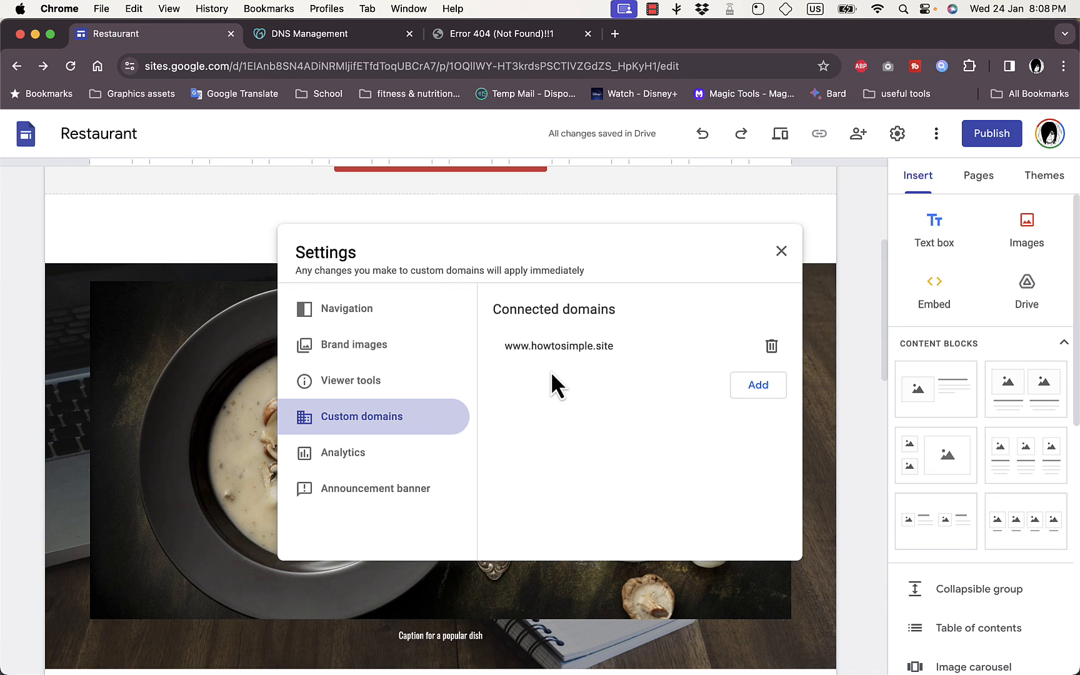